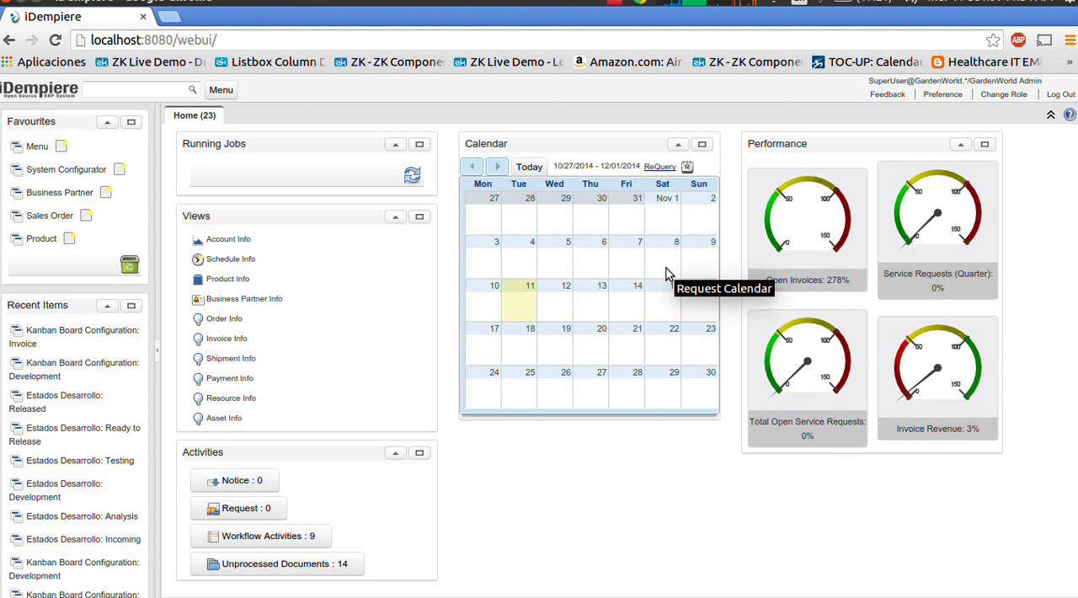
mouse_move(486, 447)
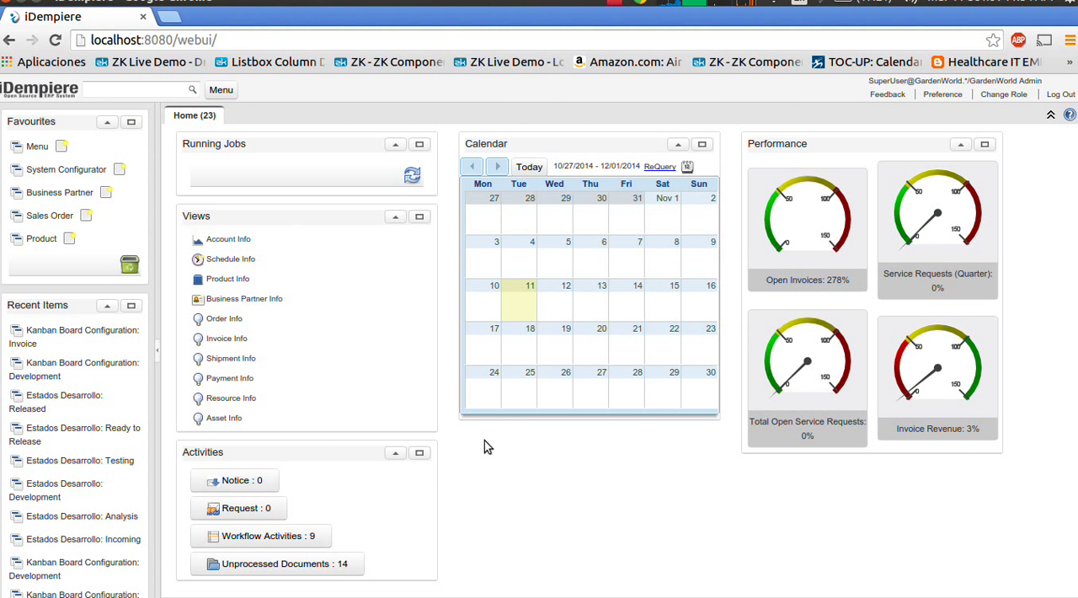
mouse_move(533, 480)
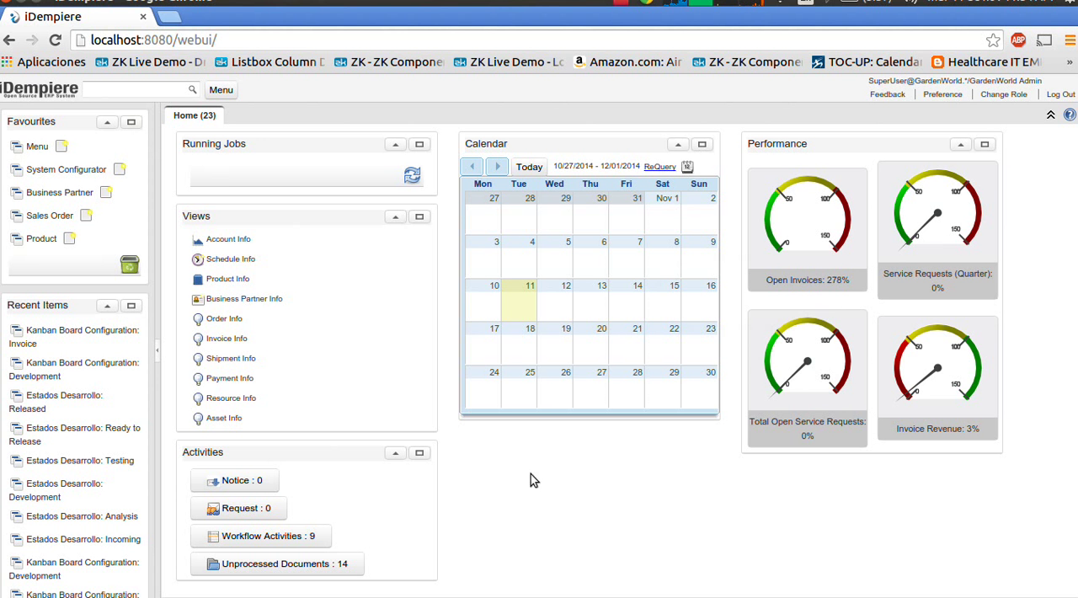
mouse_move(303, 53)
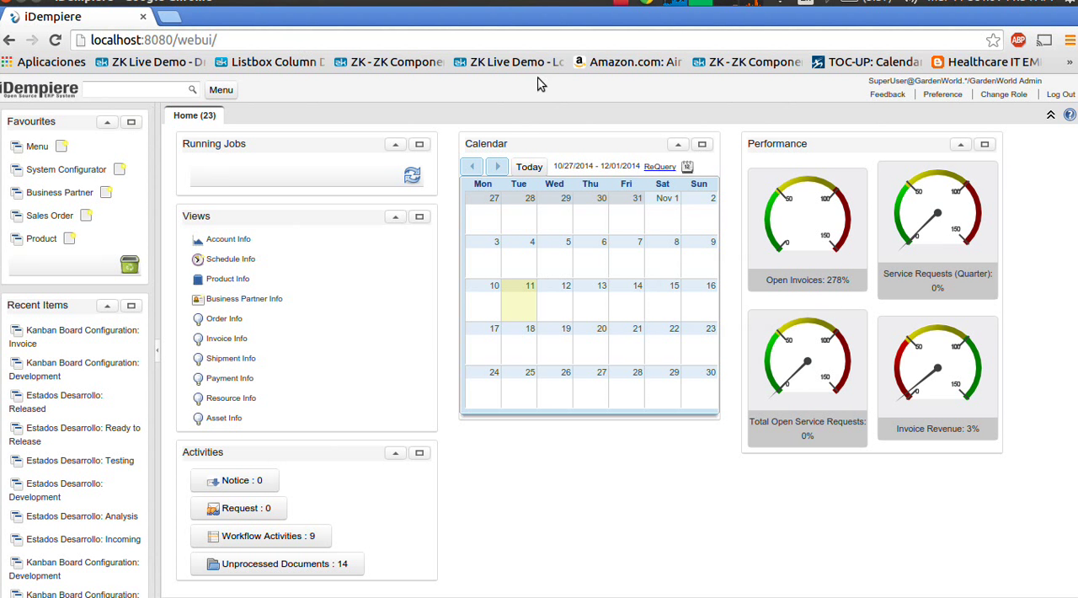
Open the main menu and expand the Kanban Board folder
click(221, 90)
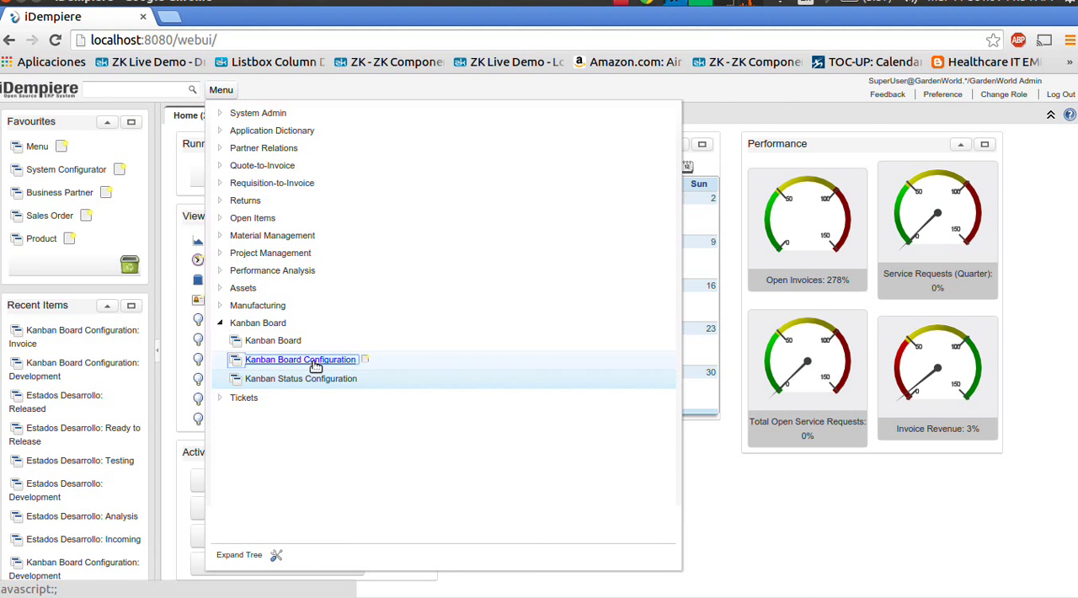
Create a new Kanban Board Configuration record named 'Development'
click(300, 359)
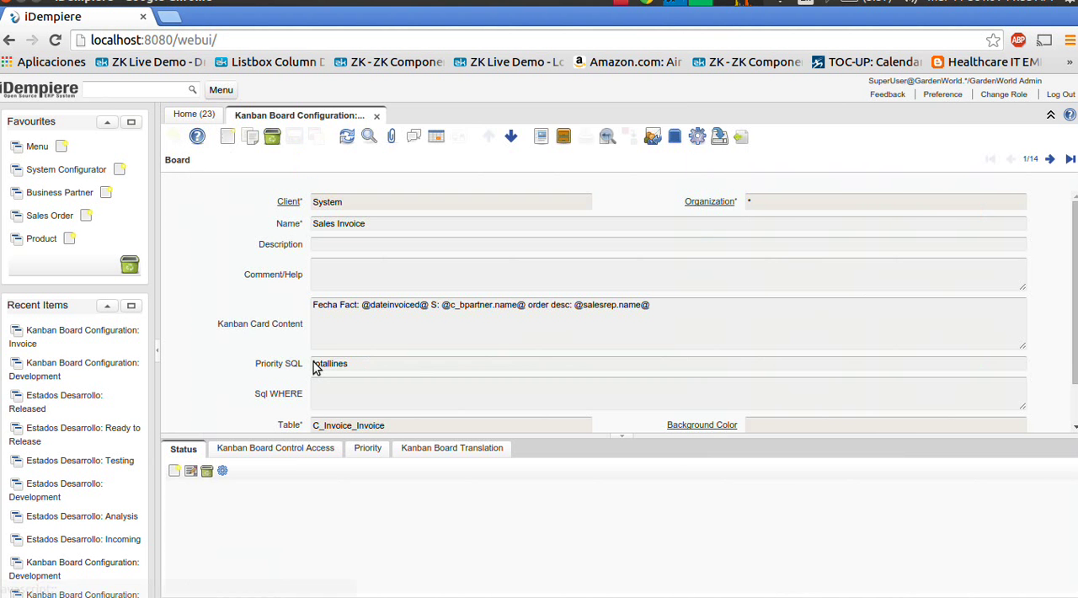
click(228, 136)
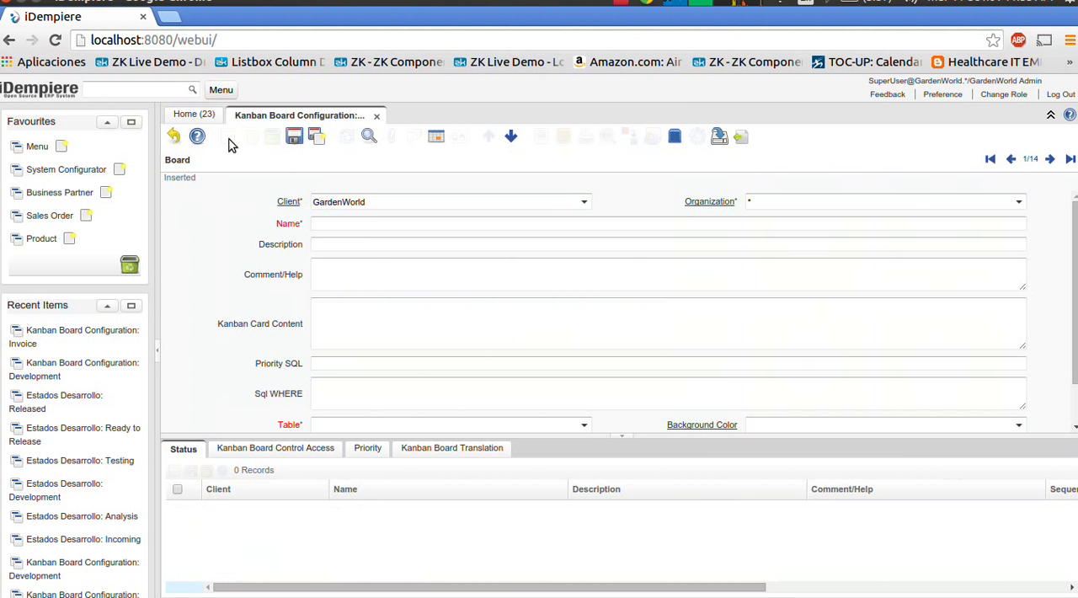
click(665, 222)
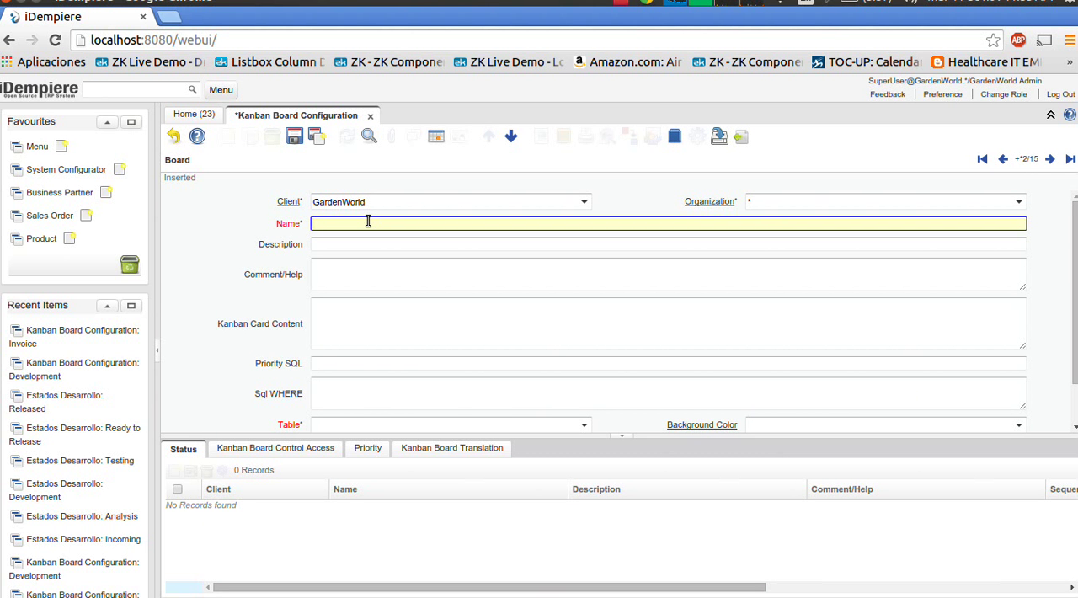
text(Development)
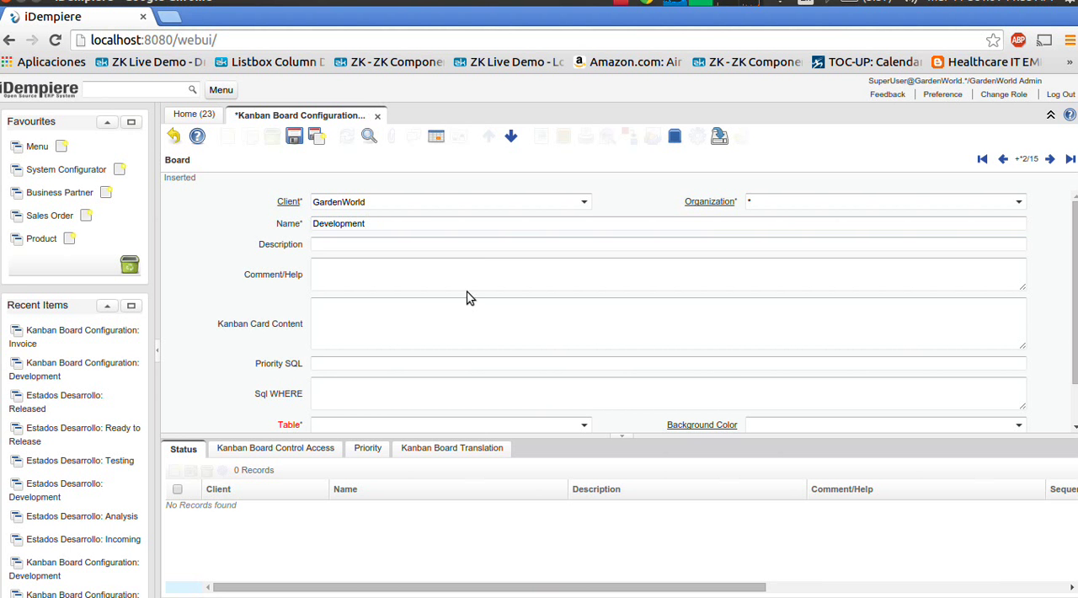
Set the board's table to DevTickets_Development Tickets and status column to State
scroll(down, 3)
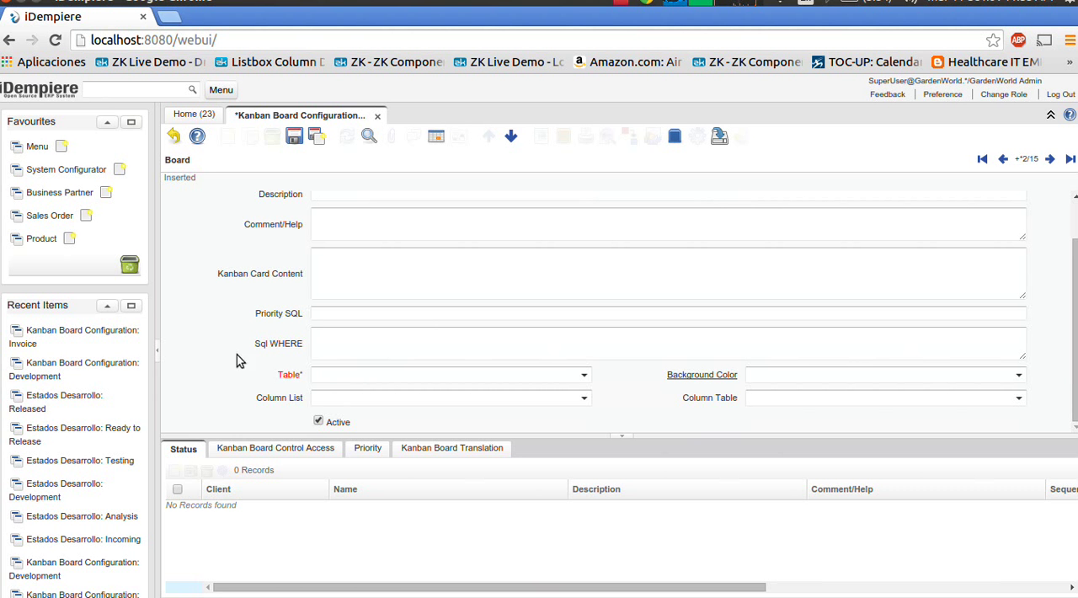
click(442, 375)
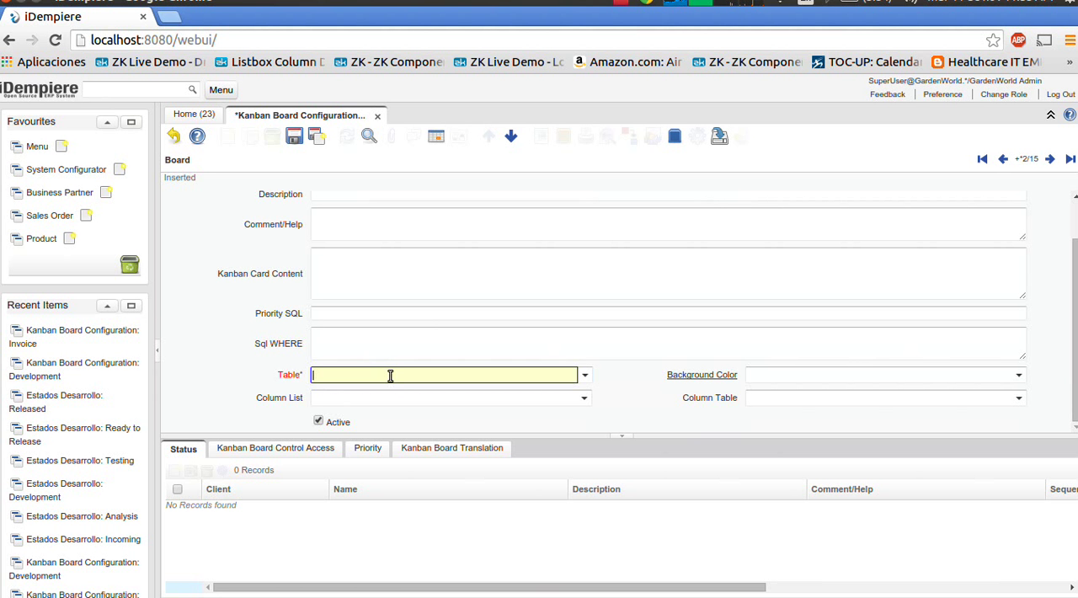
text(DevState_Estado Desarrollo)
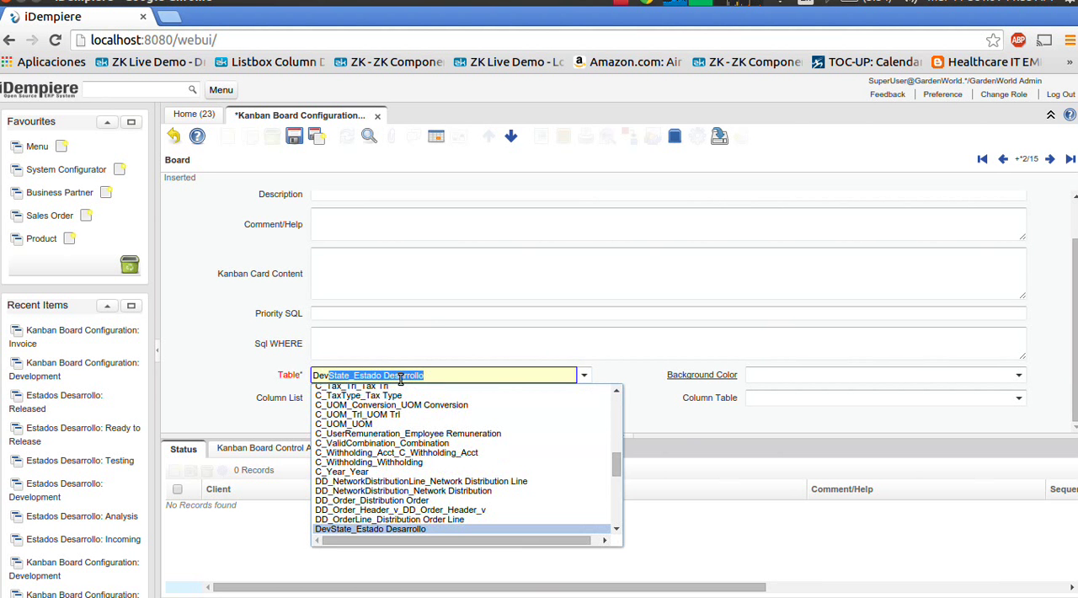
click(380, 529)
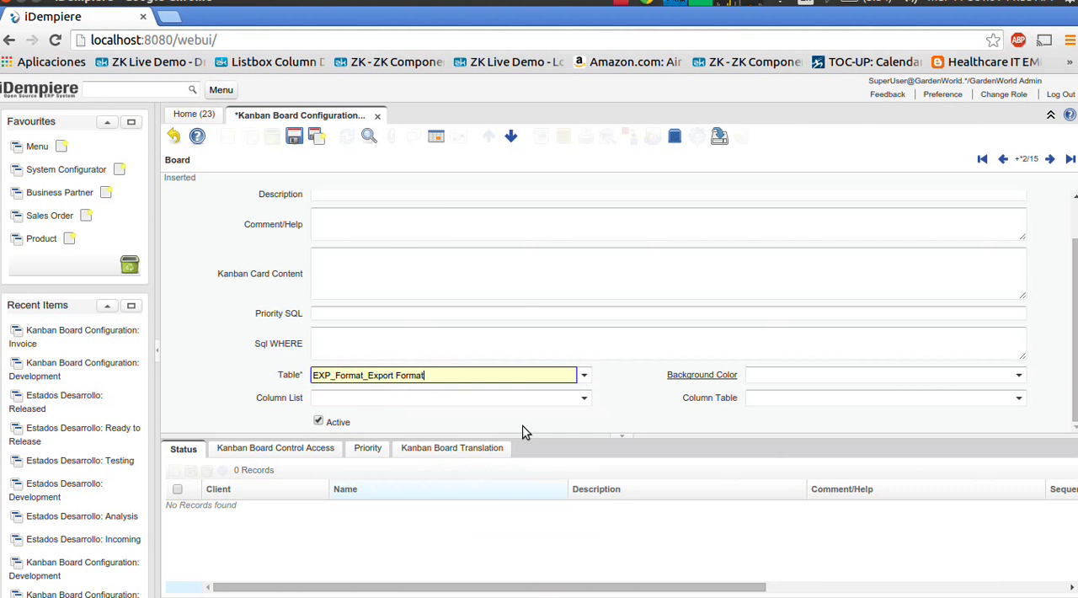
click(584, 375)
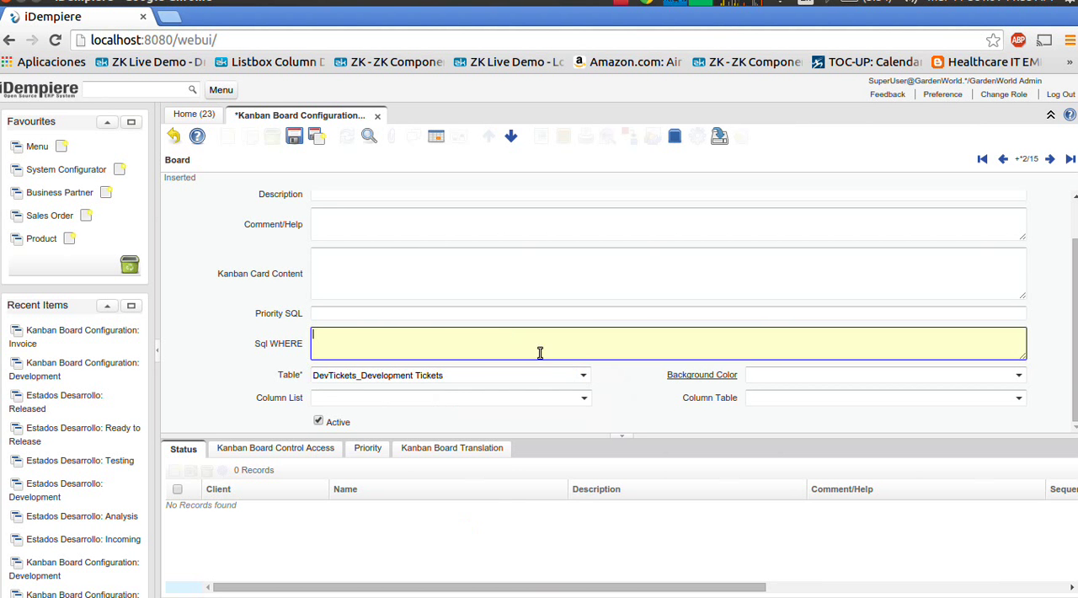
mouse_move(602, 331)
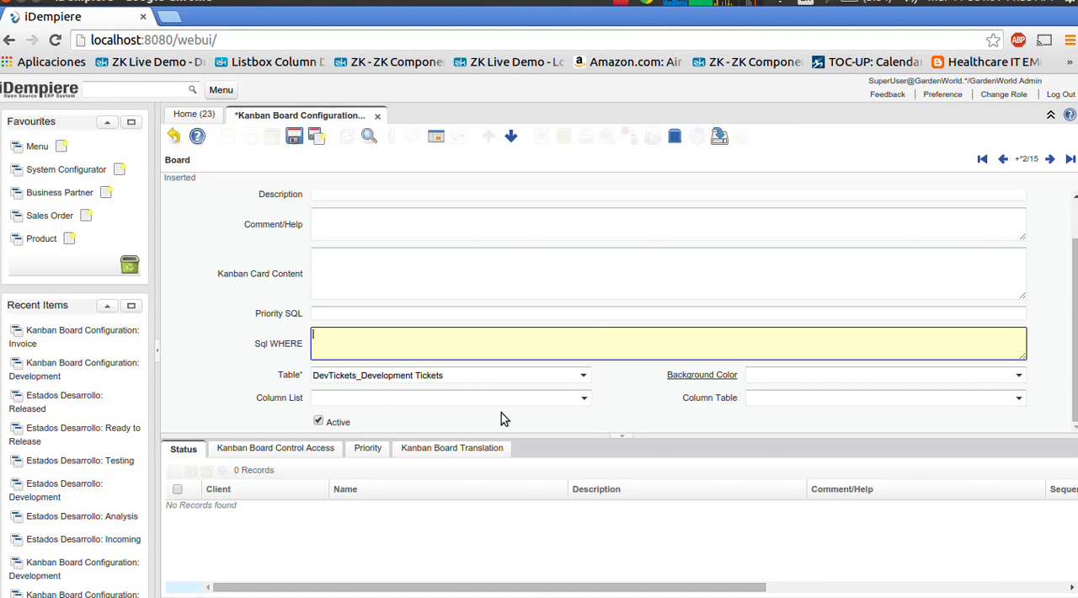
mouse_move(648, 406)
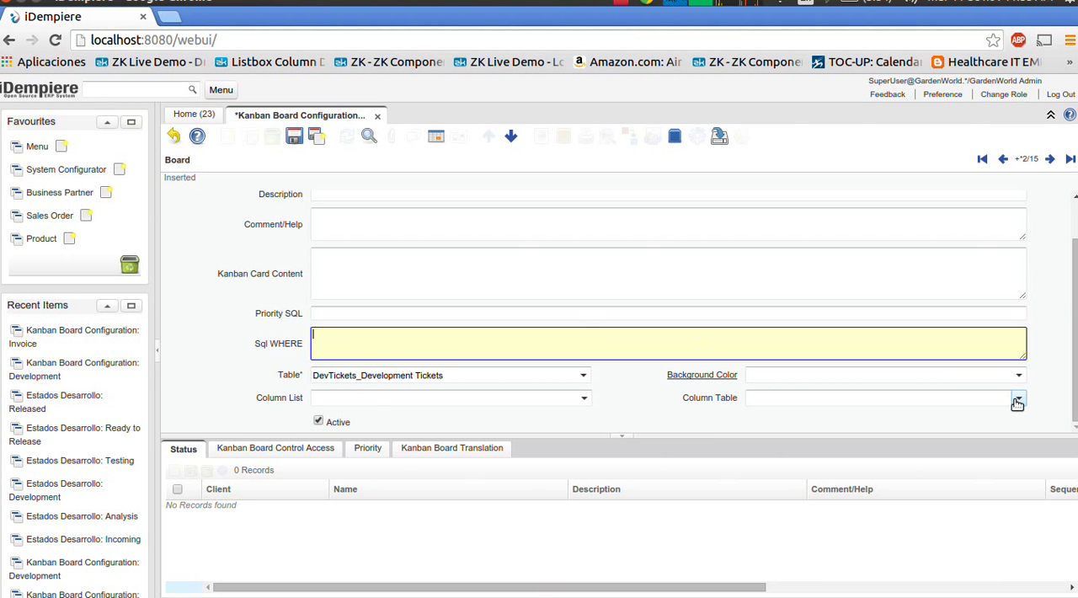
text(State)
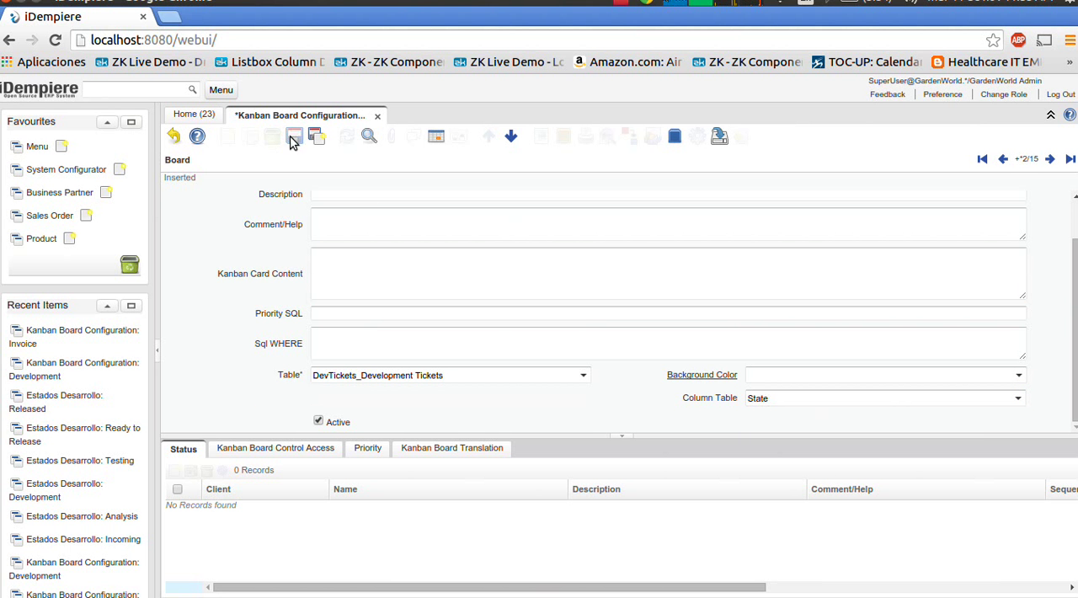
Save the Development board and run Create Statuses to generate its six statuses
click(271, 136)
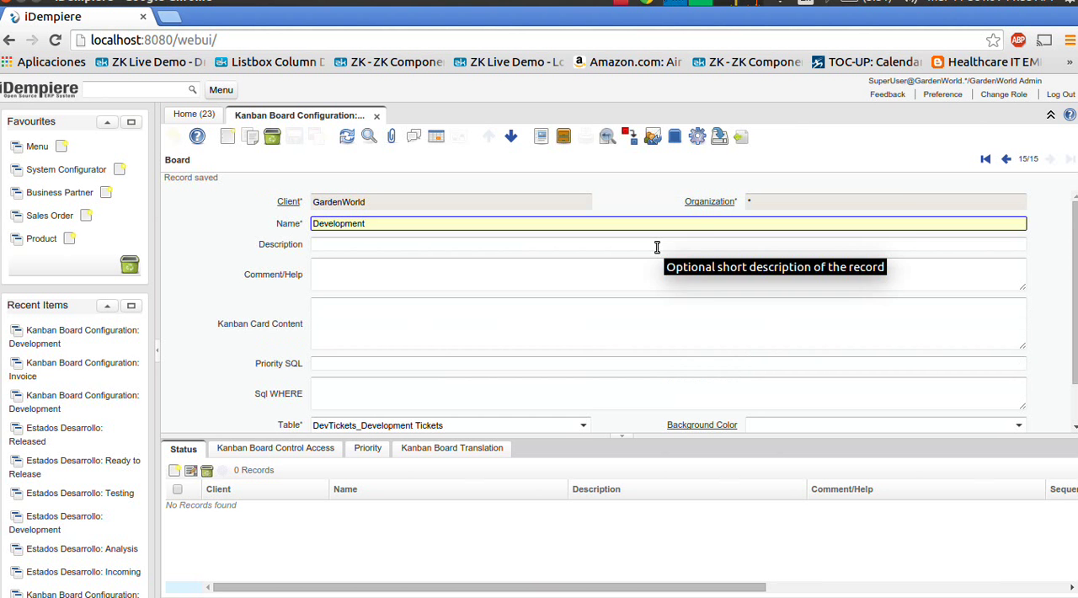
mouse_move(697, 136)
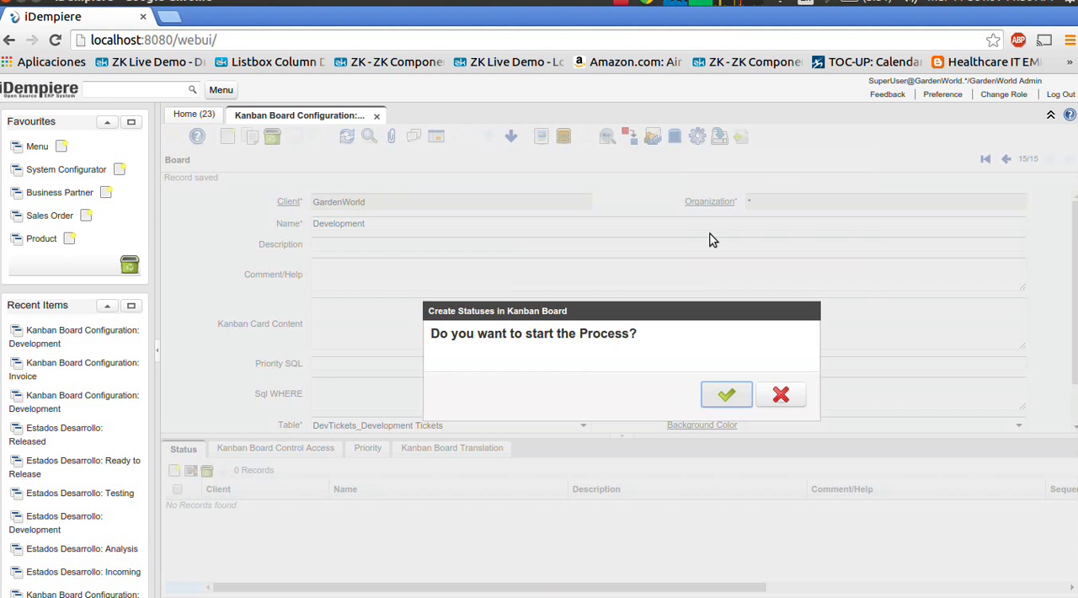
click(726, 394)
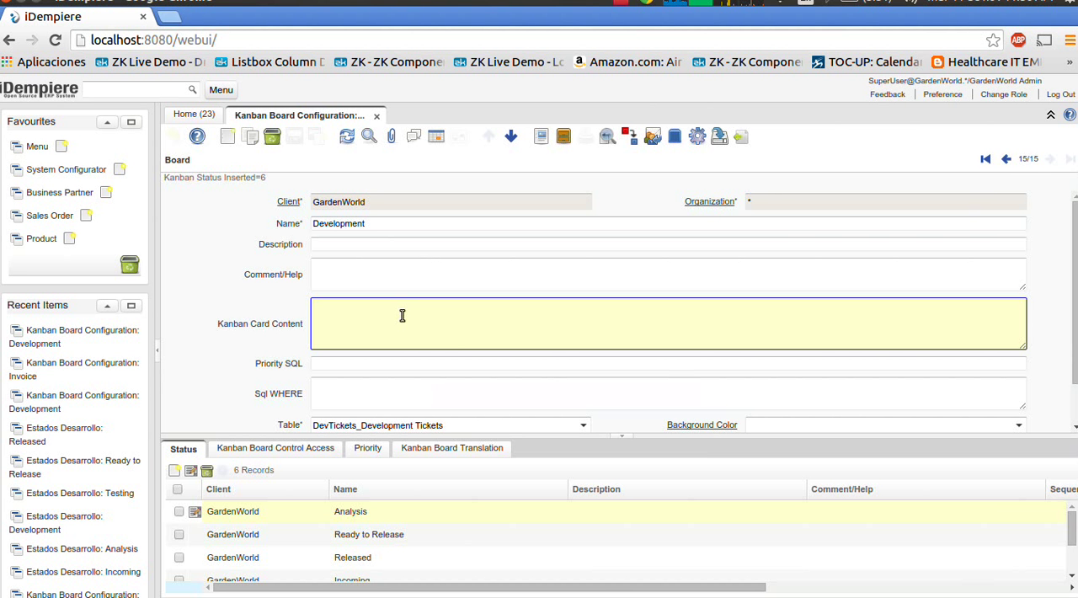
click(402, 324)
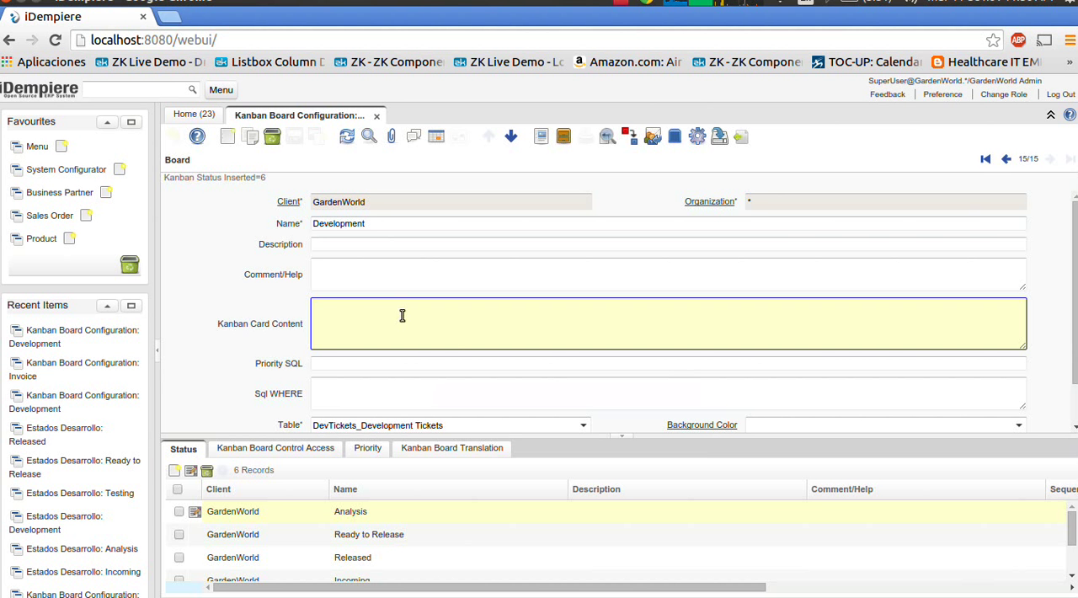
text(Developer:)
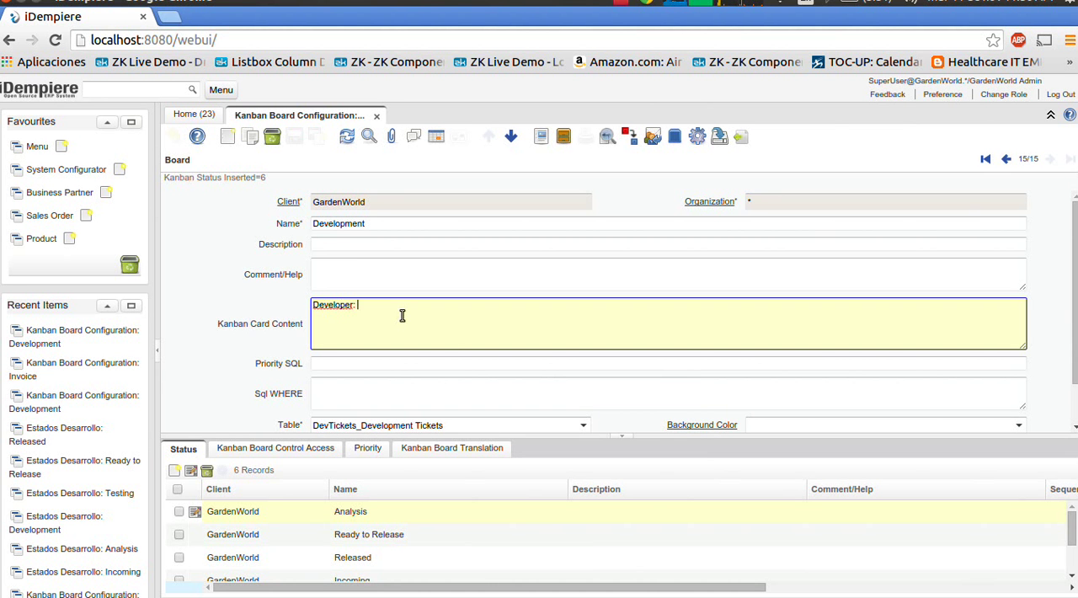
text(@@)
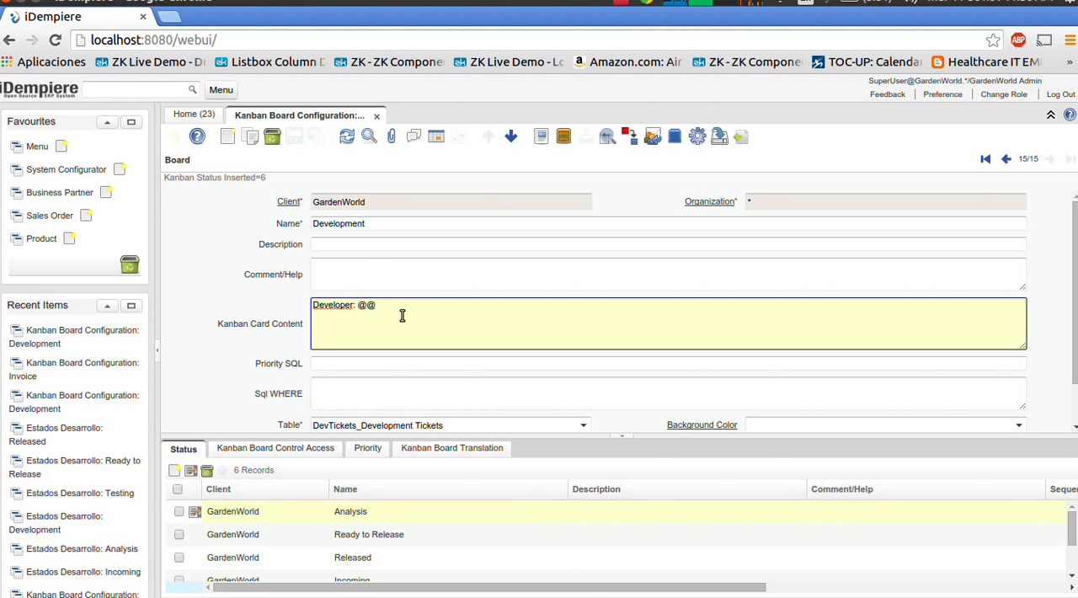
text(c_bpartner)
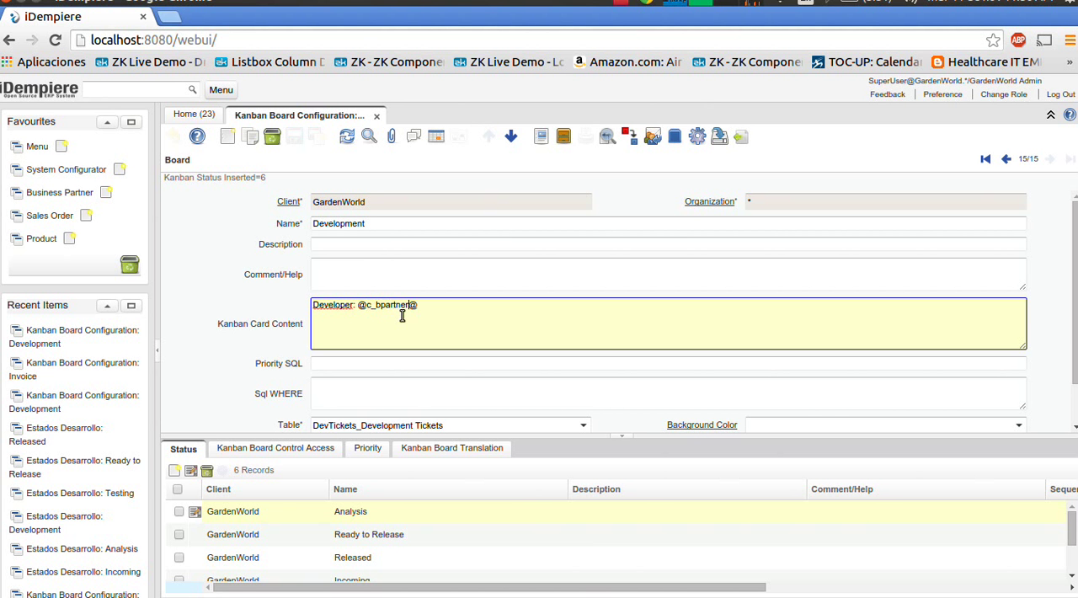
text(.name)
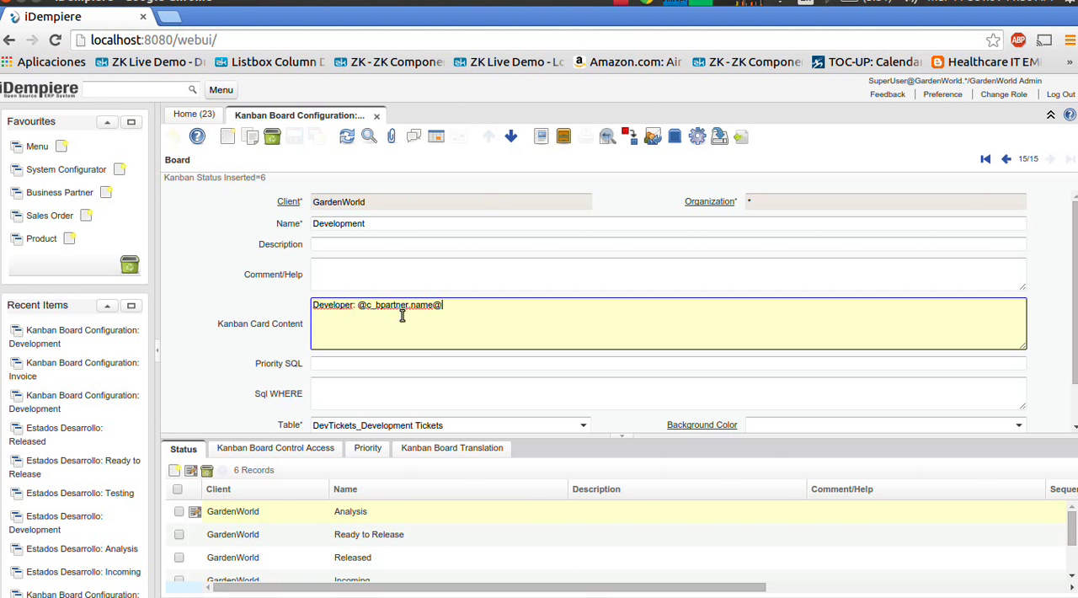
text(Start Da)
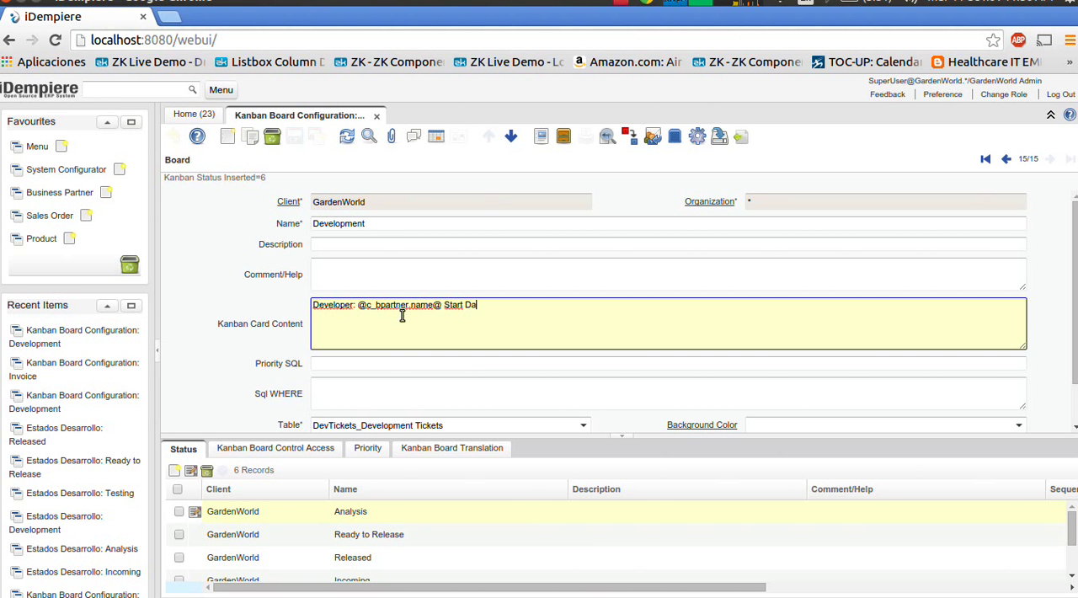
text(te:)
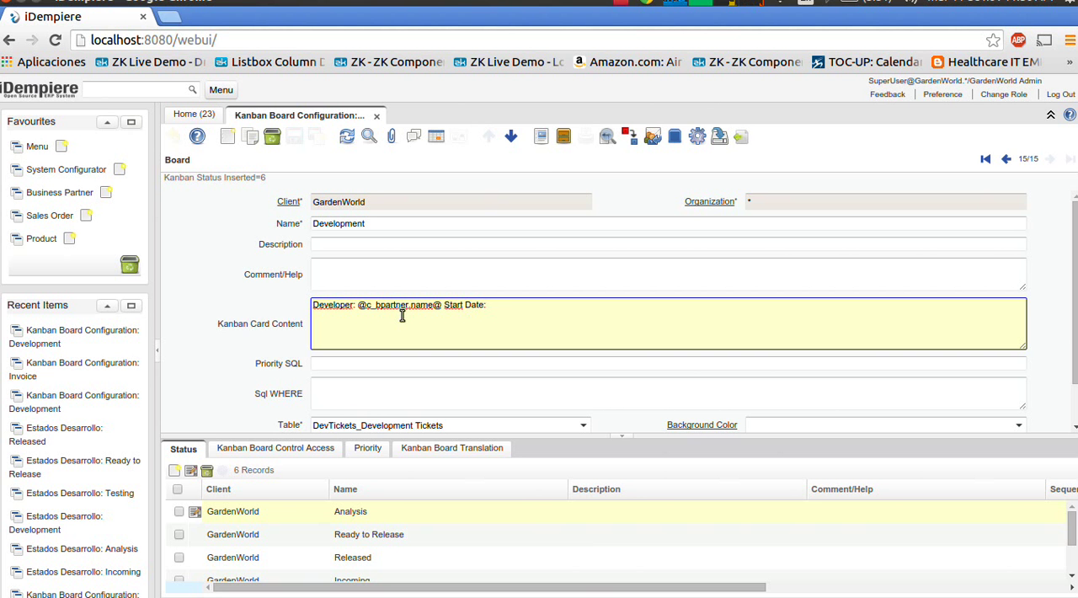
text(@start@)
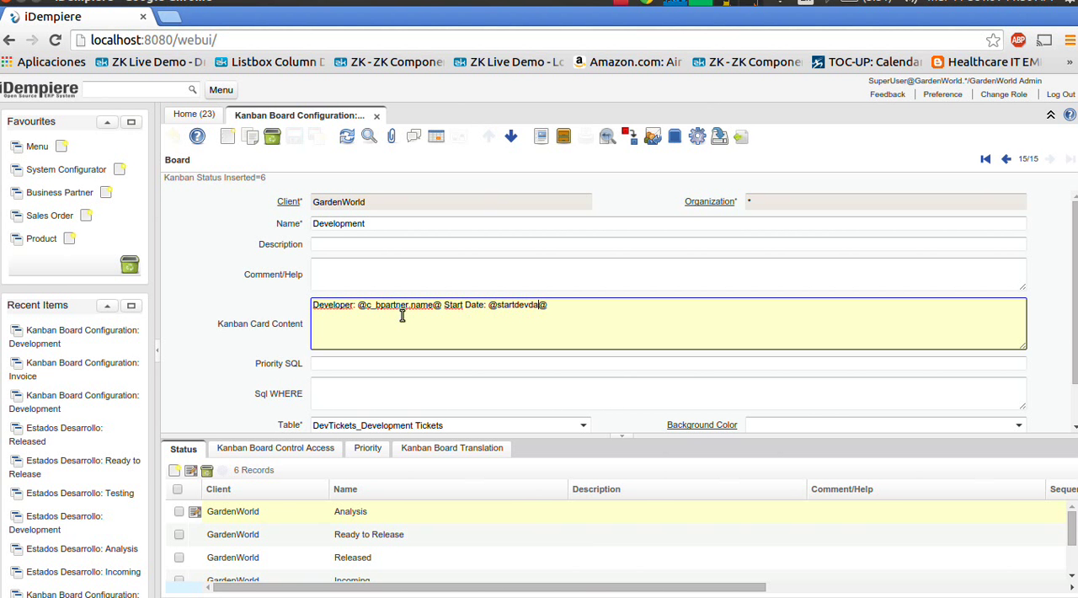
click(668, 363)
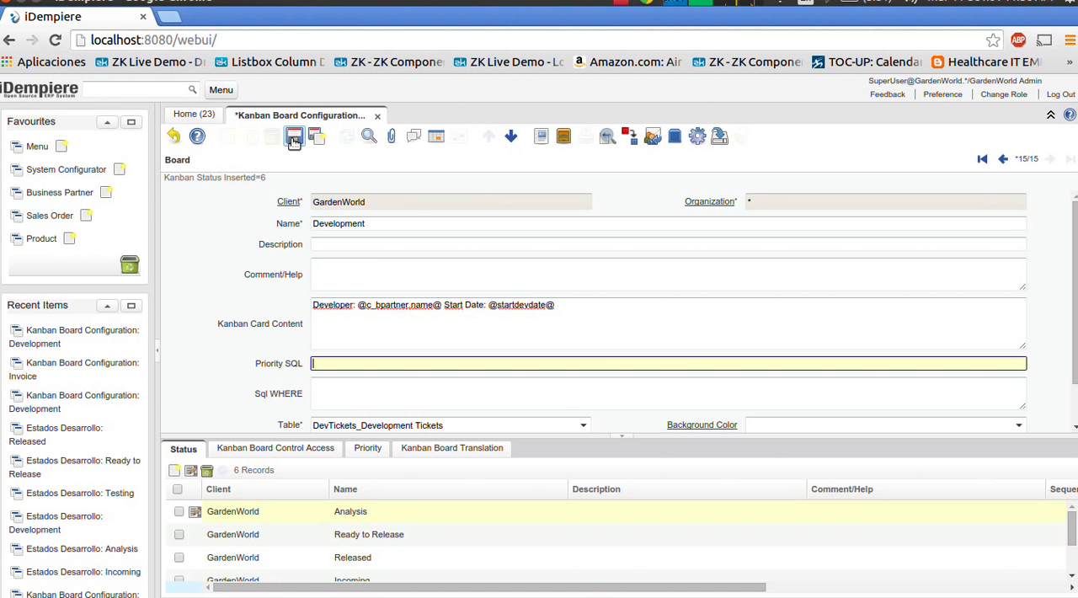
click(294, 136)
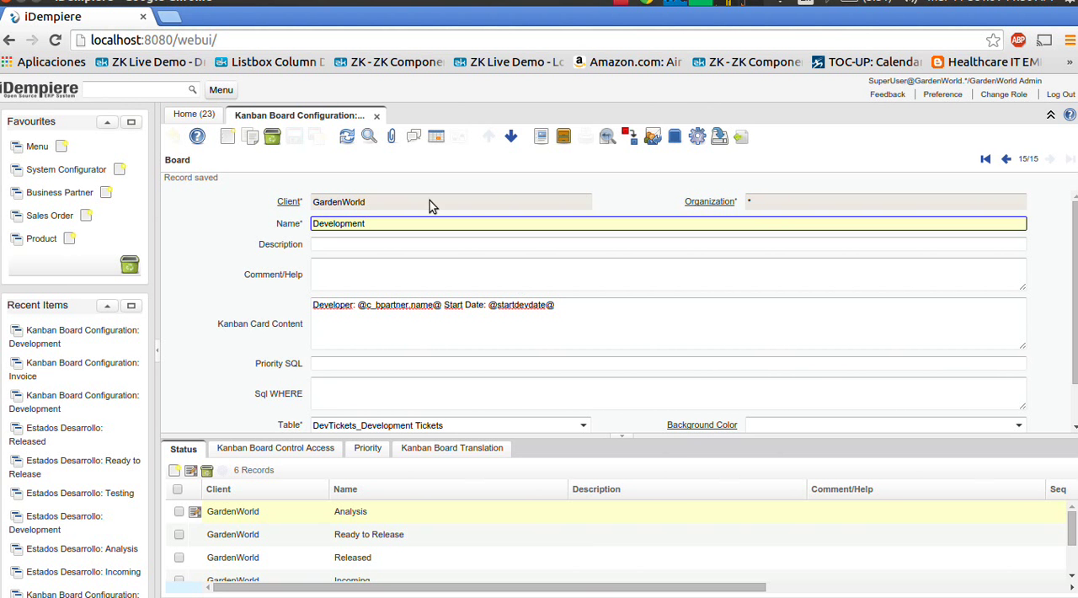
click(221, 89)
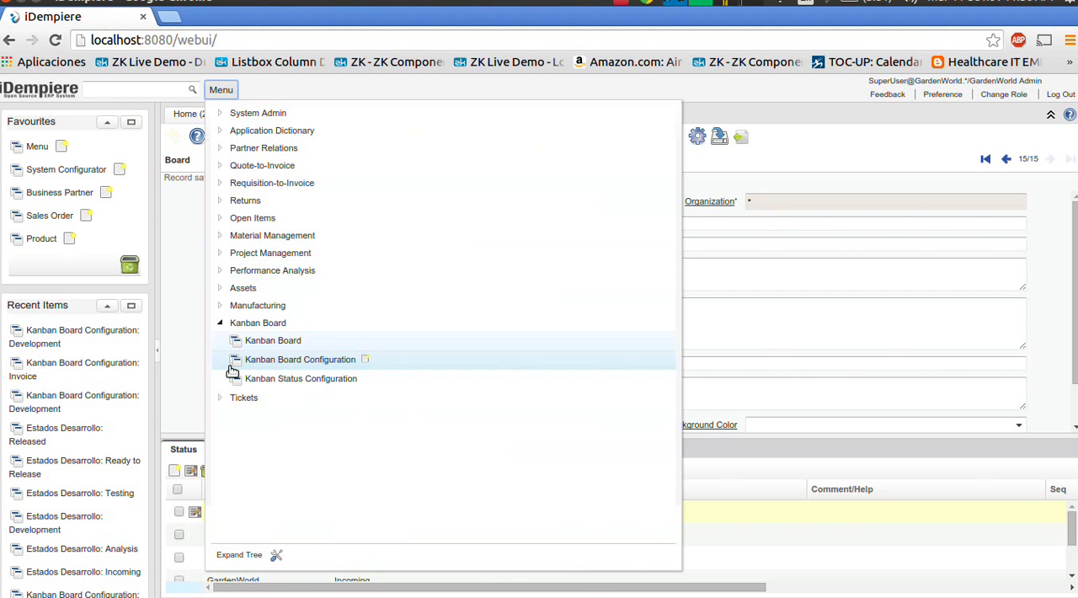
click(300, 378)
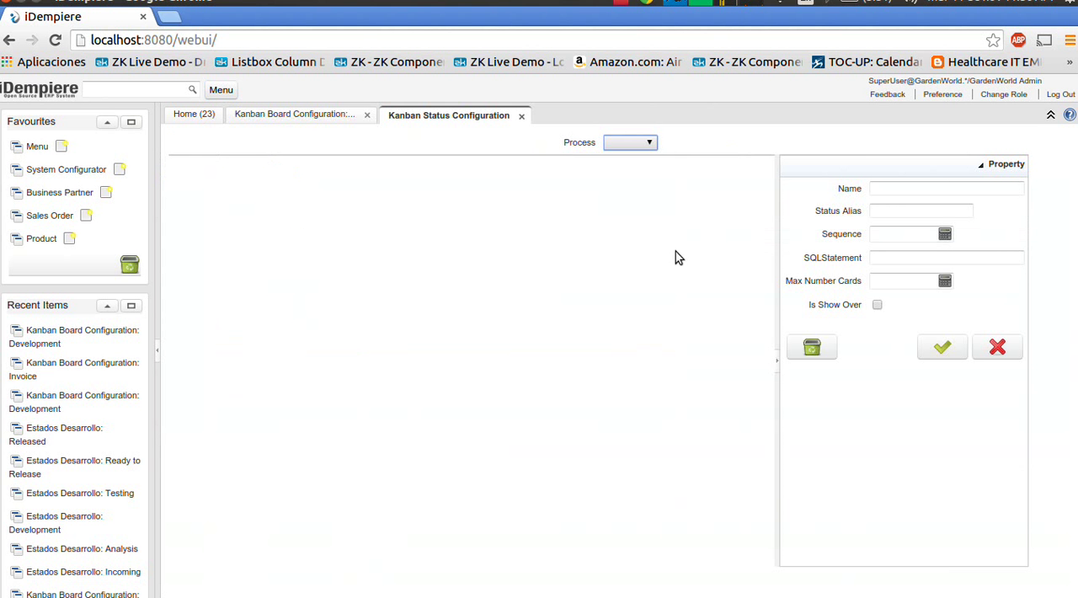
mouse_move(674, 161)
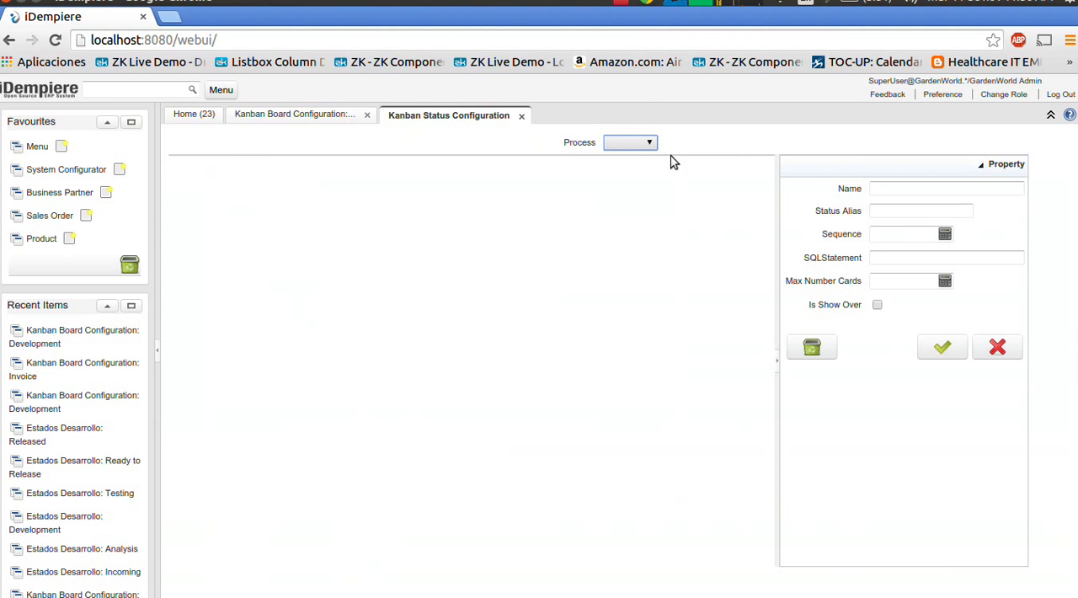
click(630, 141)
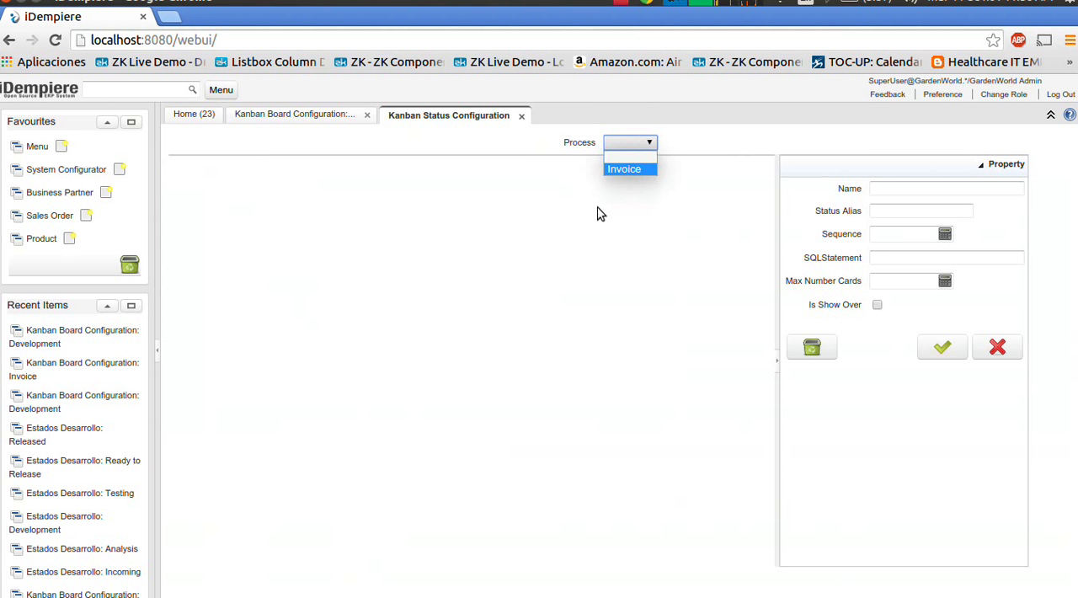
click(295, 114)
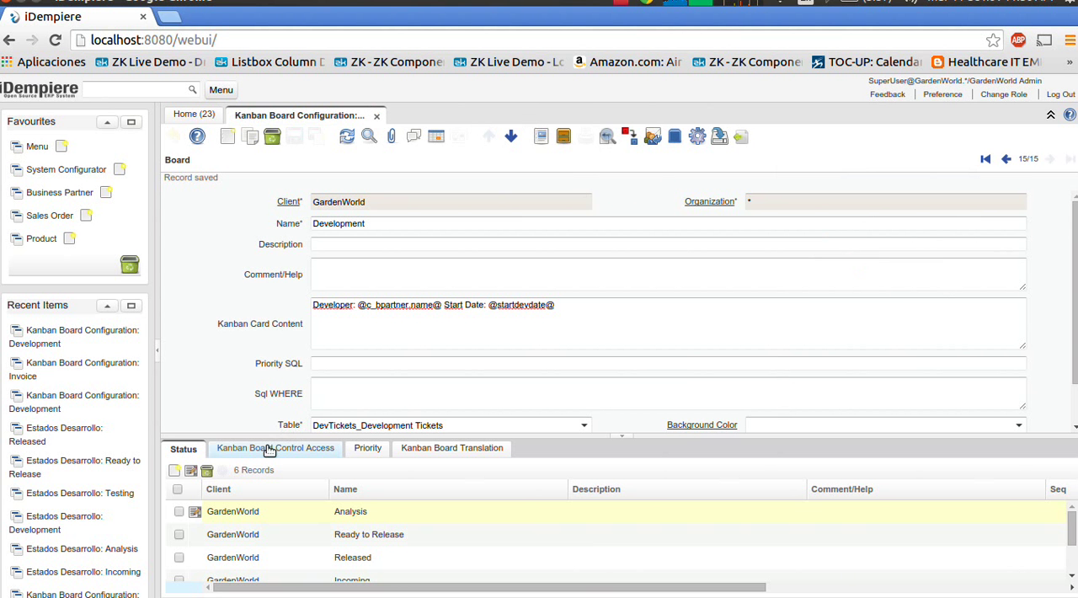
Grant the GardenWorld Admin role control access to the Development board and save
click(277, 447)
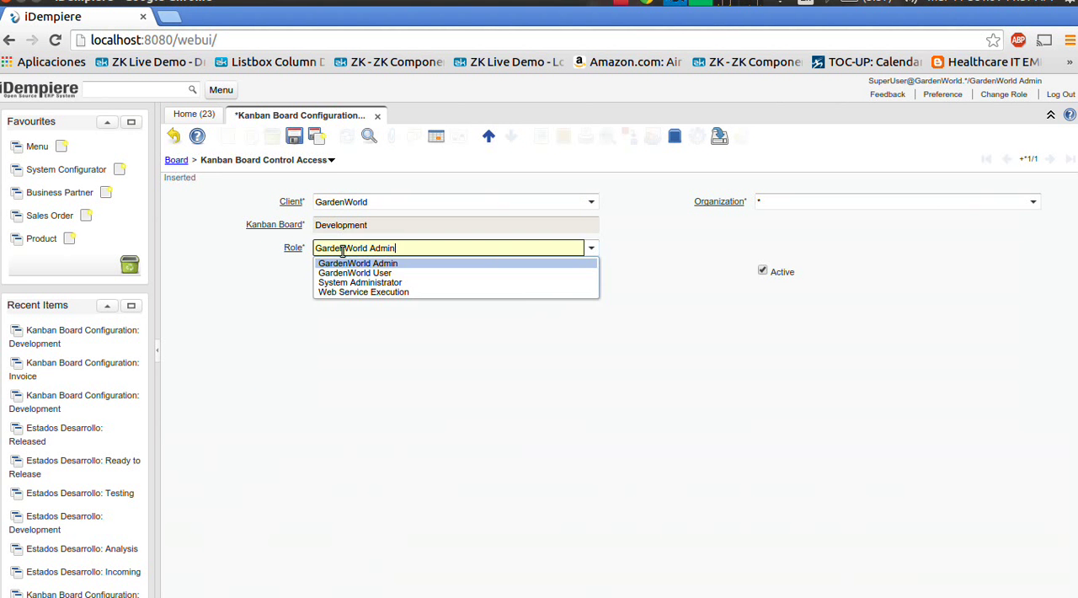
click(358, 262)
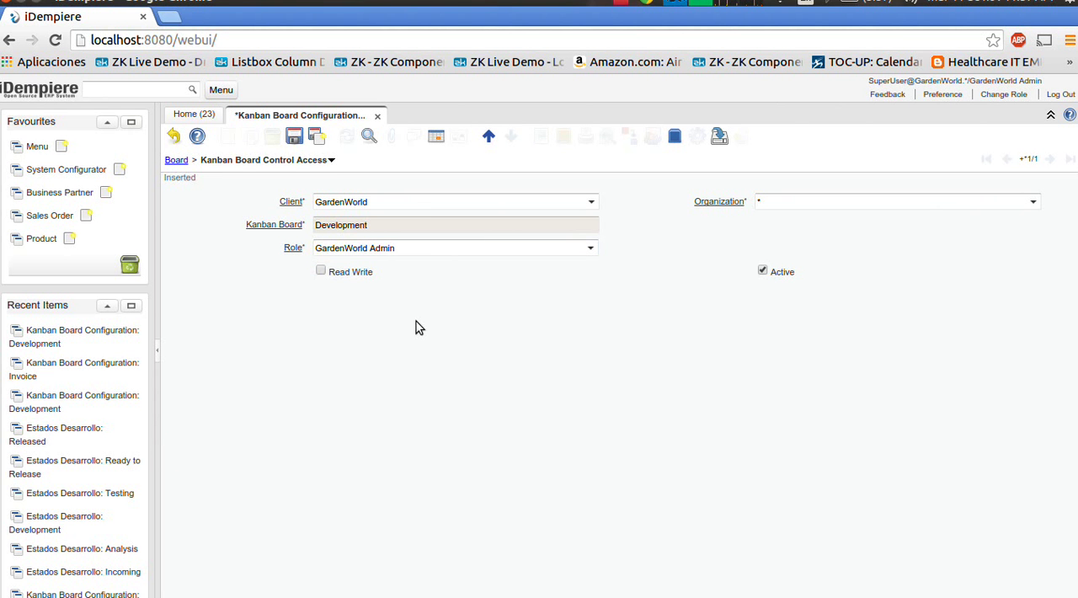
click(294, 136)
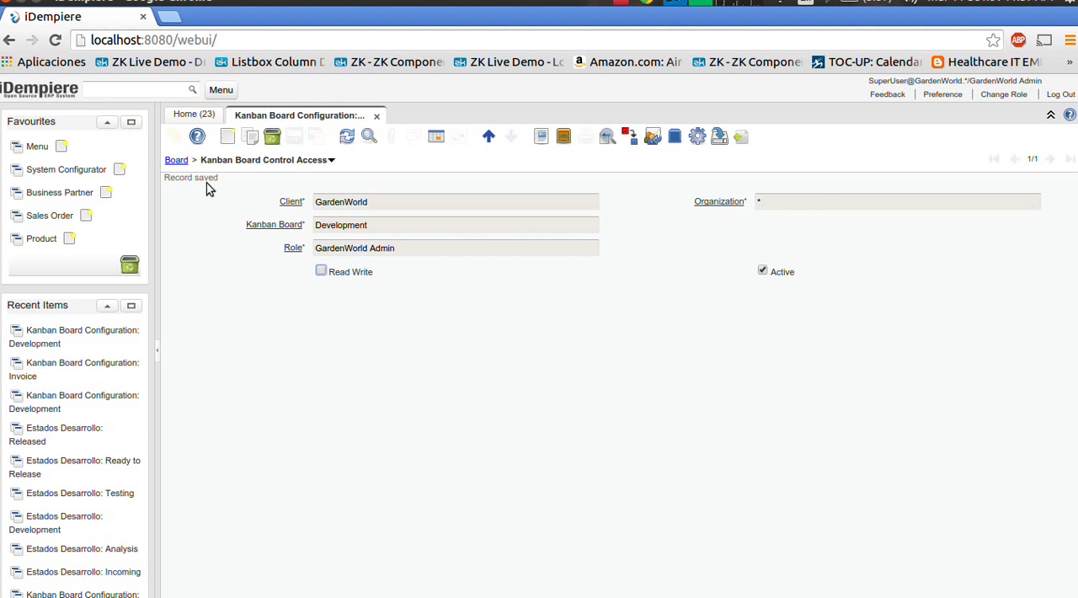
click(221, 89)
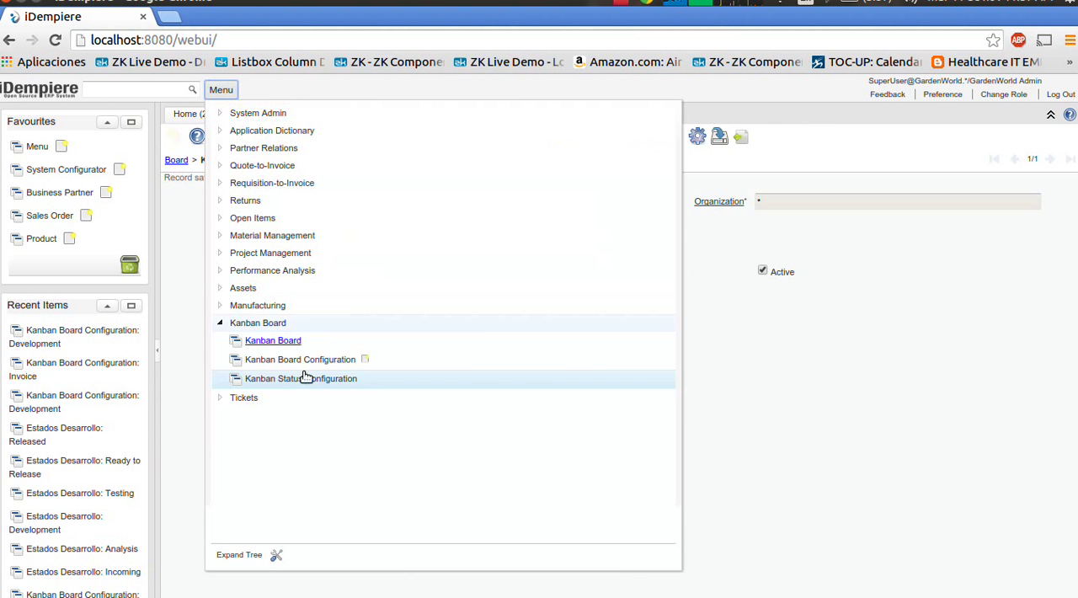
In Kanban Status Configuration for Development, move Incoming ahead of Analysis
click(301, 378)
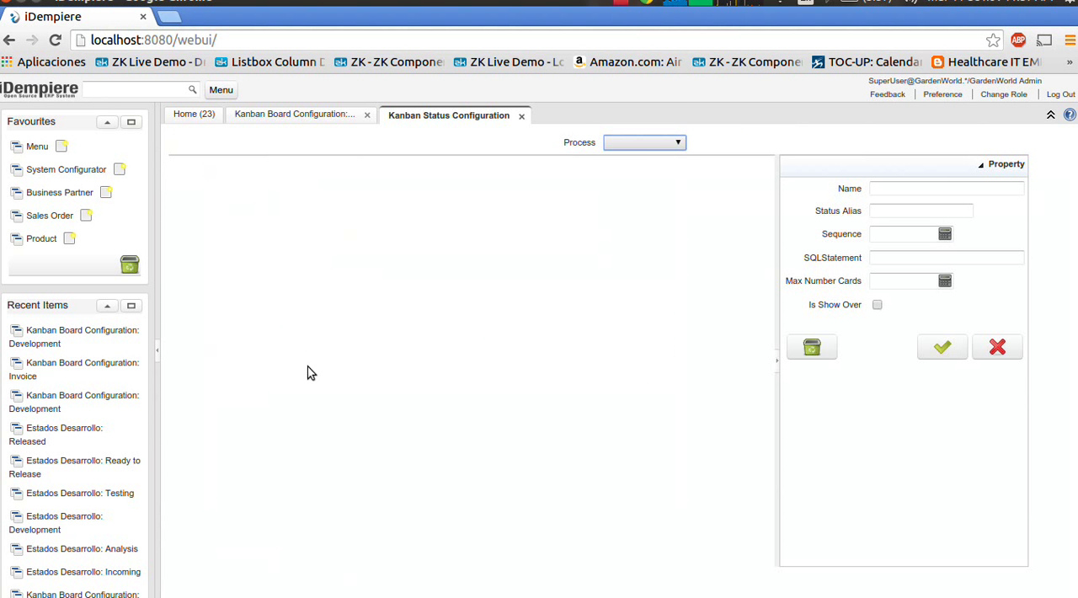
click(645, 141)
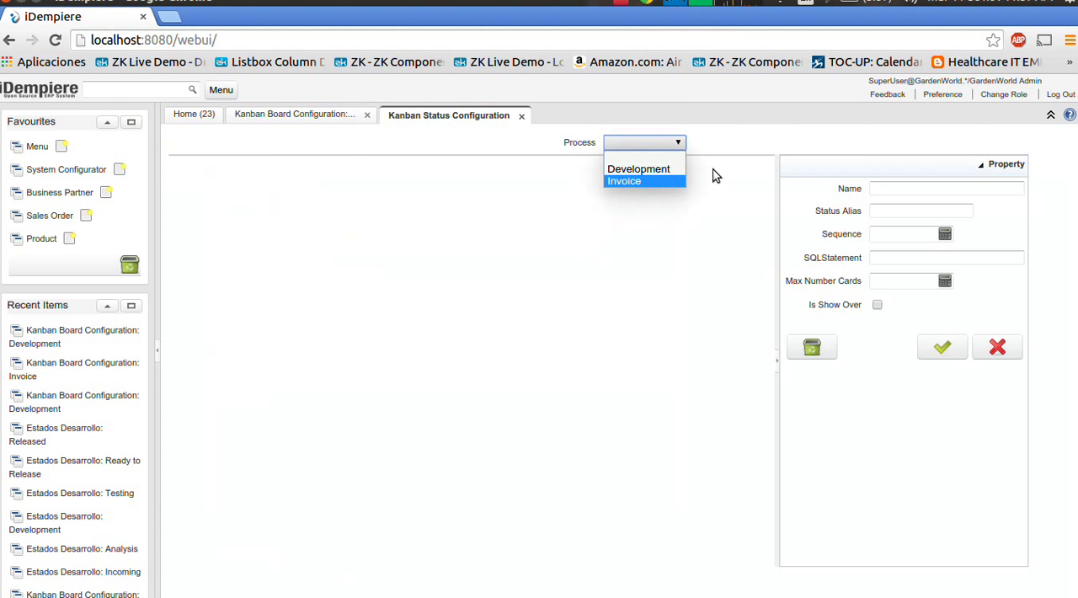
click(639, 169)
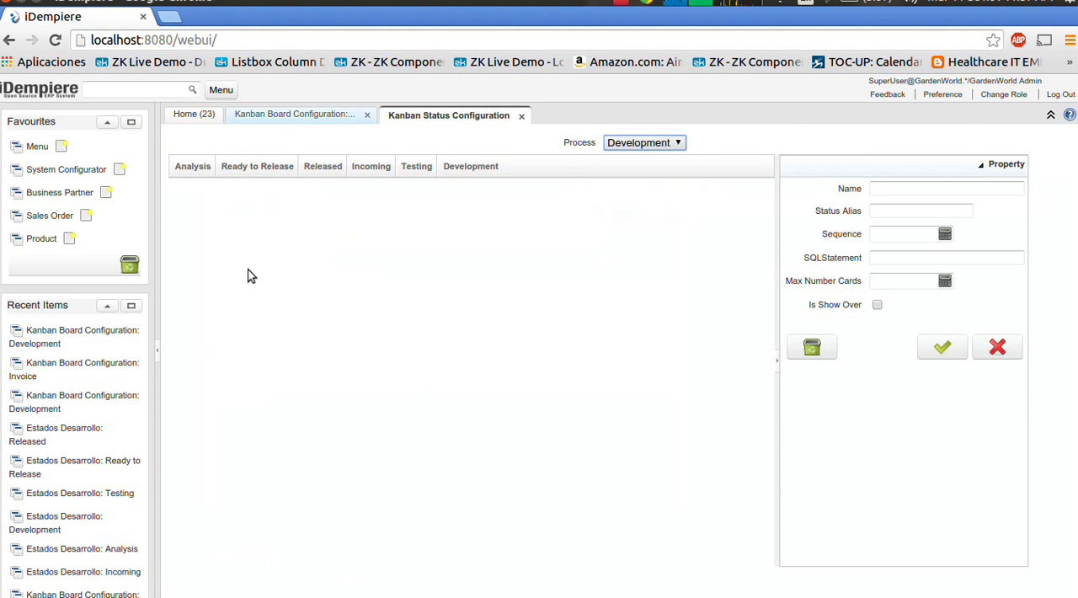
mouse_move(532, 320)
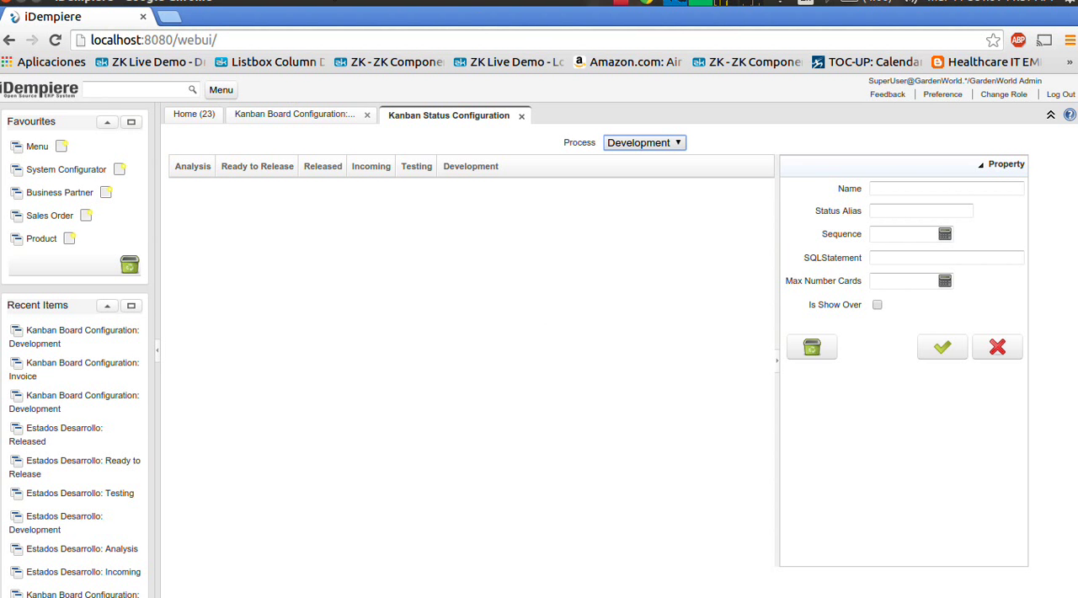
mouse_move(453, 187)
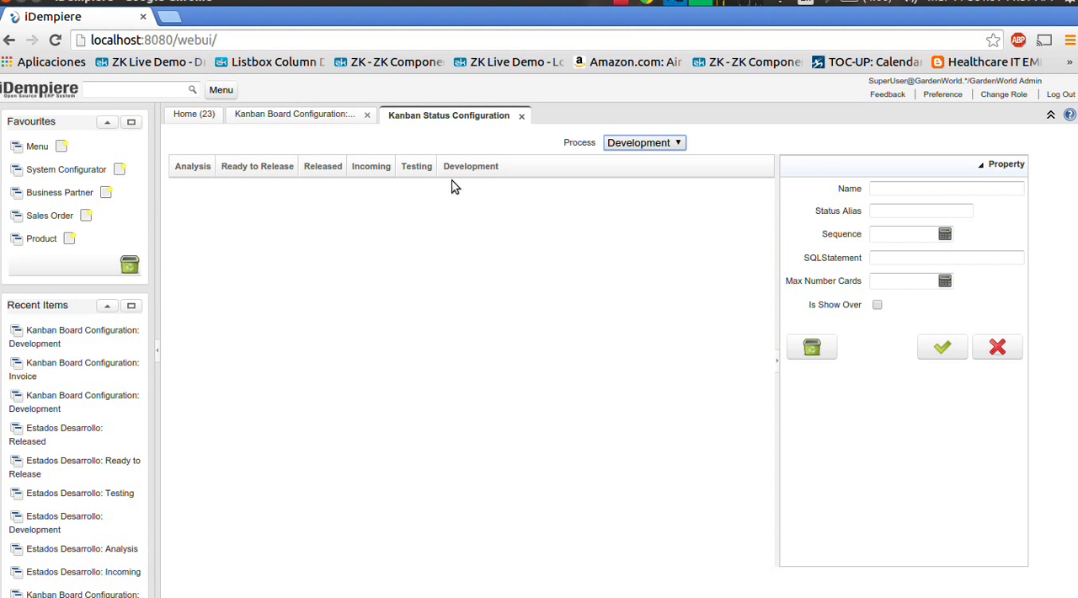
mouse_move(278, 165)
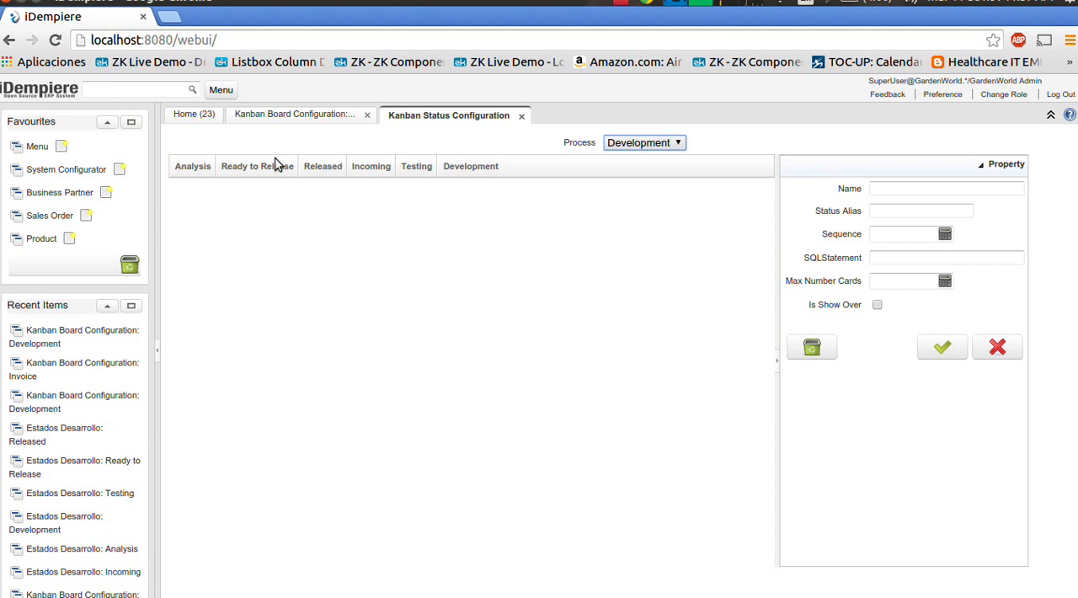
click(192, 165)
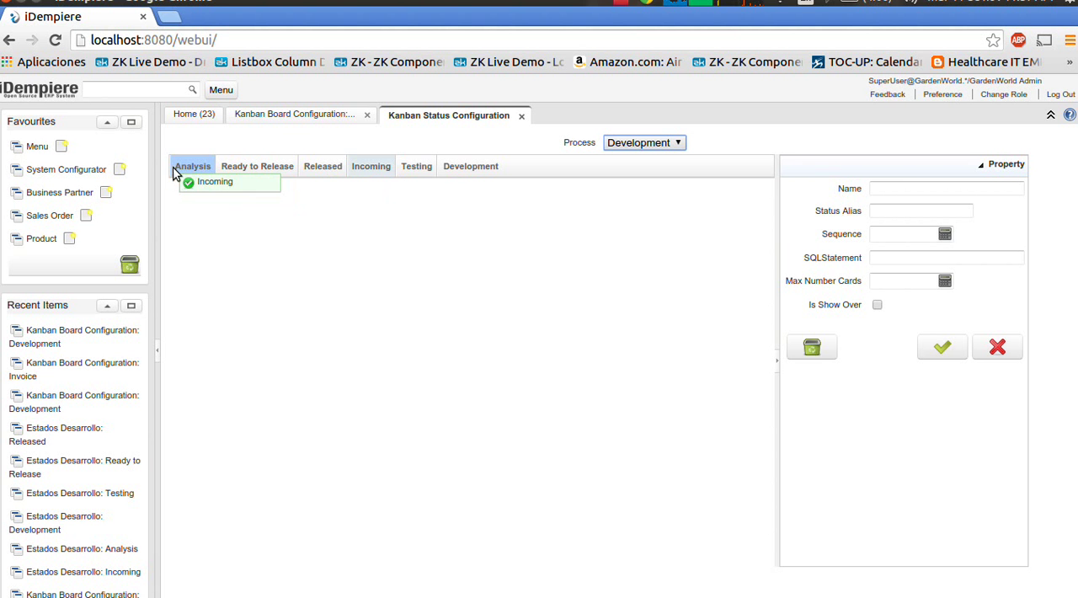
click(215, 181)
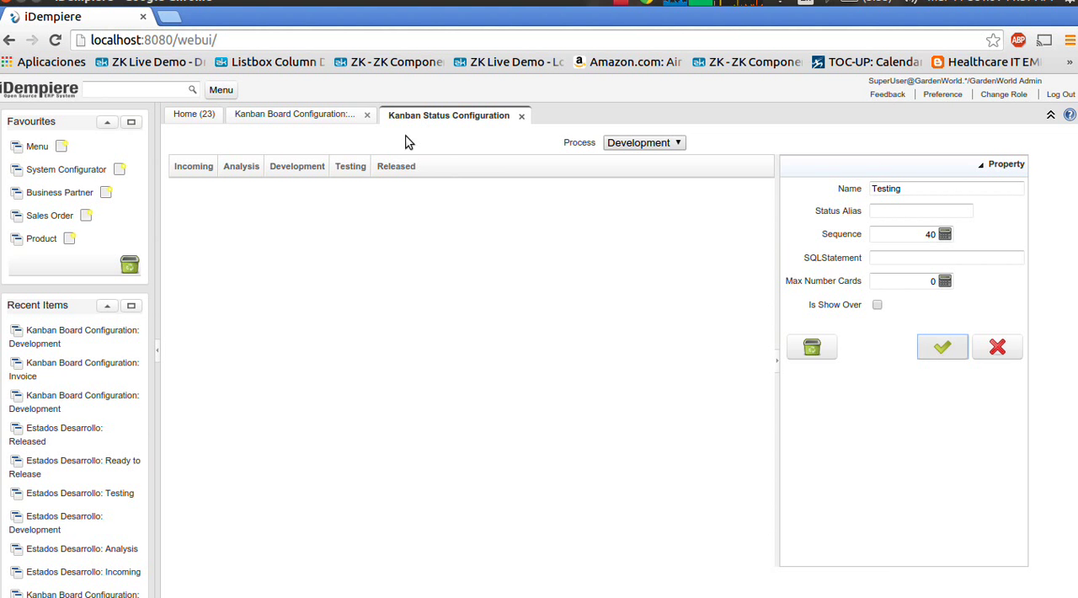
mouse_move(897, 517)
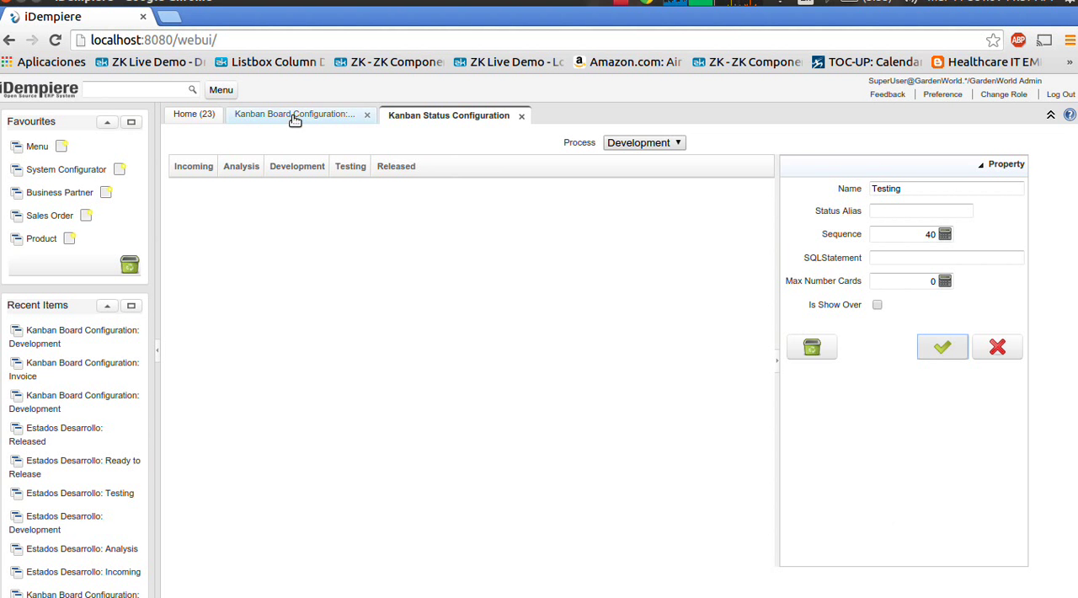
Load the Development process on the Kanban Board and refresh its ticket cards
click(294, 114)
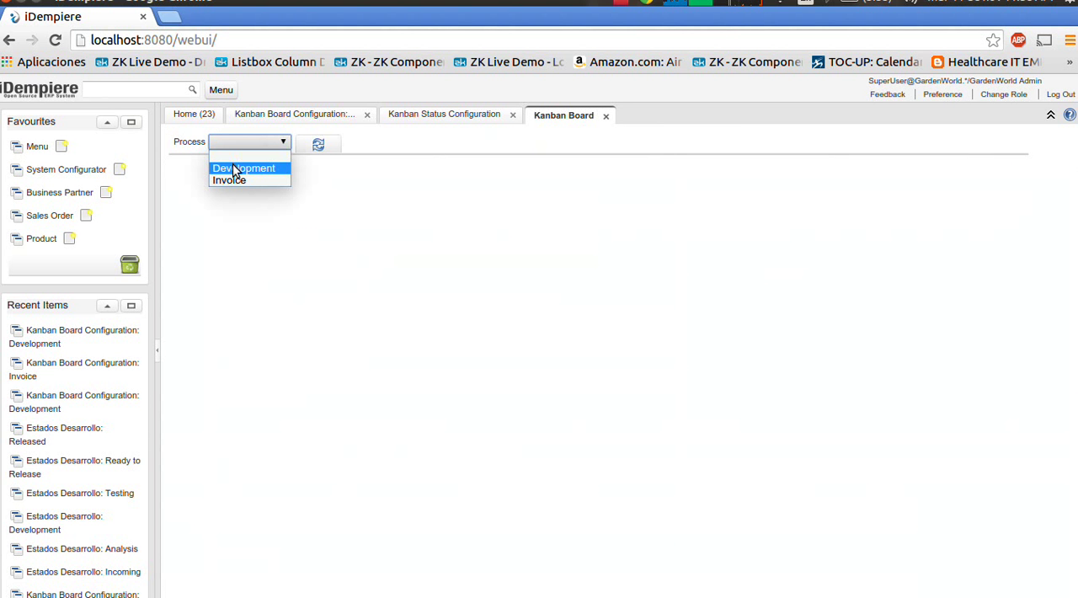
click(244, 169)
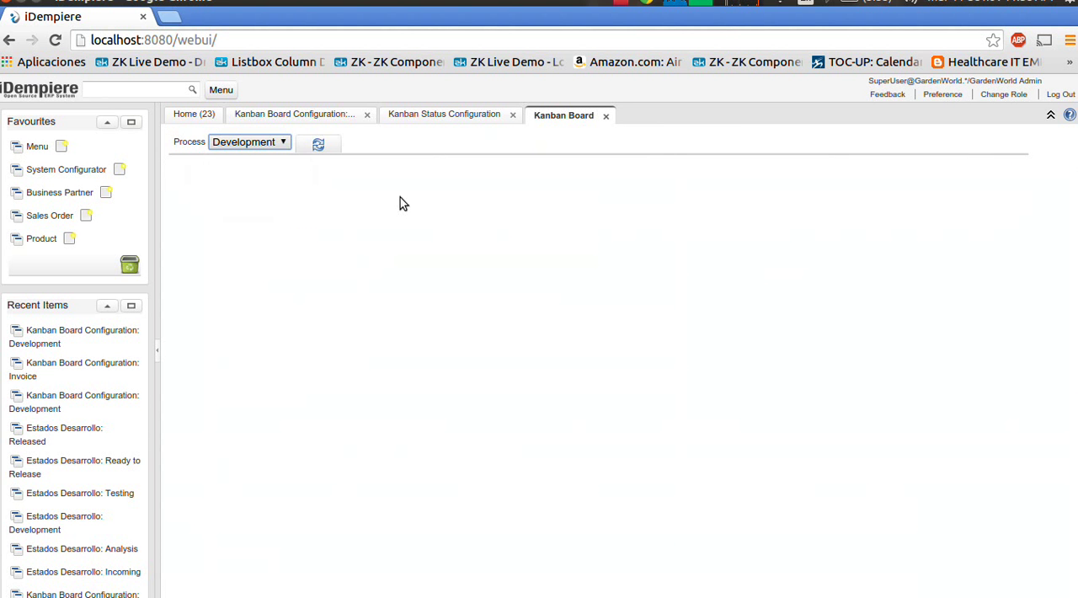
click(318, 143)
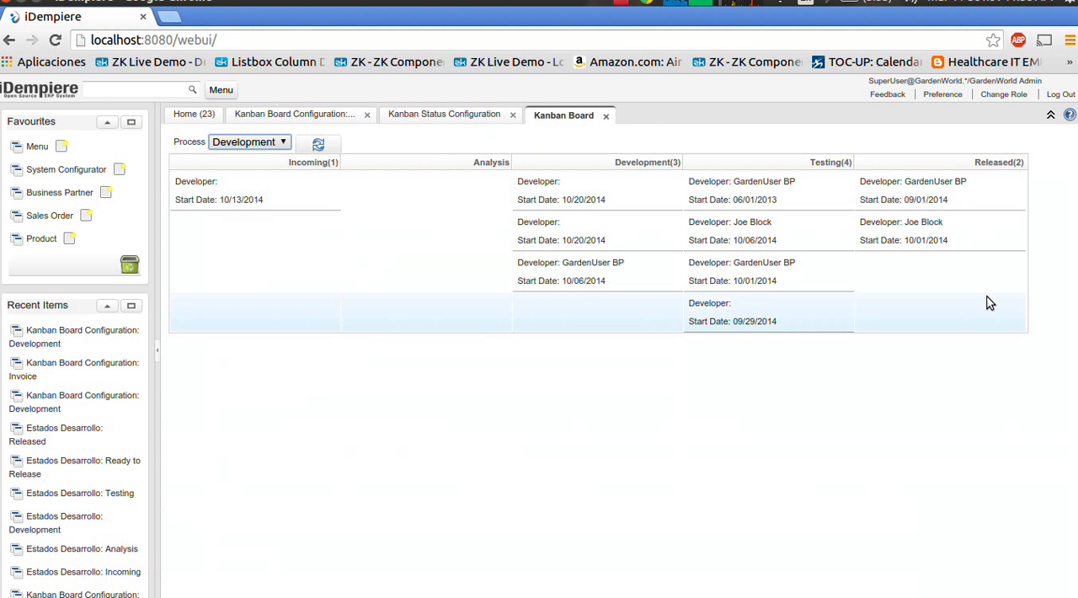
mouse_move(743, 355)
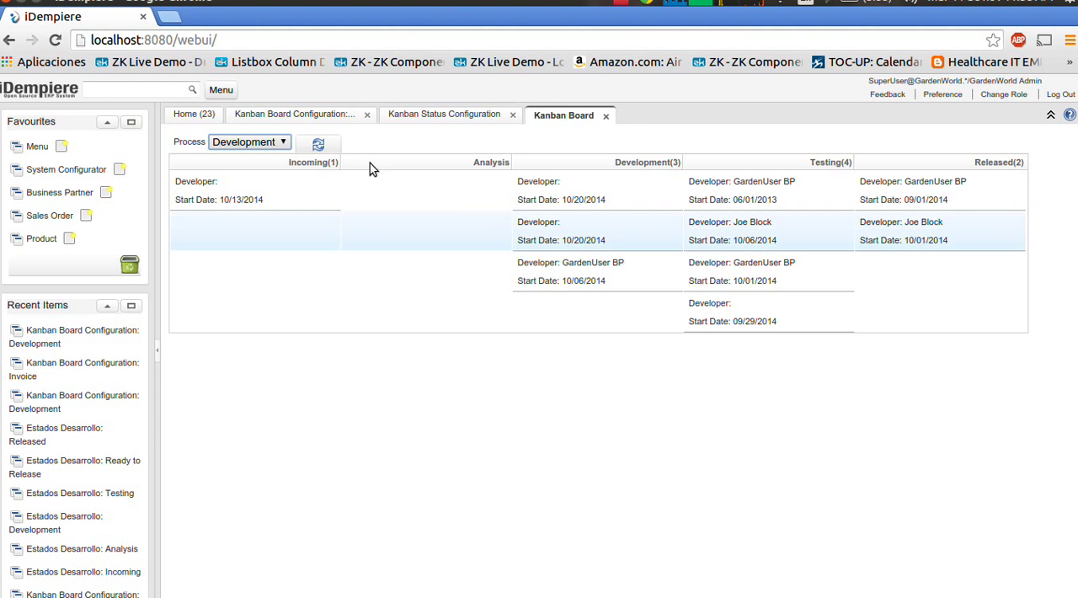
Set the board's Priority SQL to 'prioritydev' and refresh the Development board
click(292, 114)
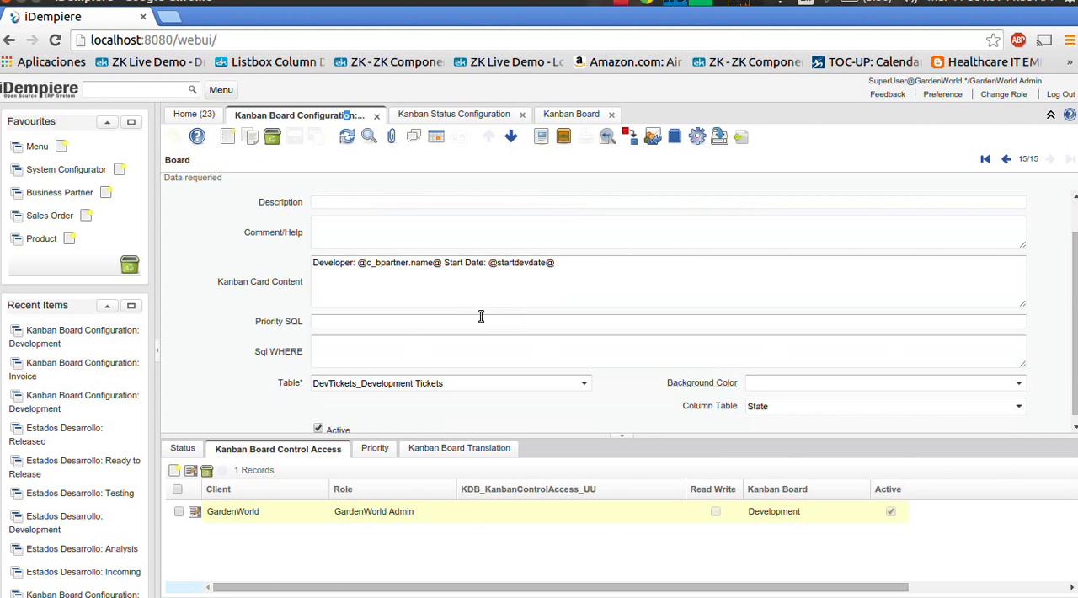
click(486, 321)
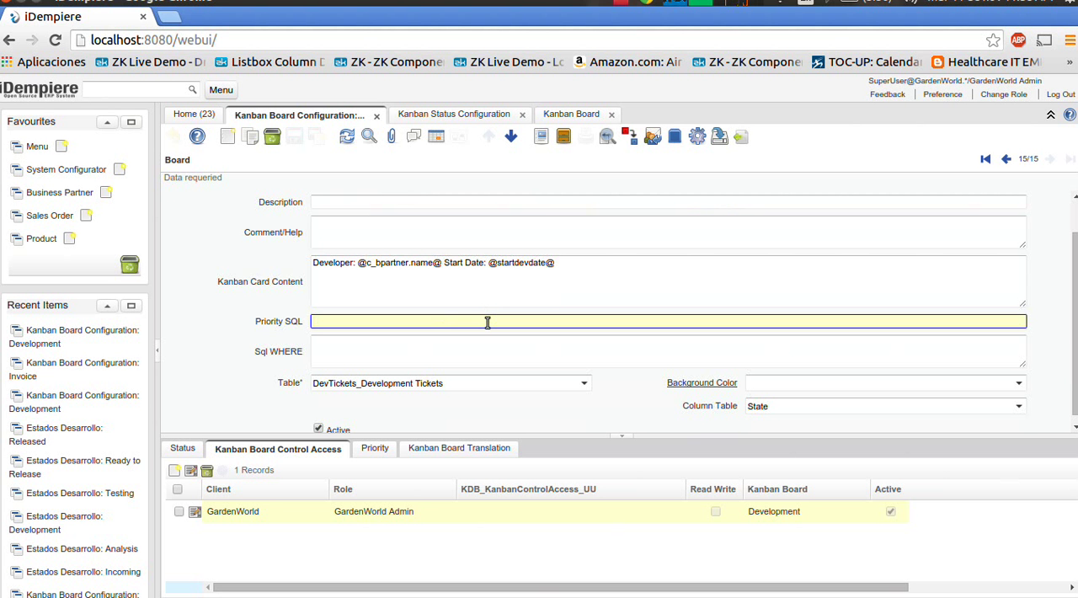
text(priority)
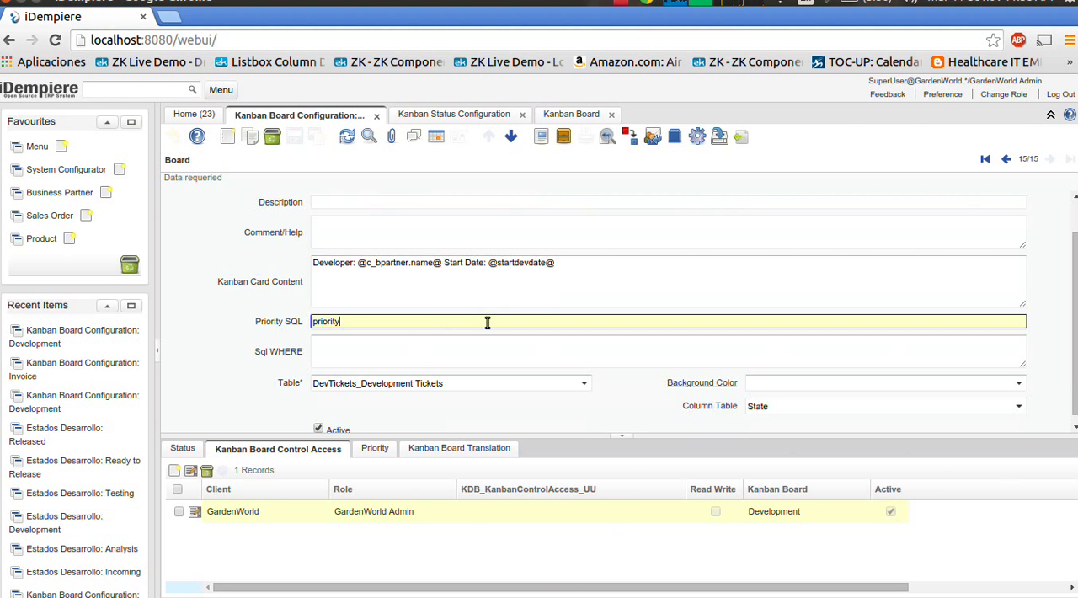
text(dev)
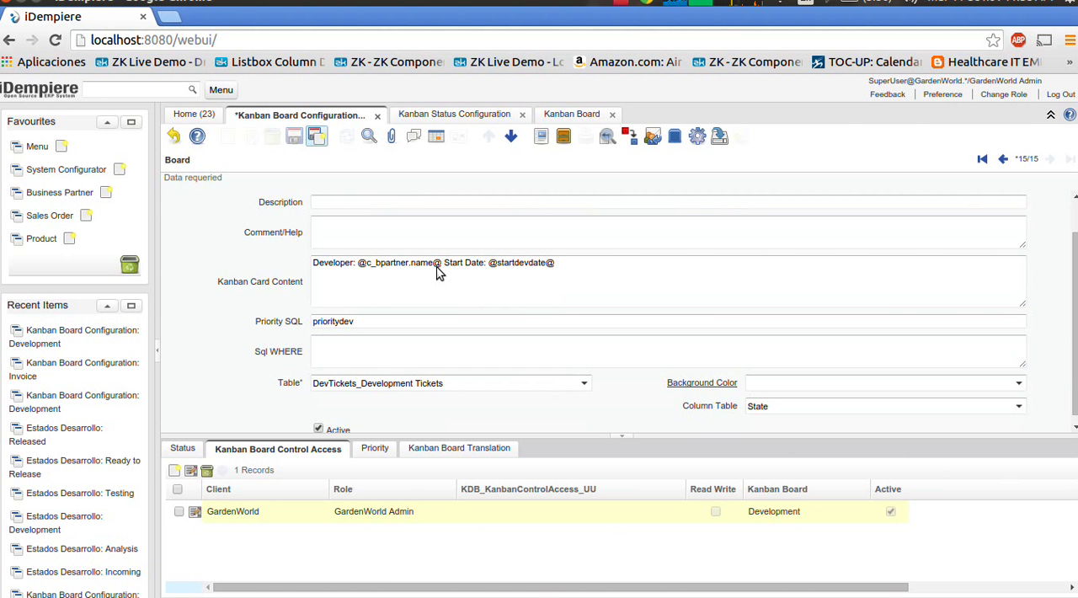
click(571, 114)
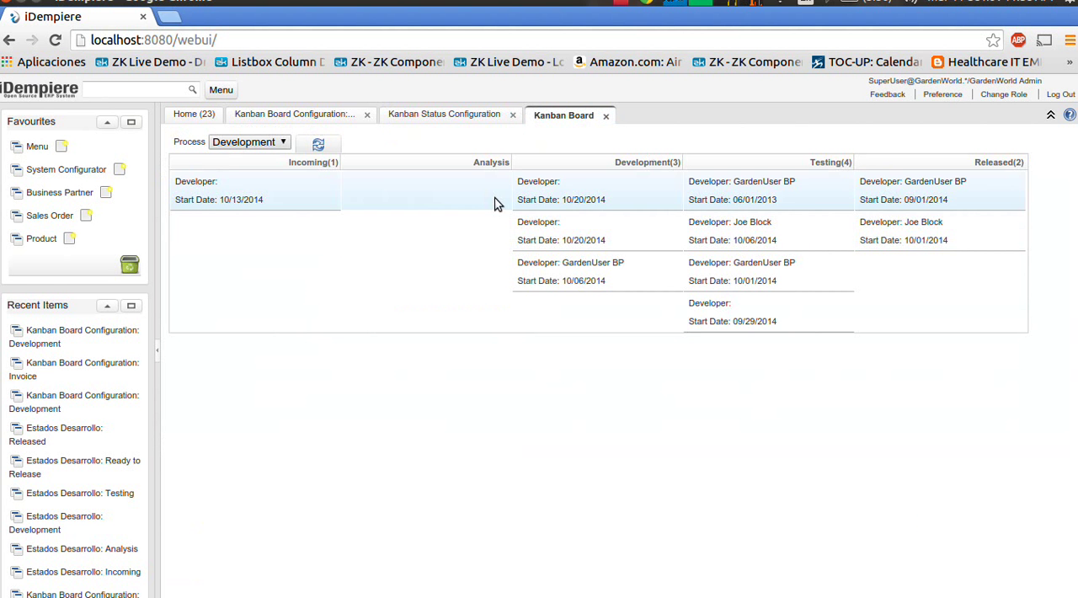
click(318, 142)
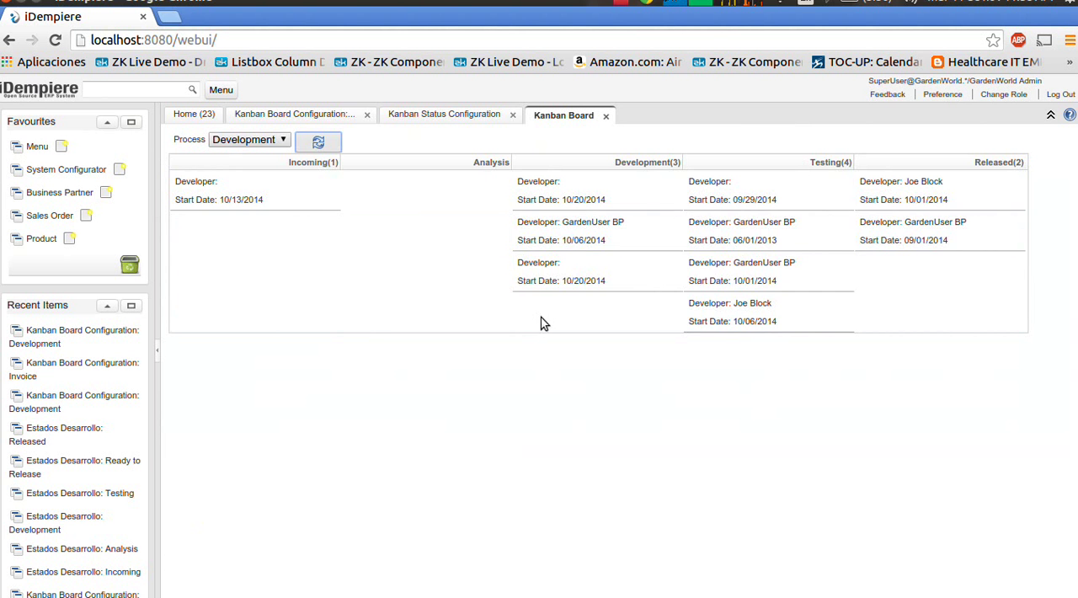
mouse_move(773, 399)
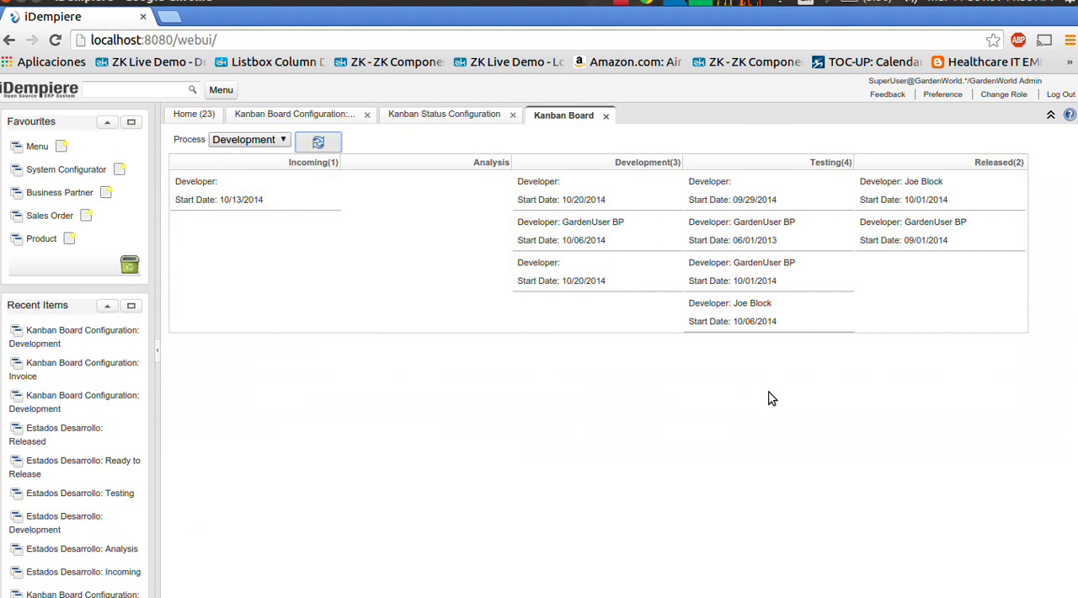
mouse_move(762, 399)
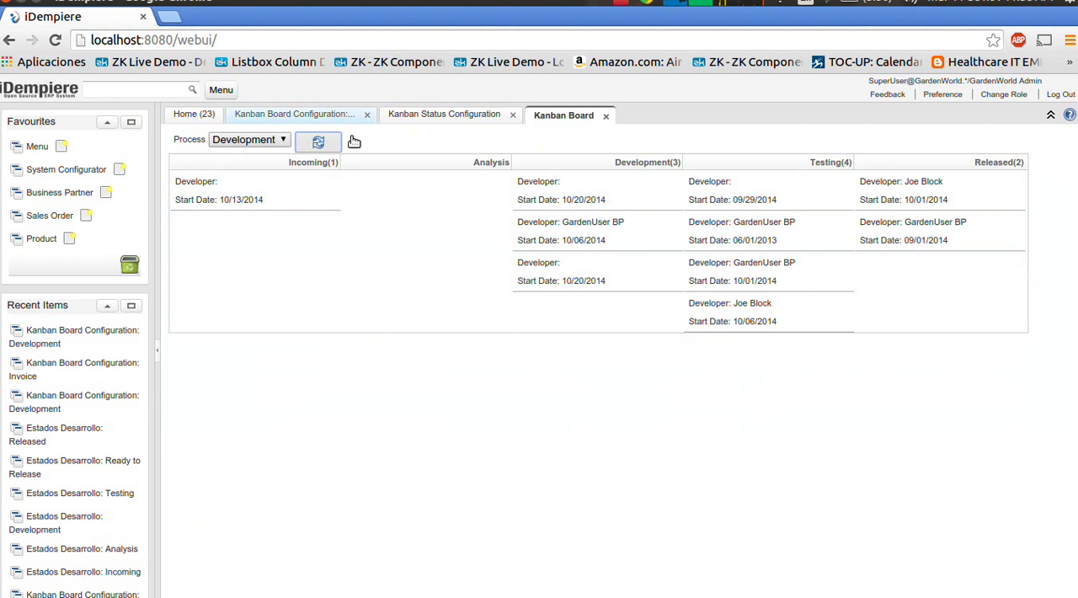
Correct the Priority SQL to date_part('day',current_date-startdevdate) and save it
click(295, 114)
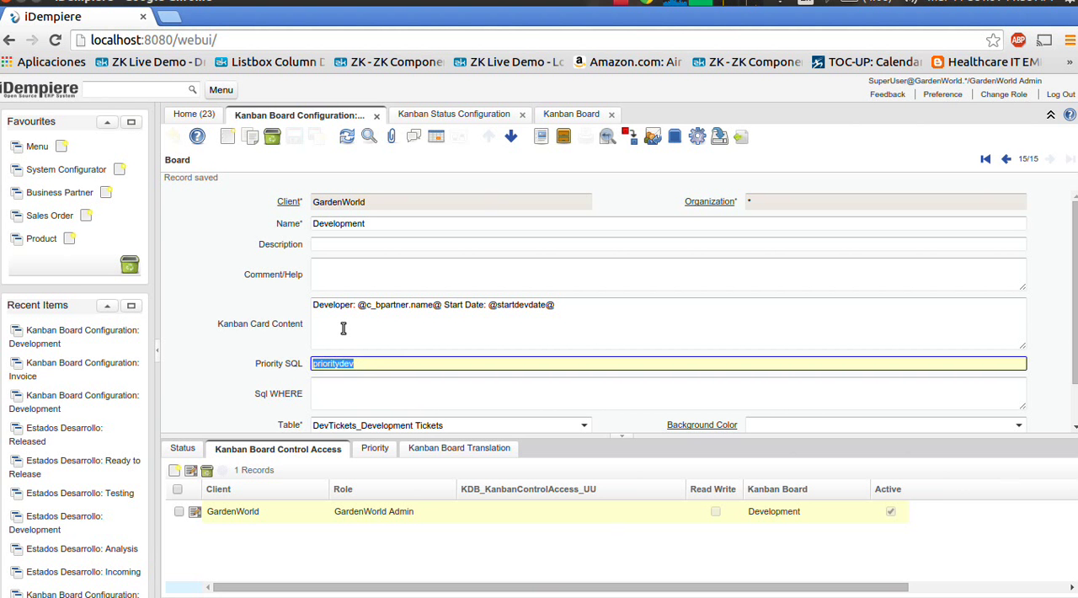
text(startdevdate)
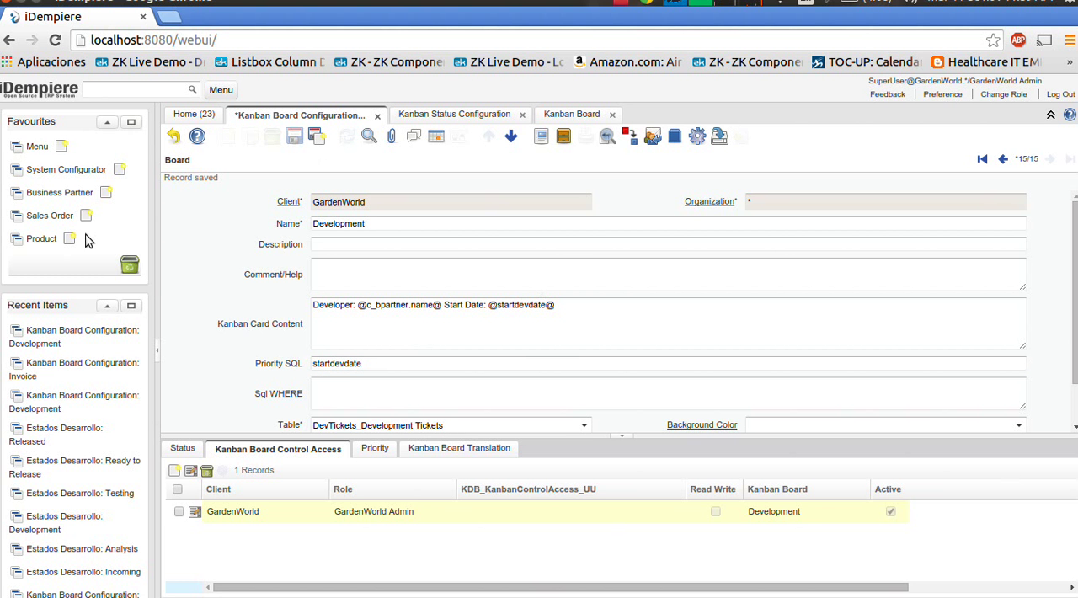
click(294, 136)
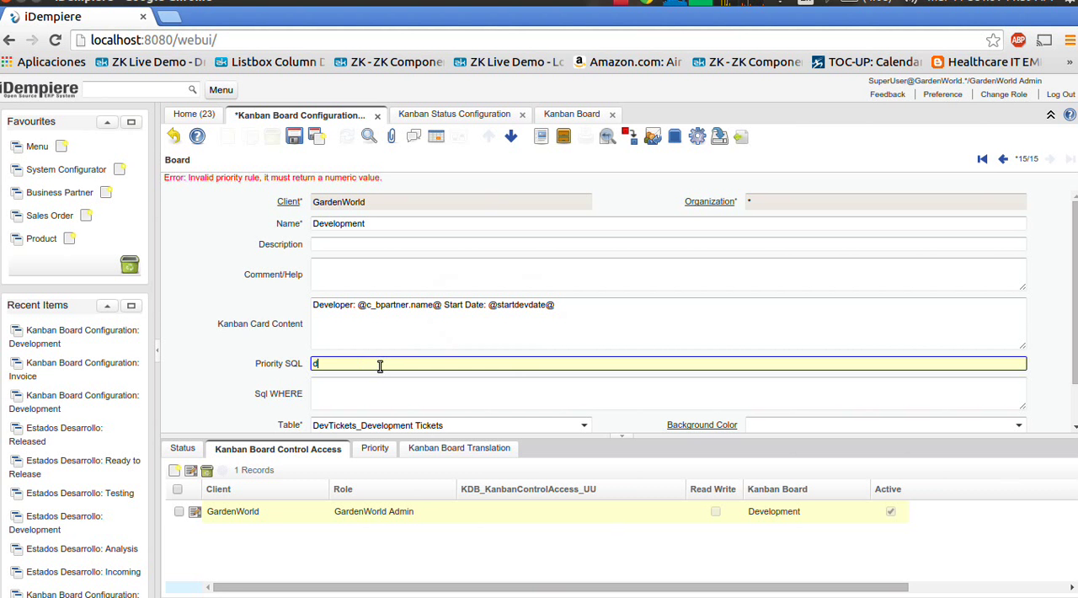
text(ate_part()
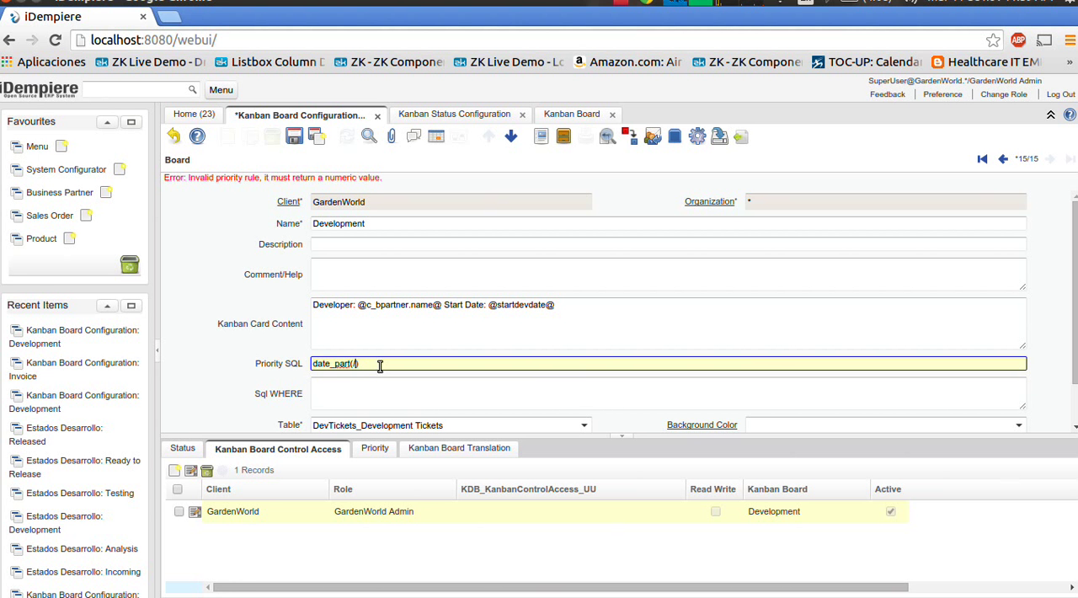
text('day',current_date-start)
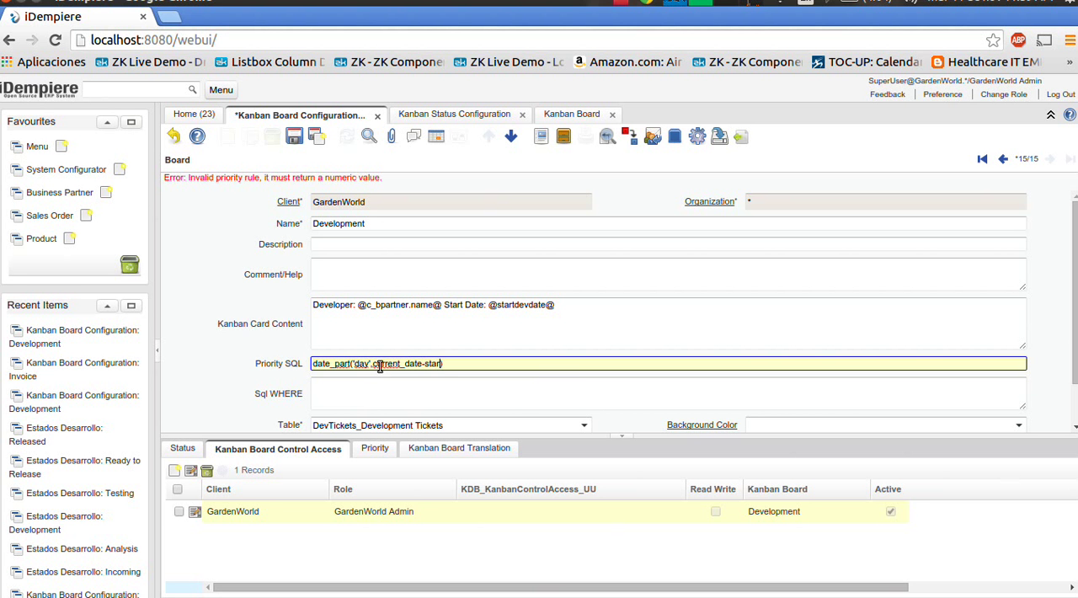
text(devdate)
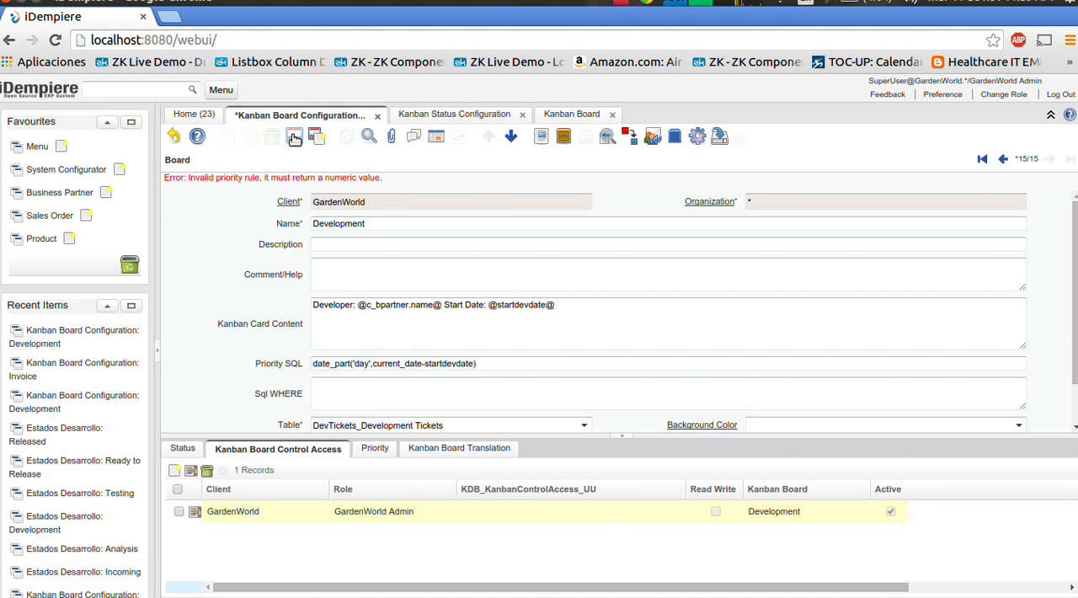
click(272, 136)
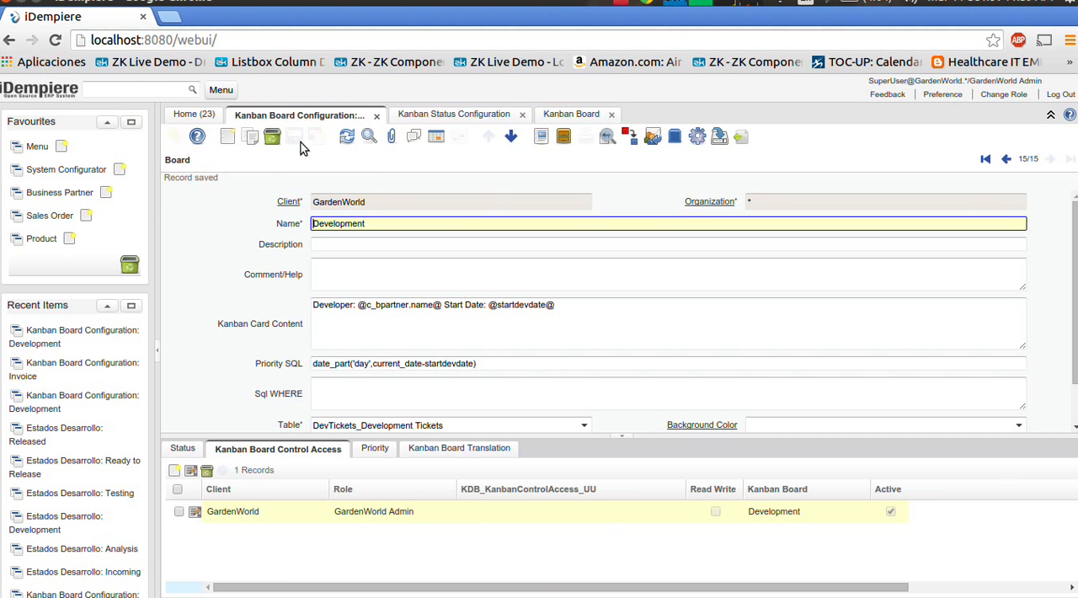
mouse_move(274, 300)
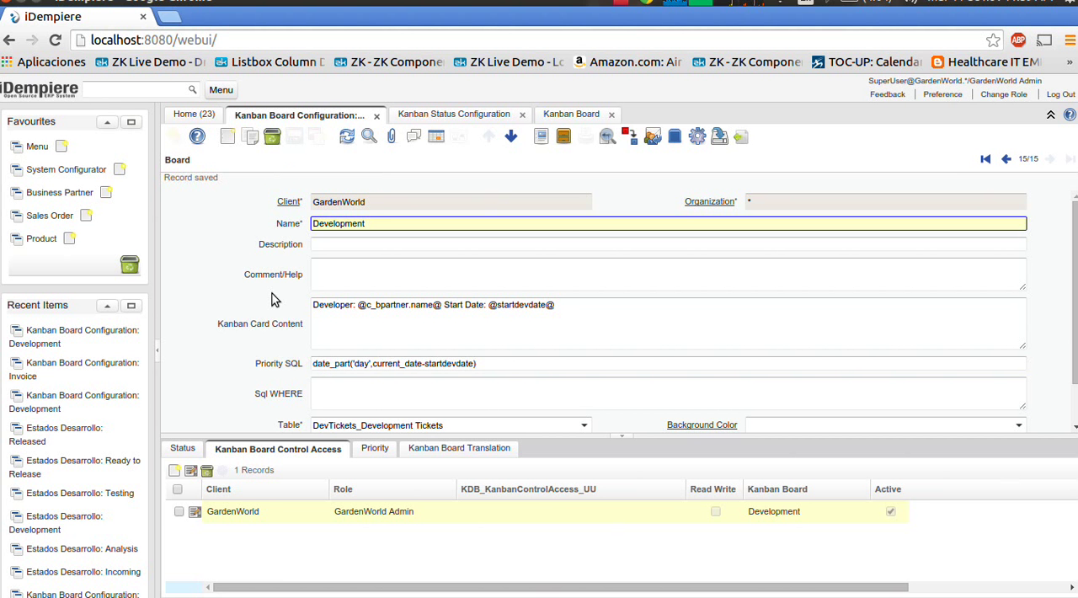
Create priority ranges 0–500 and 501–1,000 in Yellow on the Development board
click(367, 448)
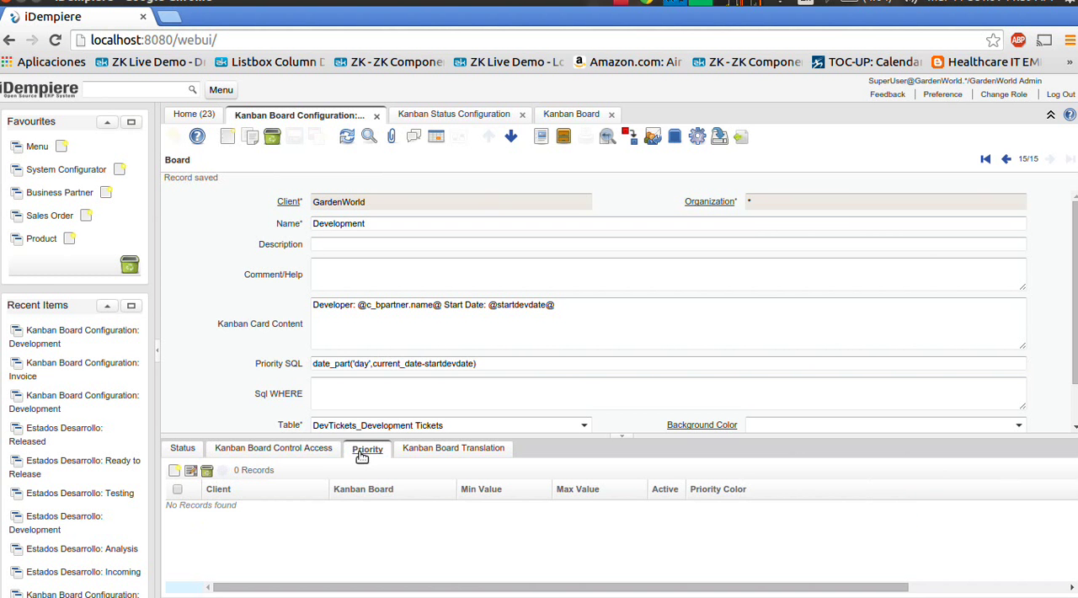
click(175, 470)
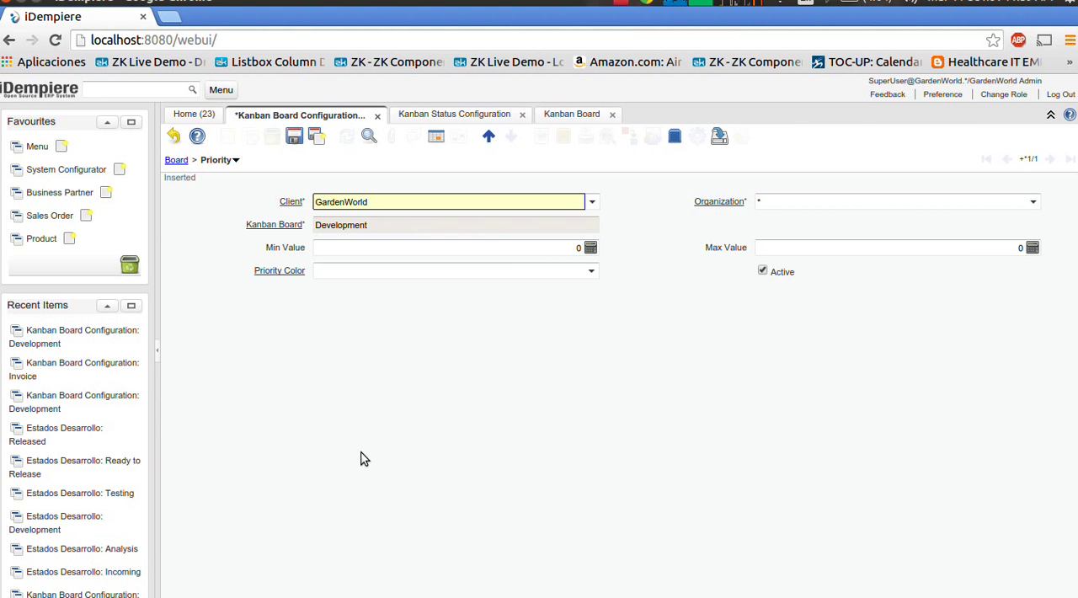
click(446, 246)
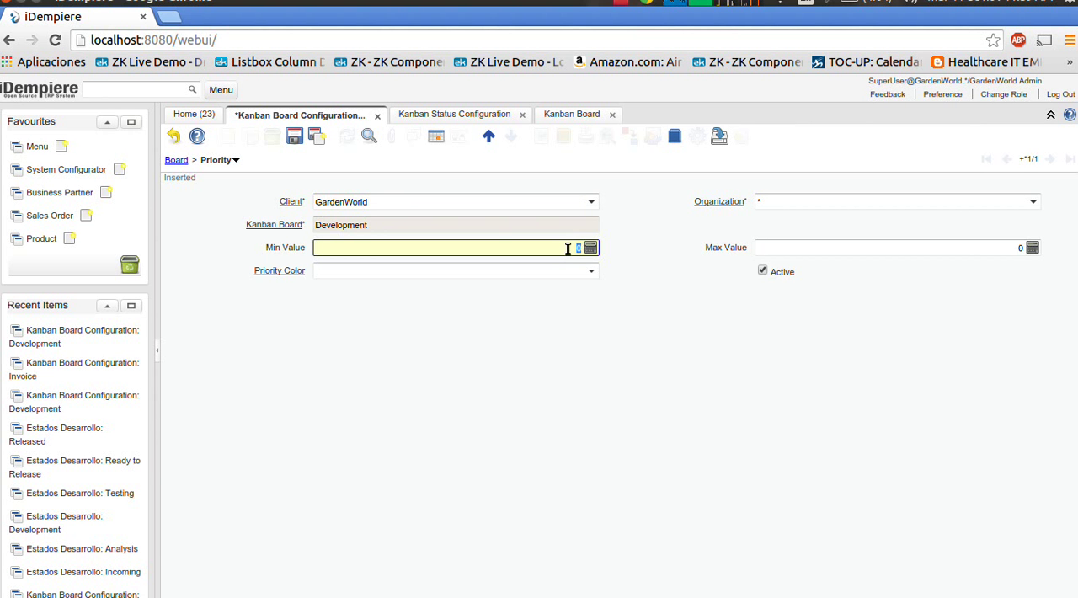
click(893, 247)
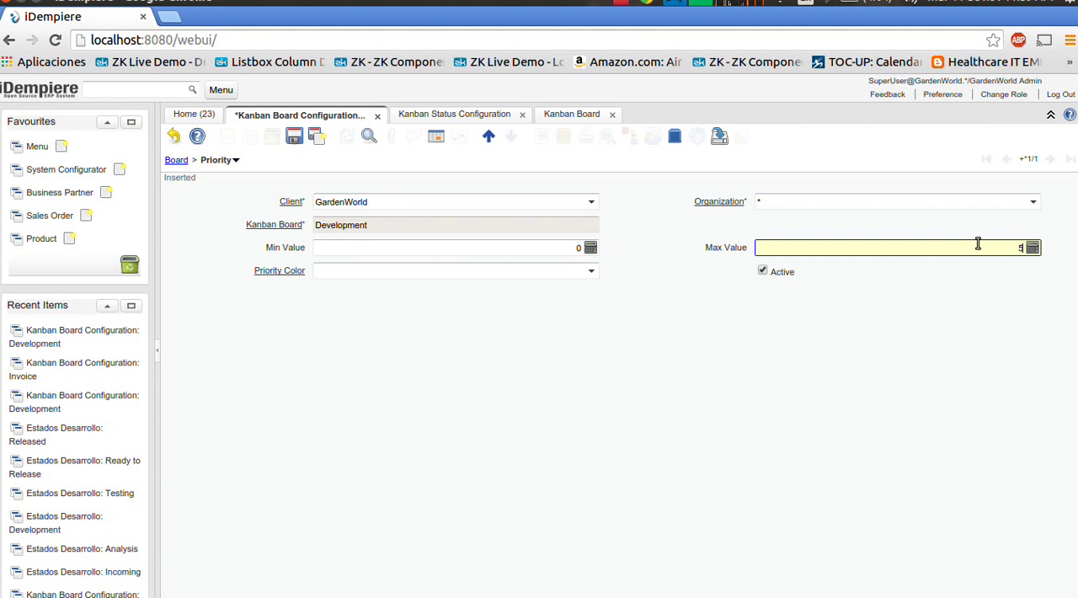
text(500)
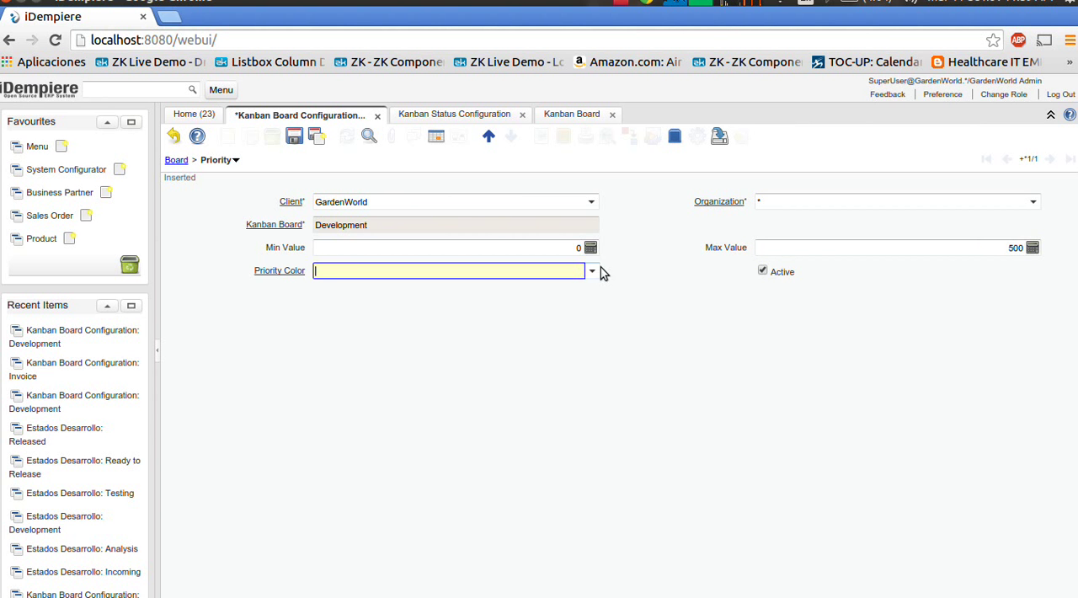
click(591, 270)
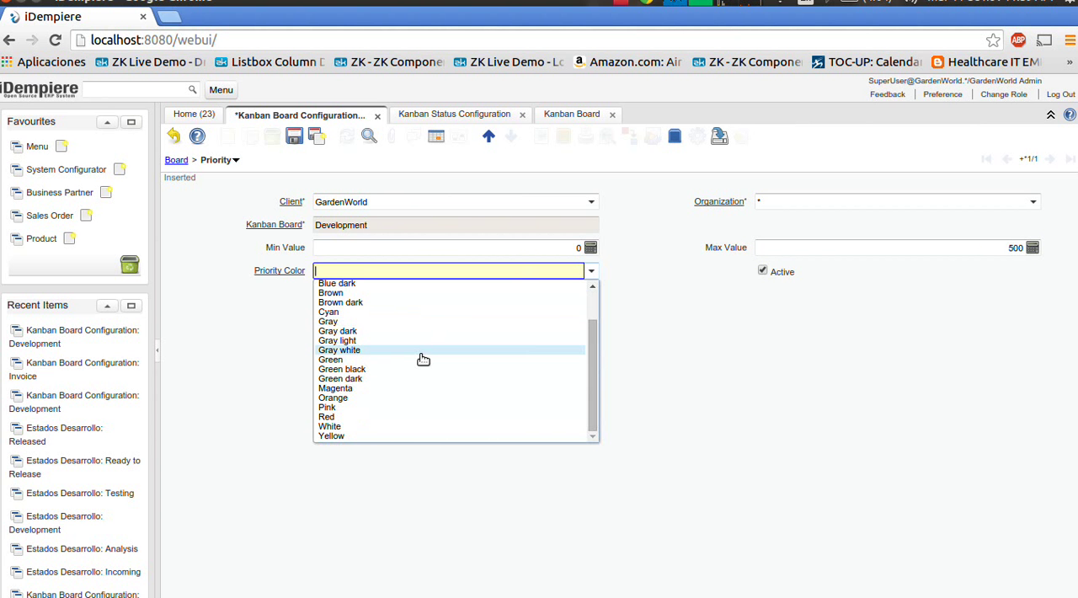
click(333, 398)
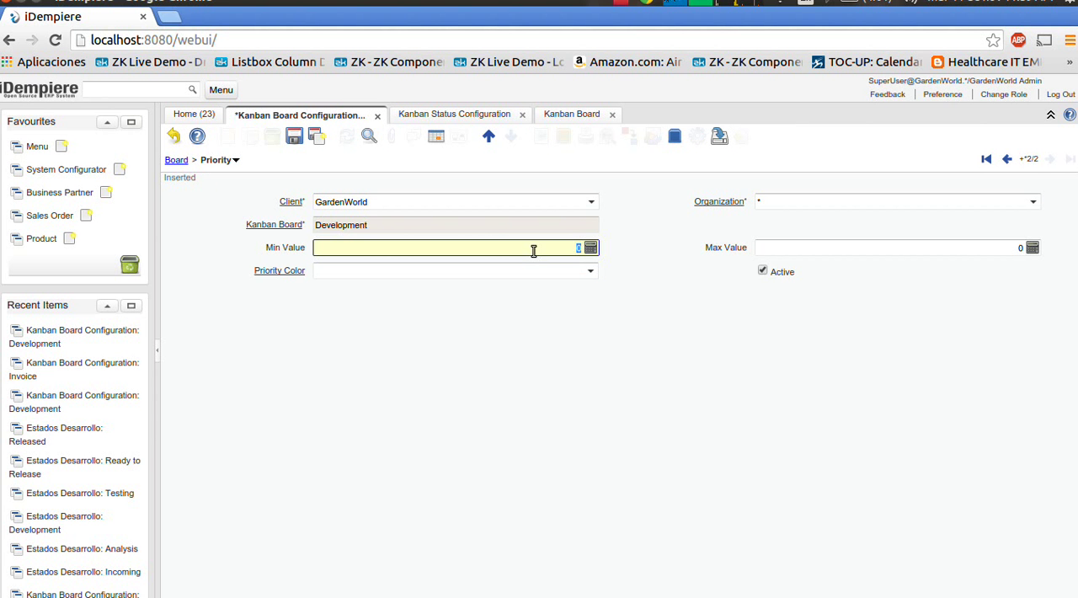
text(501)
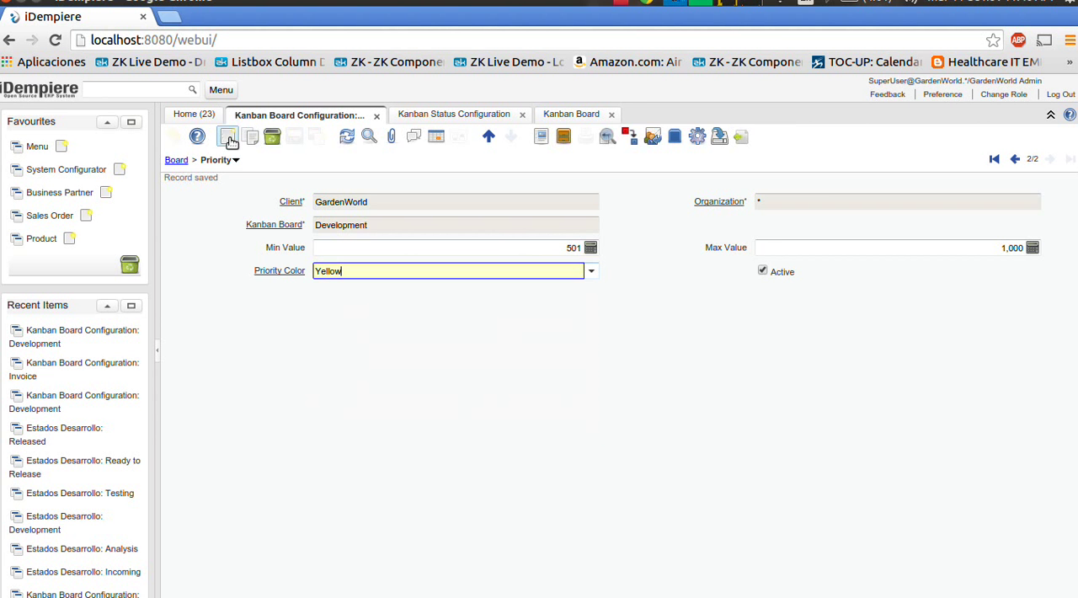
Add a 1,001–2,000 priority range coloured Red and save it
click(227, 136)
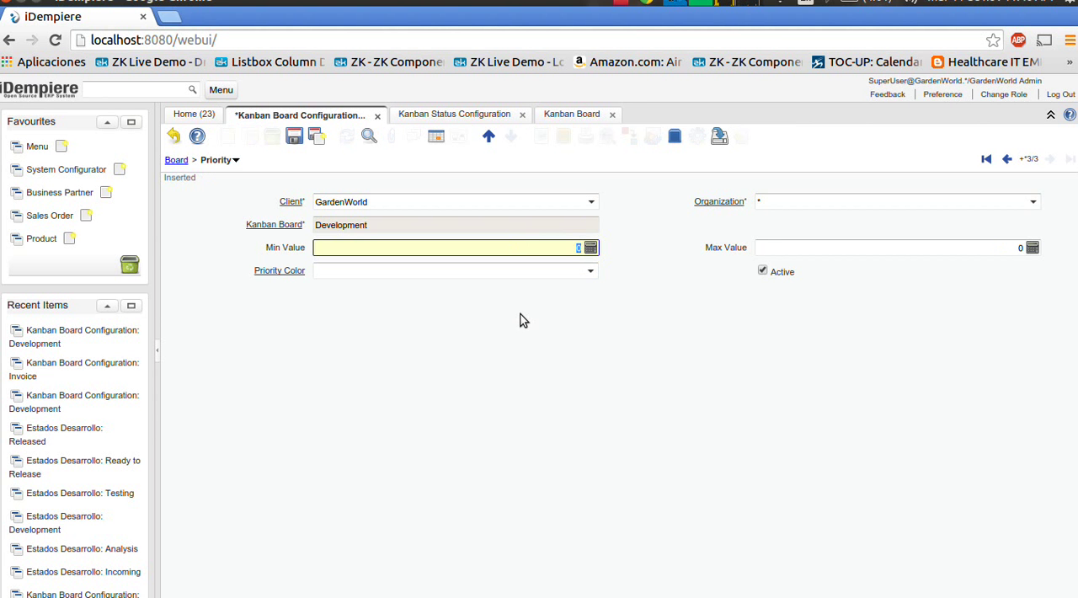
text(1,001)
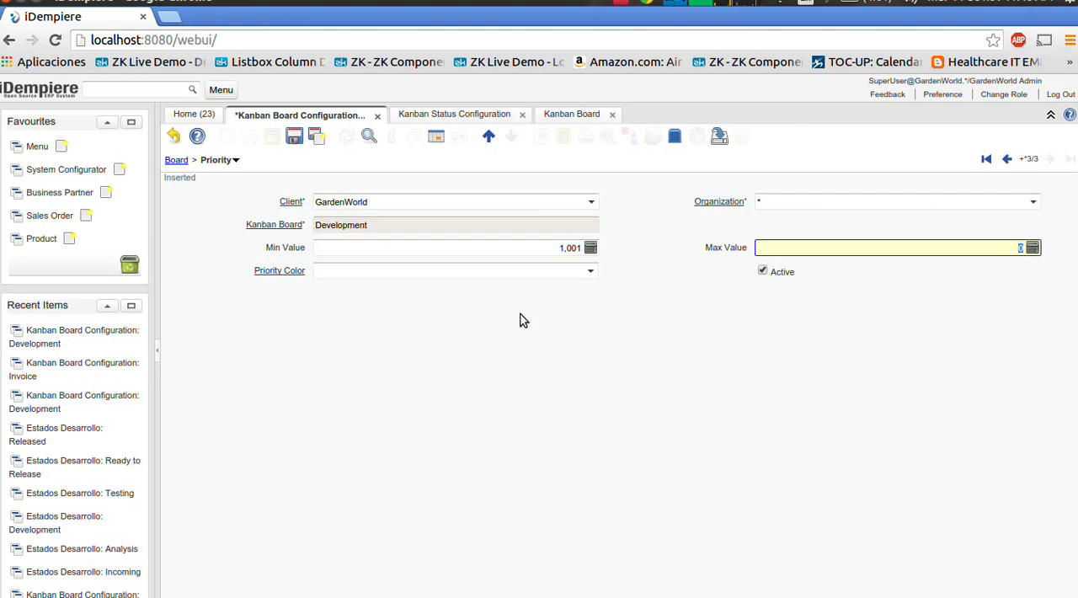
text(20)
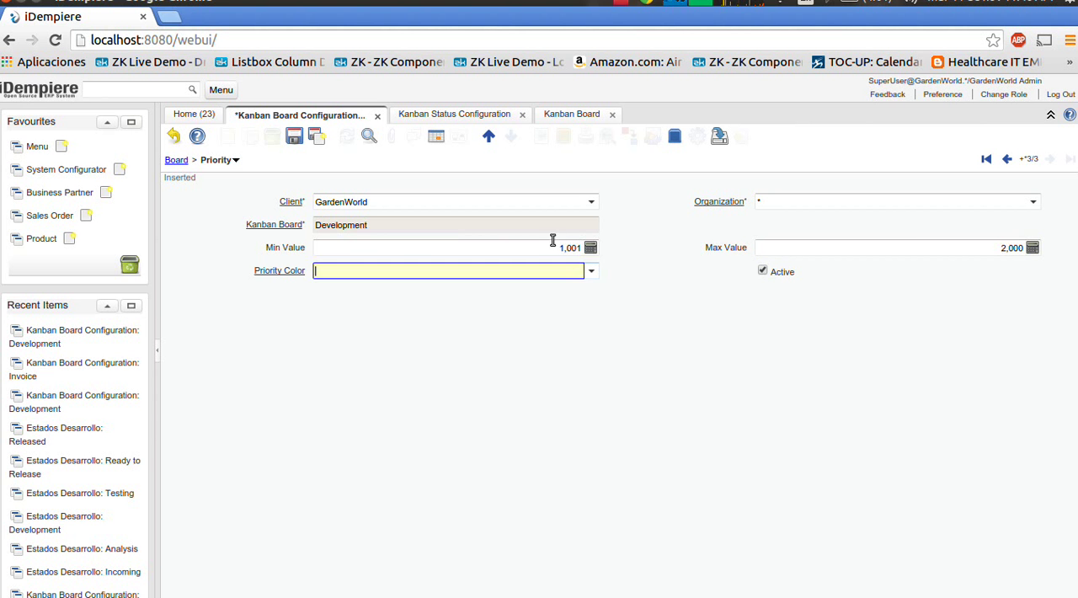
click(590, 271)
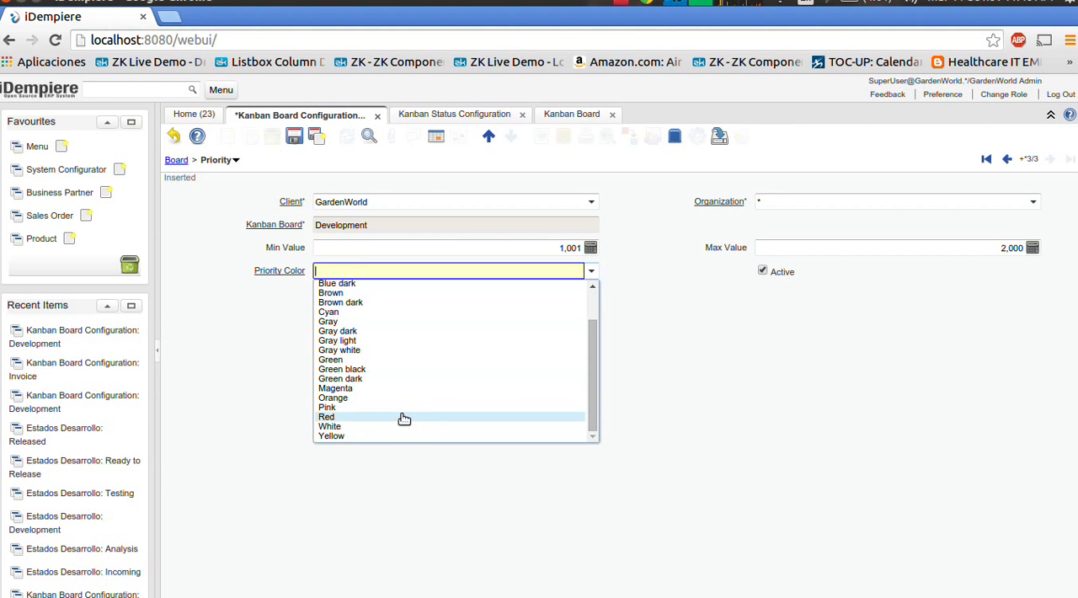
click(326, 417)
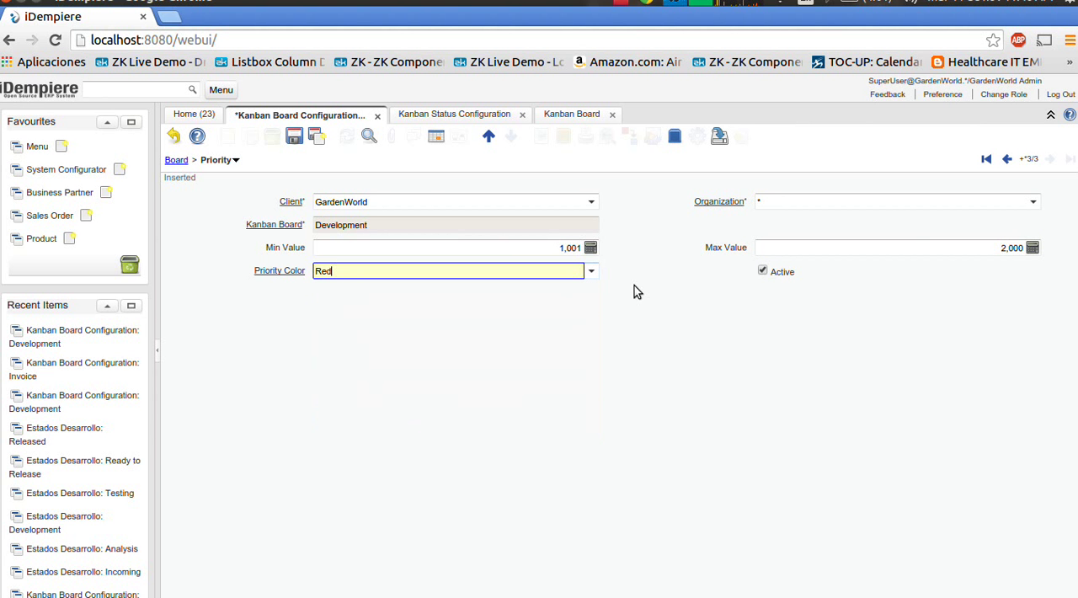
click(294, 135)
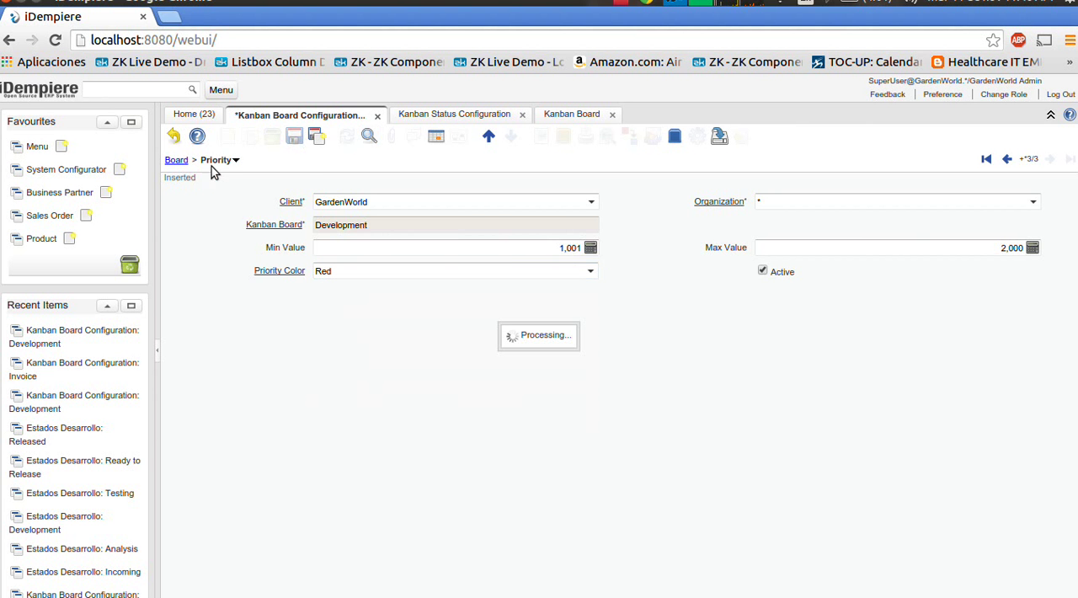
Refresh the Development board to show priority colours, then return to the board configuration
click(572, 115)
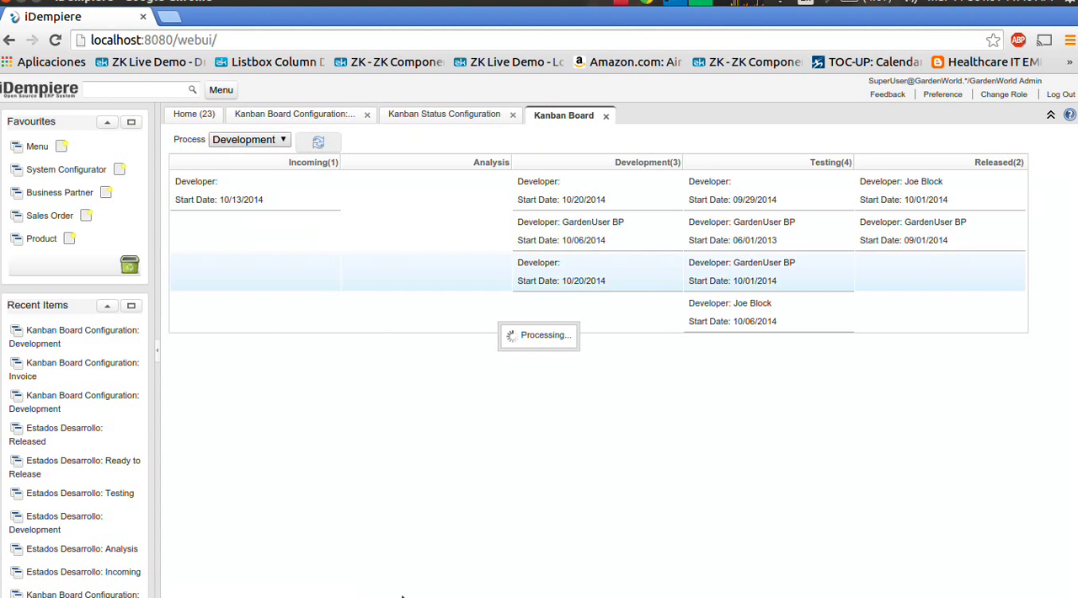
click(318, 142)
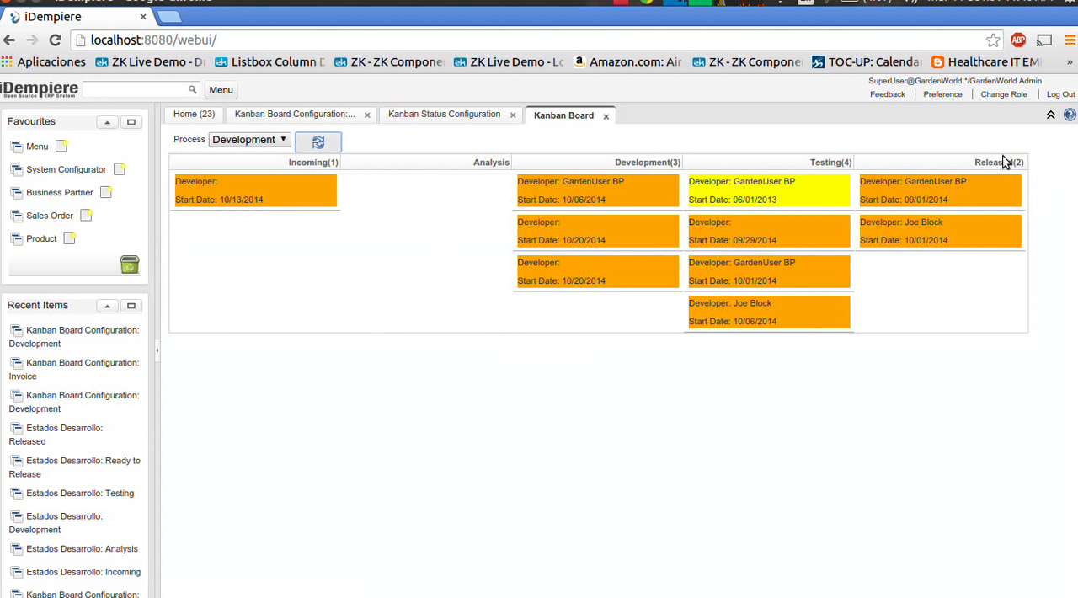
mouse_move(948, 166)
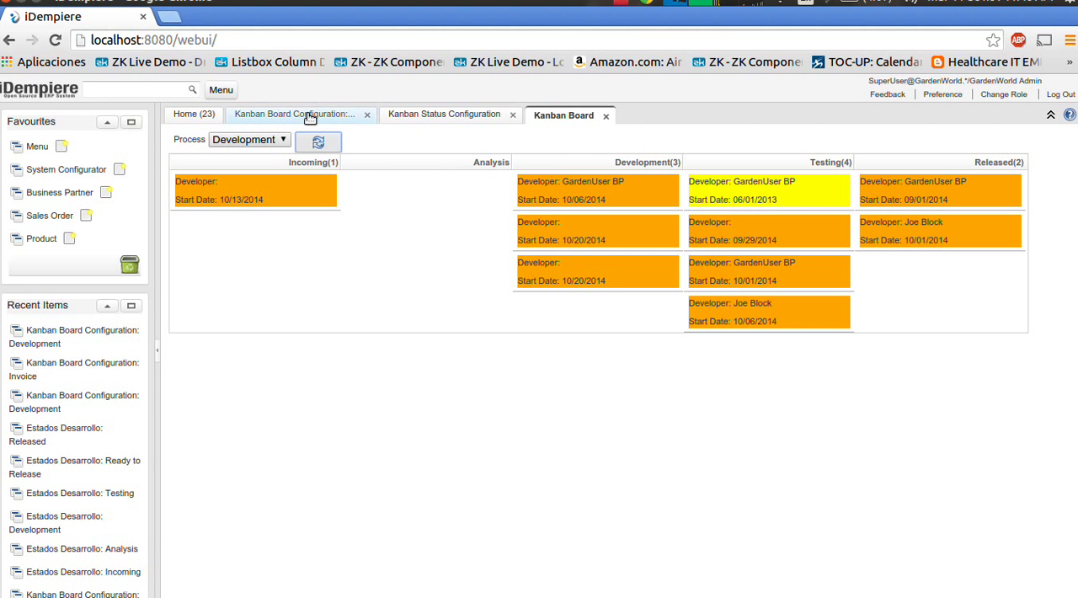
mouse_move(516, 479)
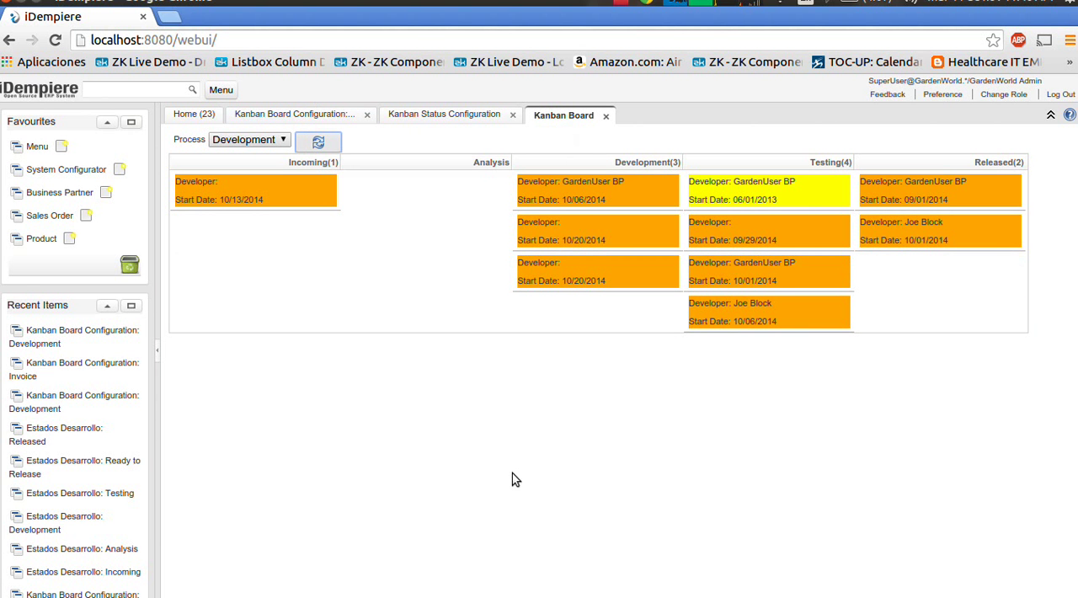
mouse_move(318, 141)
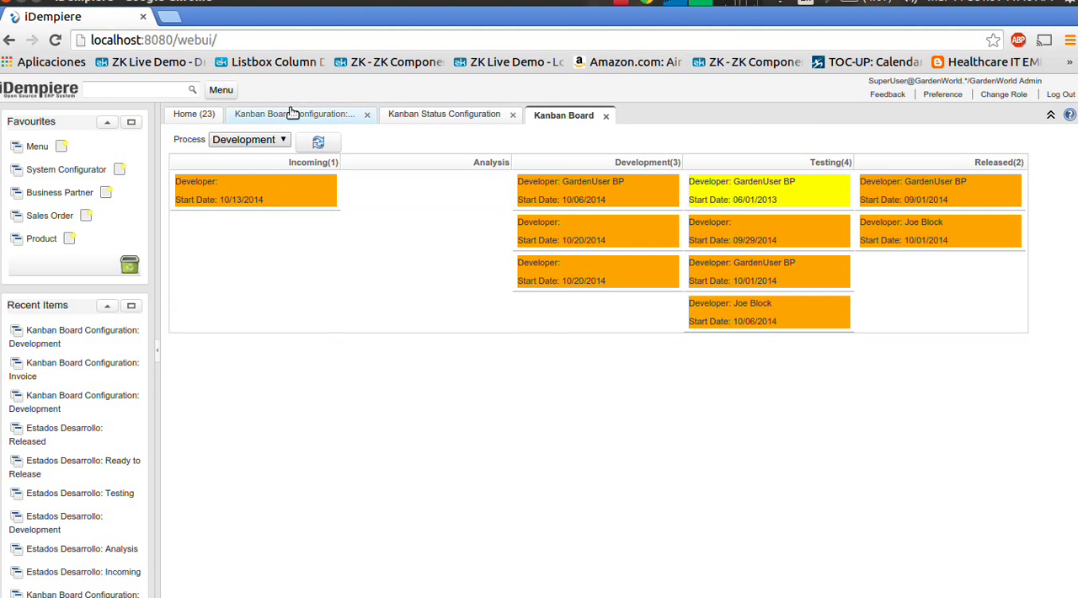
click(295, 114)
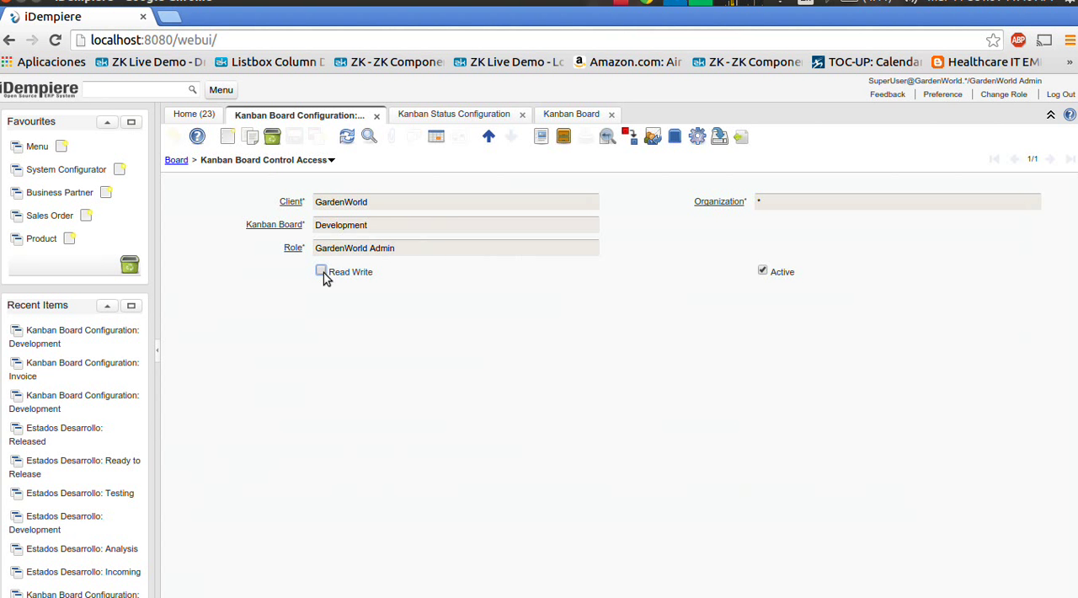
Grant GardenWorld Admin Read Write board access, save, and reload the board's tickets
click(321, 271)
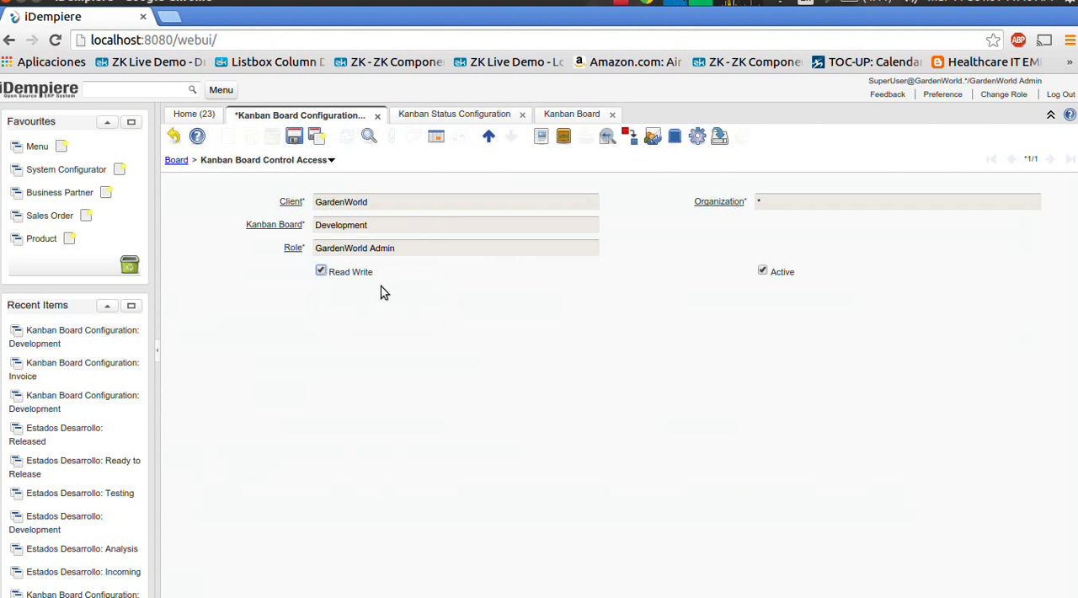
click(572, 113)
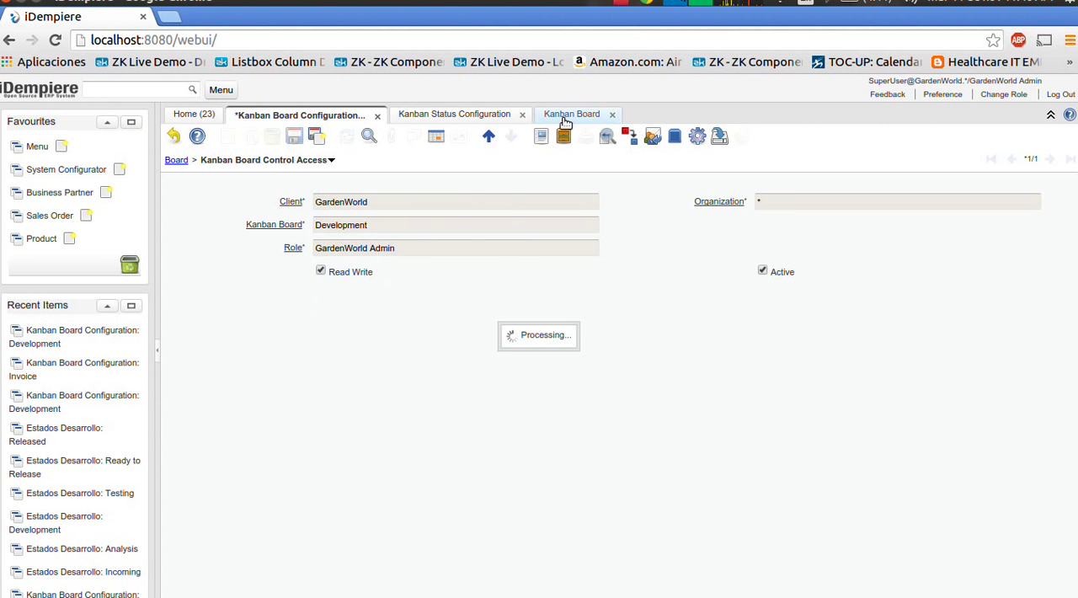
click(572, 114)
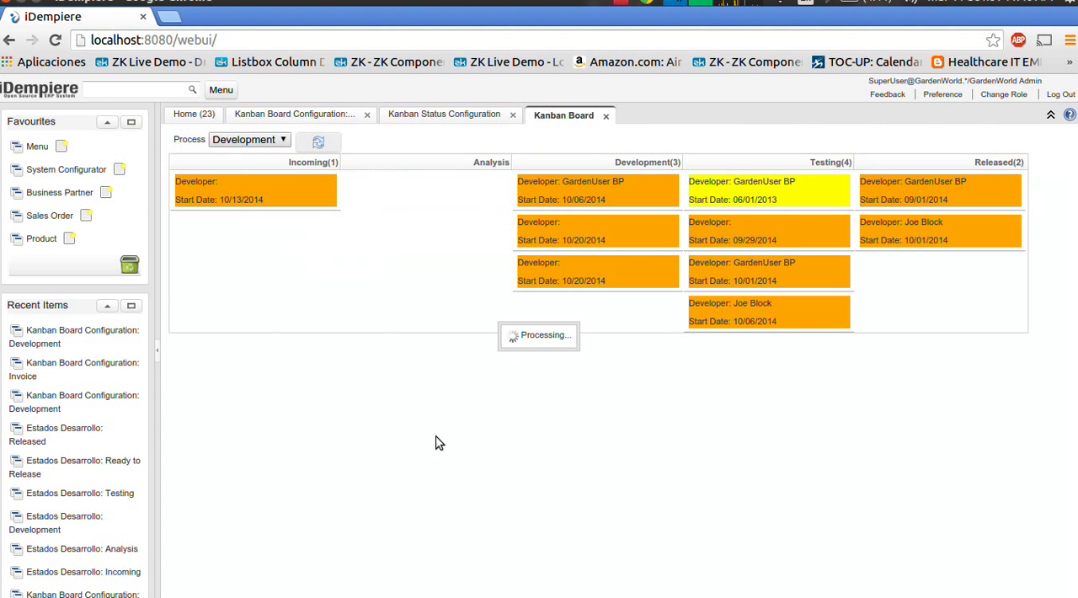
click(319, 142)
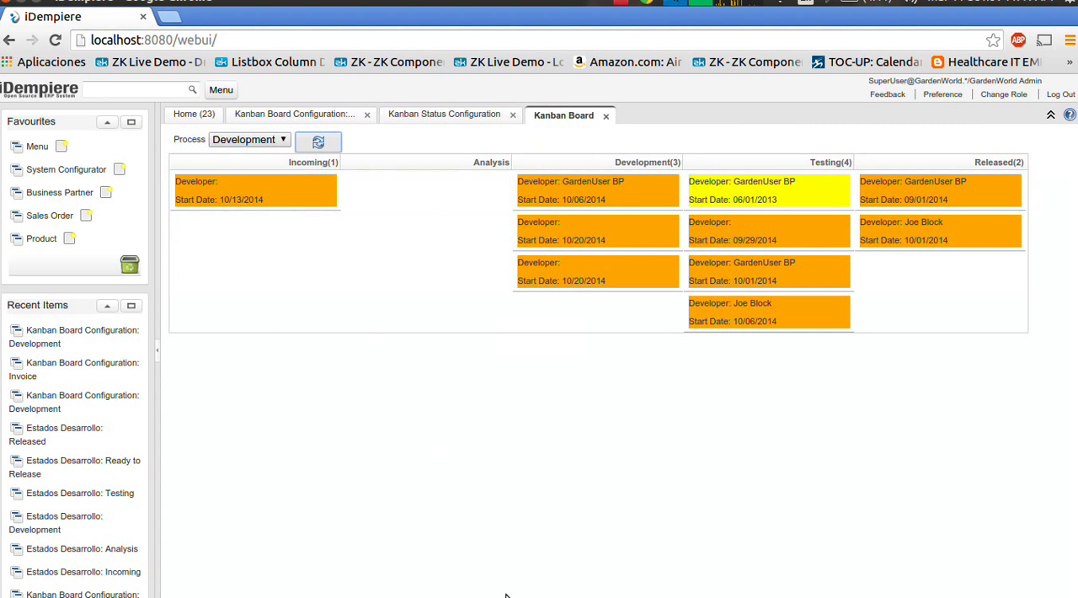
Move the Incoming ticket into Analysis, then view the Analysis and Incoming status properties
drag(255, 189, 425, 190)
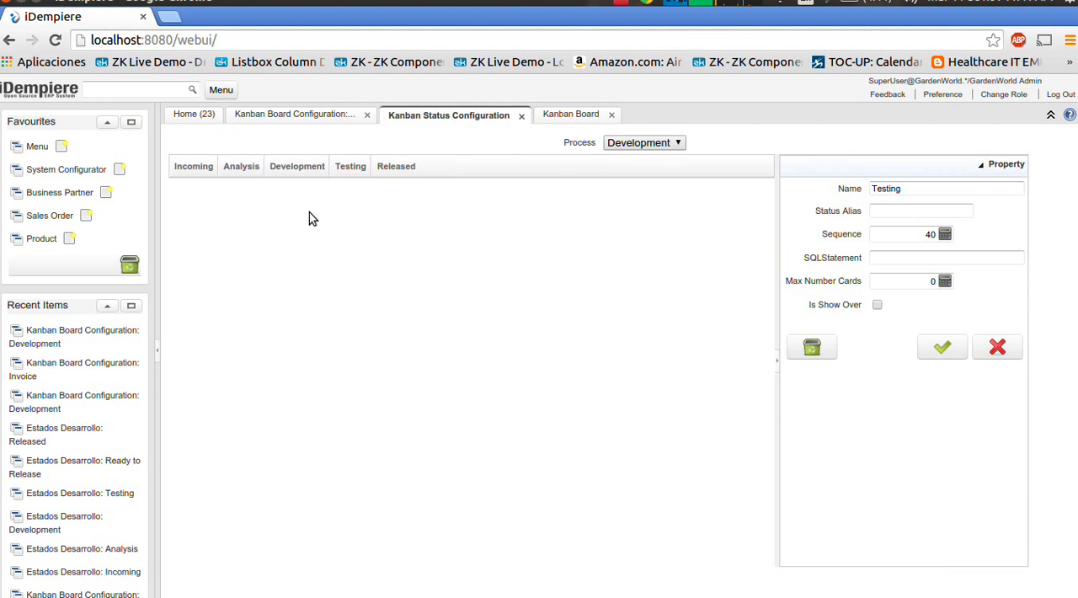
click(241, 166)
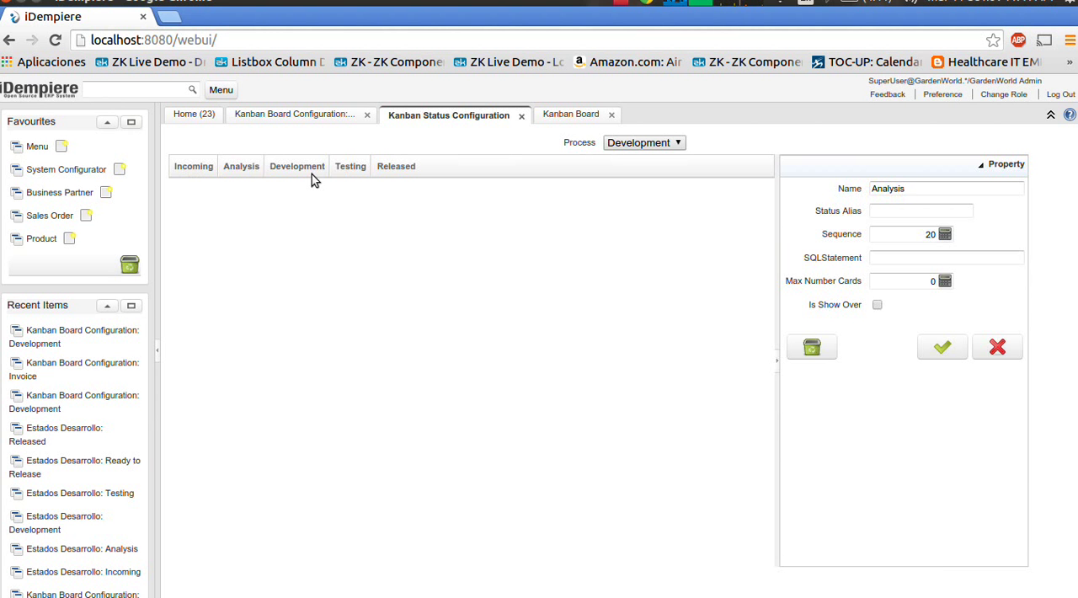
click(396, 166)
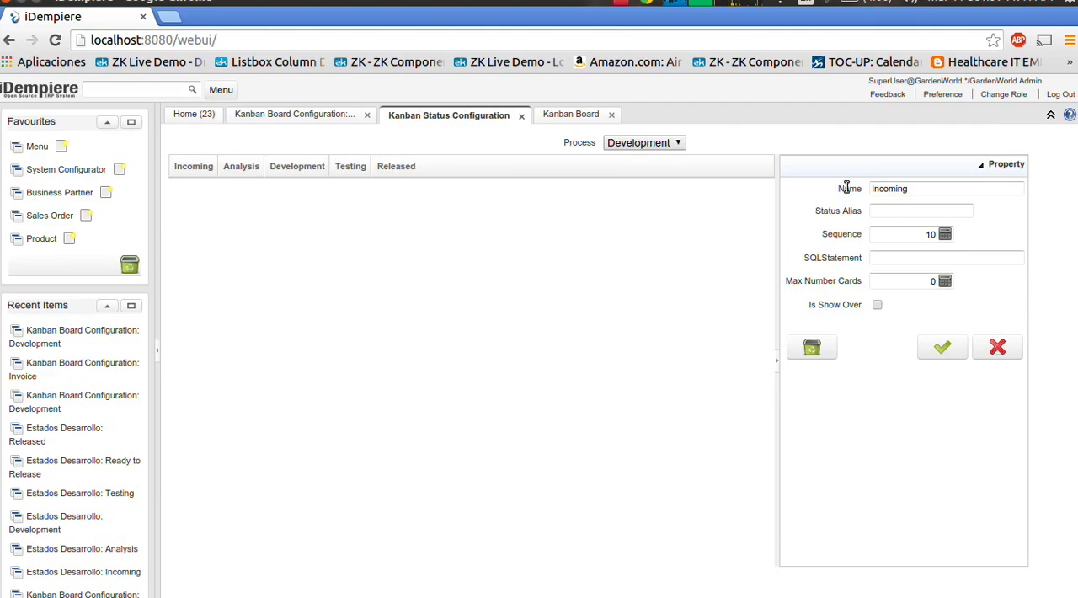
mouse_move(984, 374)
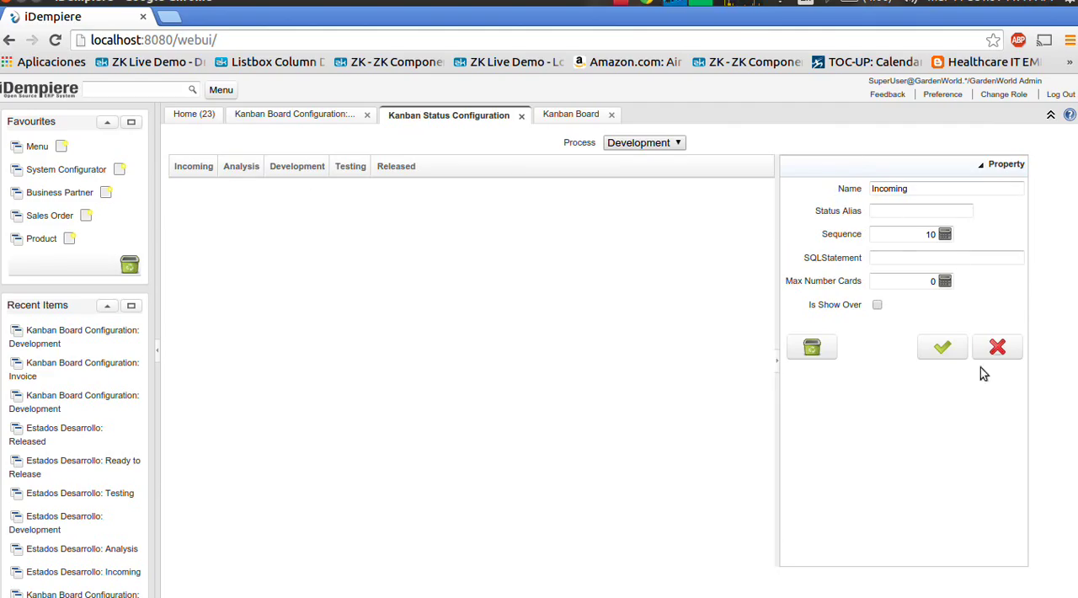
mouse_move(286, 184)
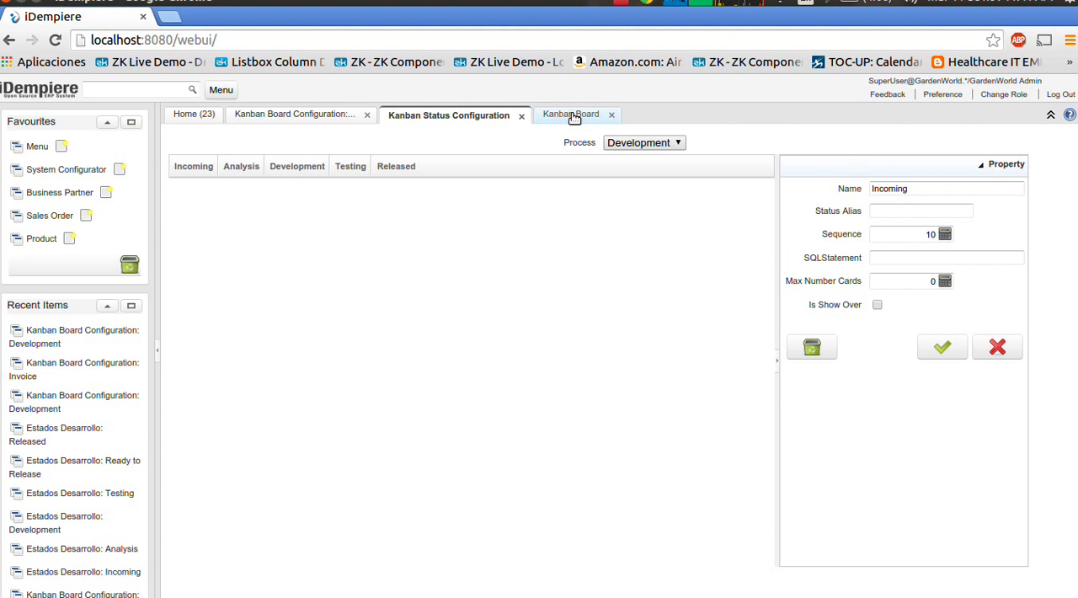
Give the Development status a Max Number Cards limit of 2 and save it
click(570, 114)
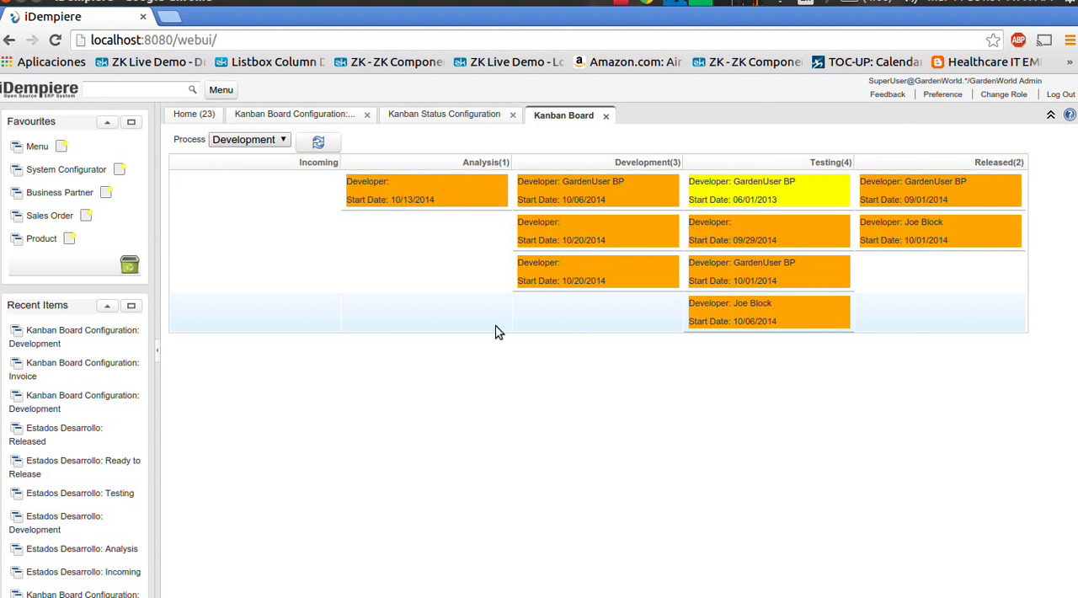
click(444, 114)
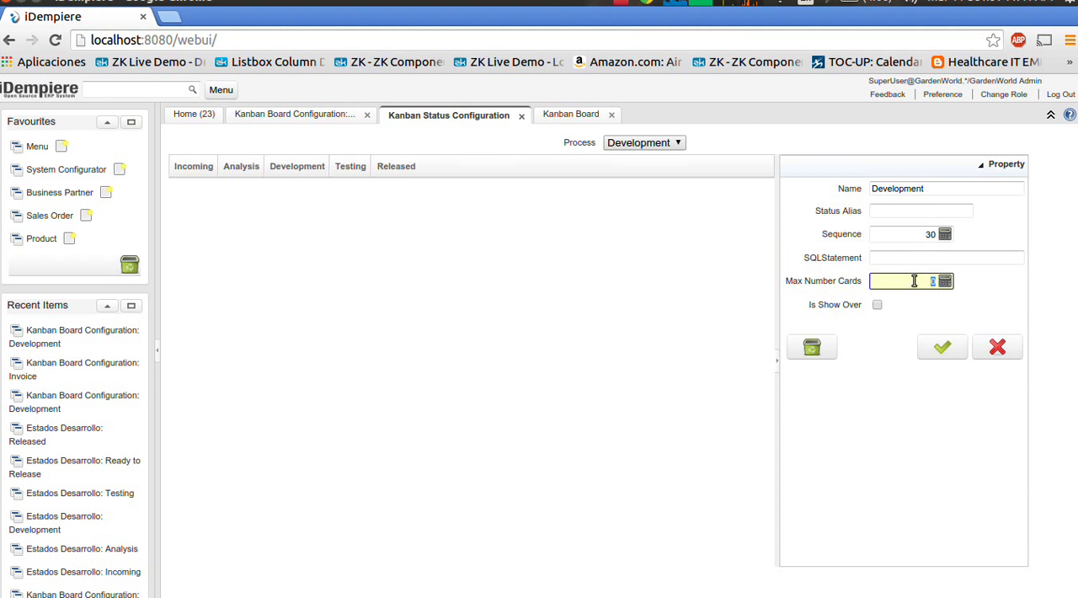
text(3)
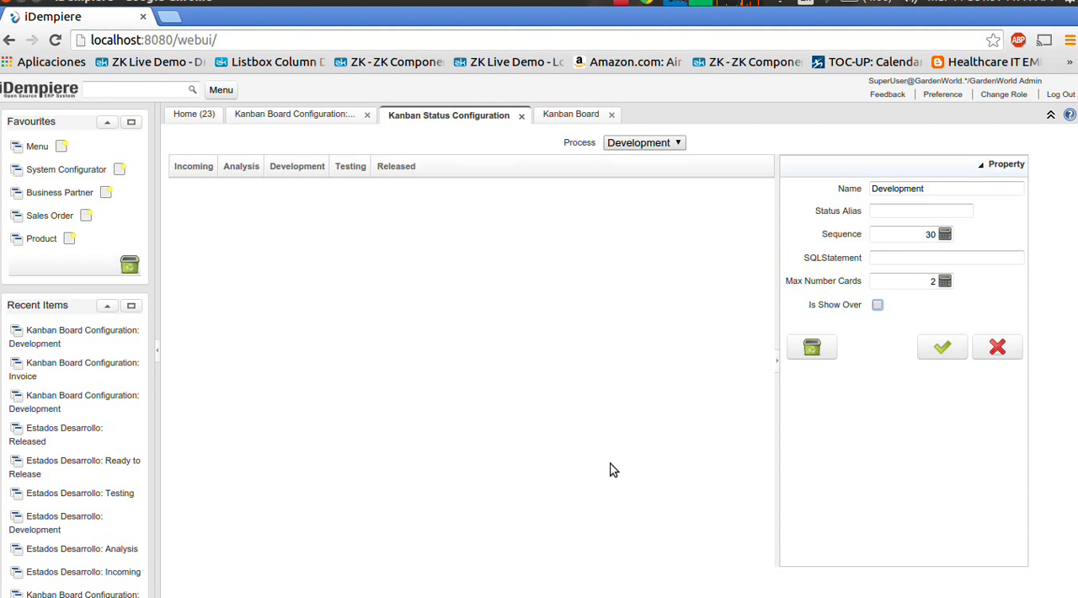
mouse_move(942, 347)
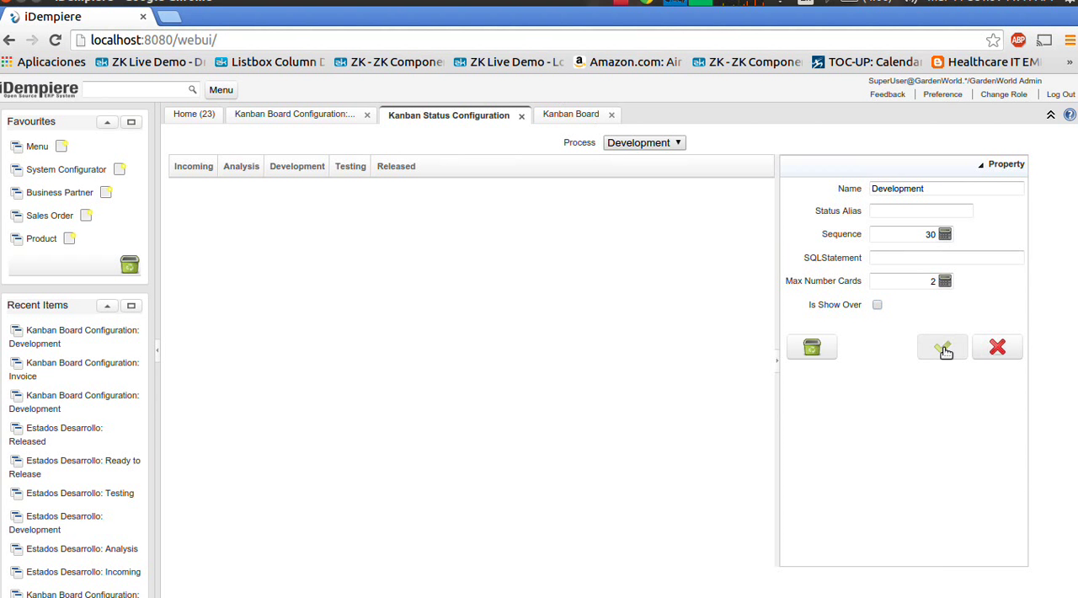
click(943, 347)
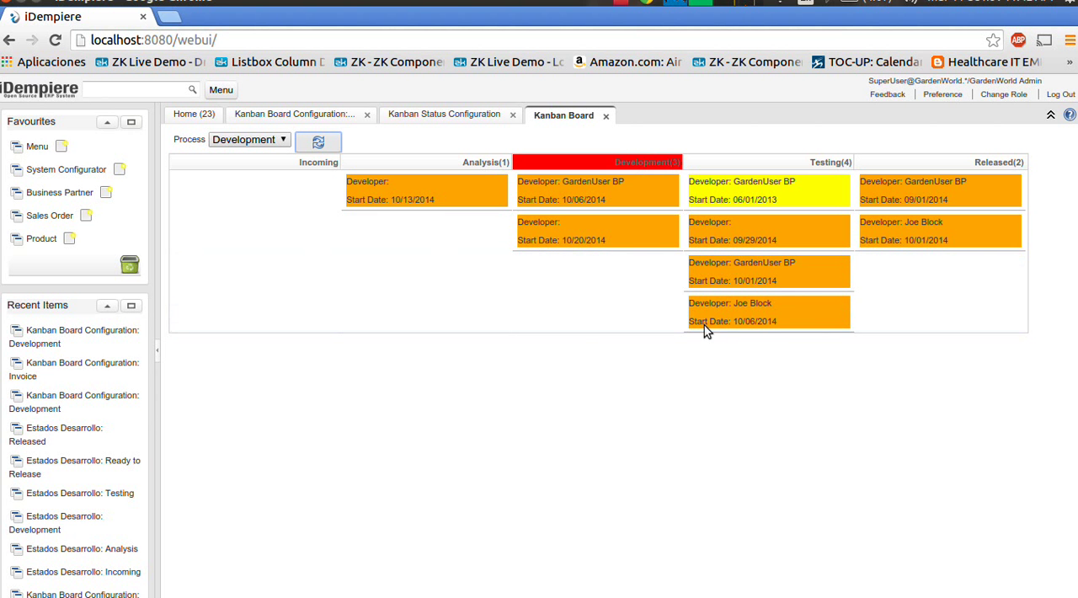
Enable Is Show Over for Development, check the board, and reopen its card limit
click(444, 114)
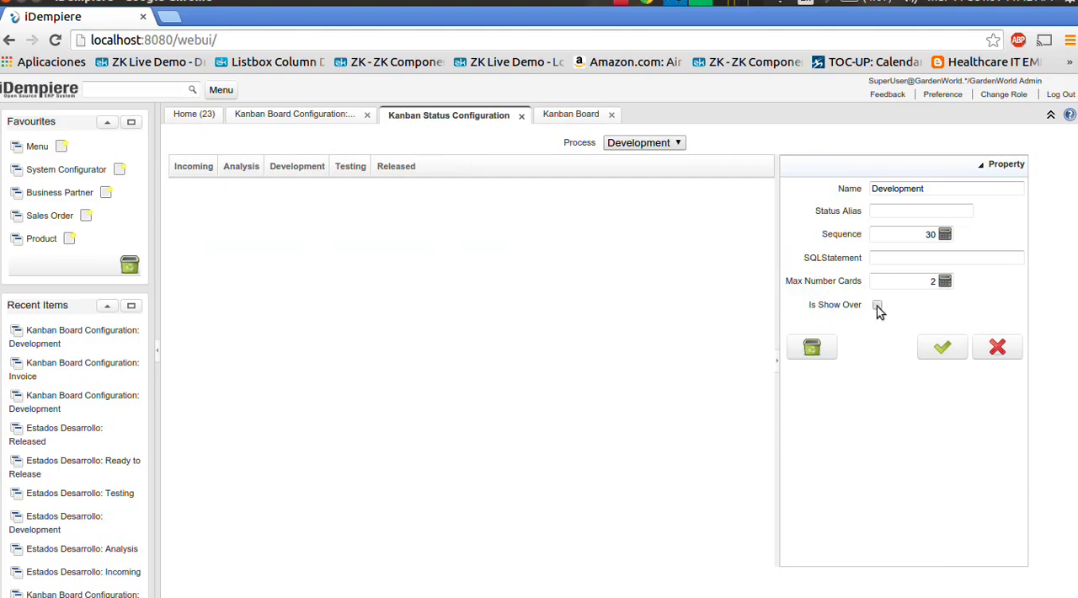
click(877, 304)
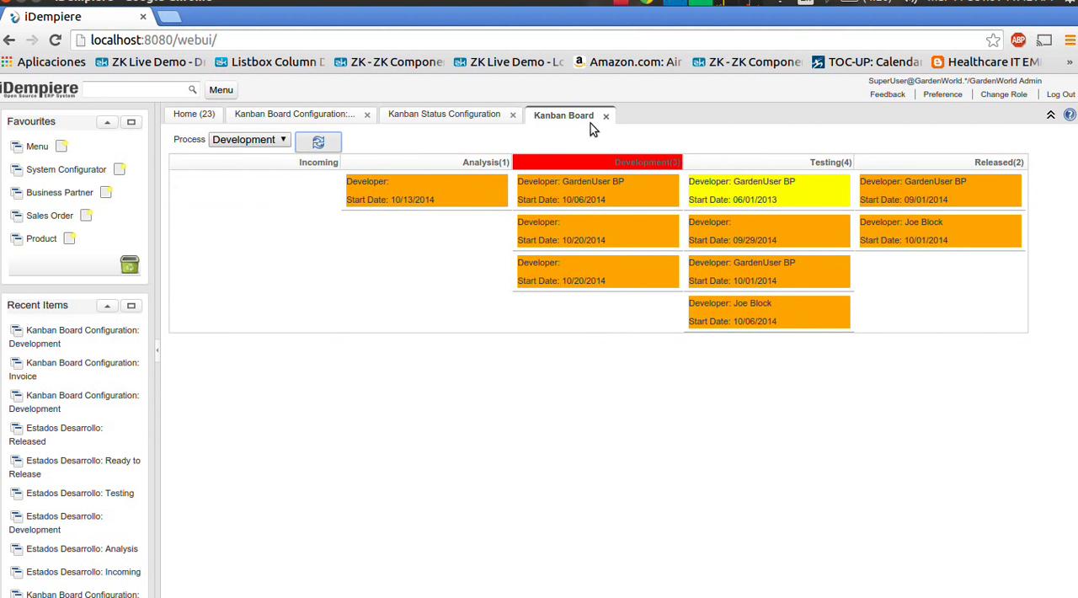
mouse_move(583, 157)
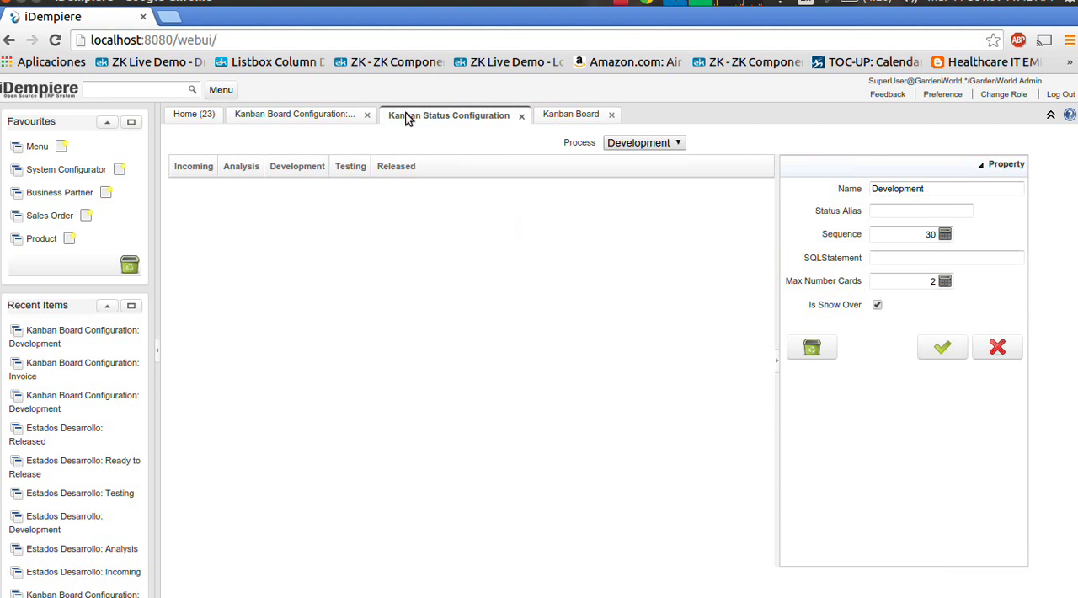
mouse_move(399, 128)
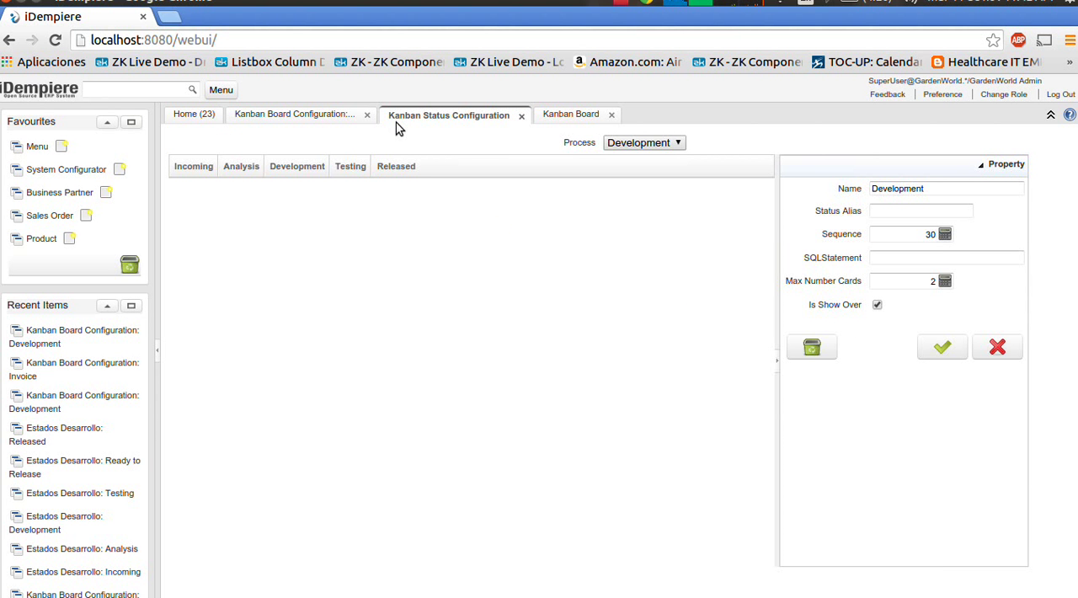
mouse_move(410, 129)
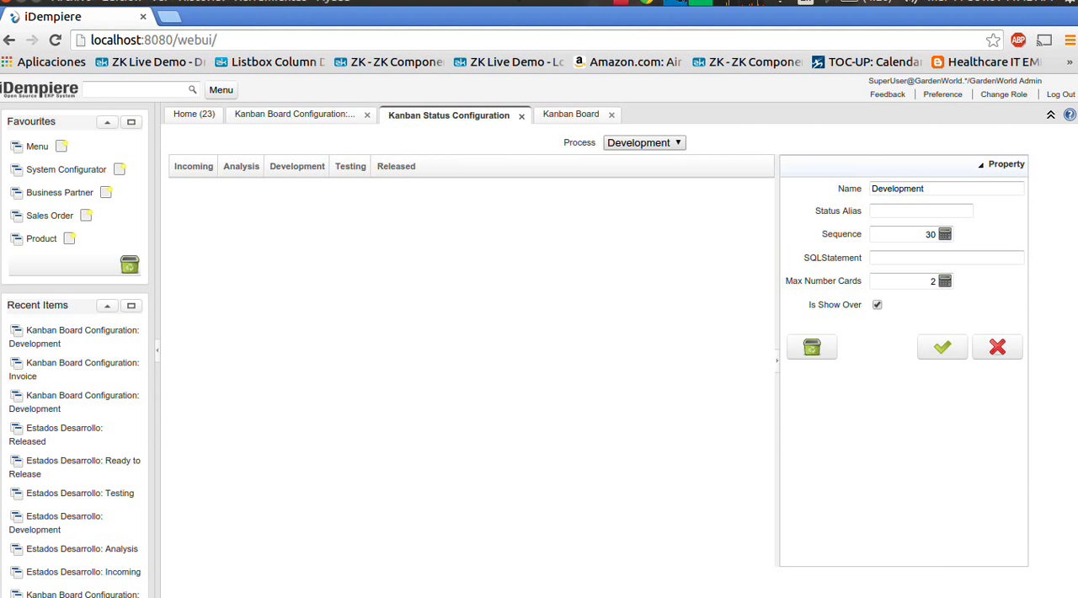
click(570, 113)
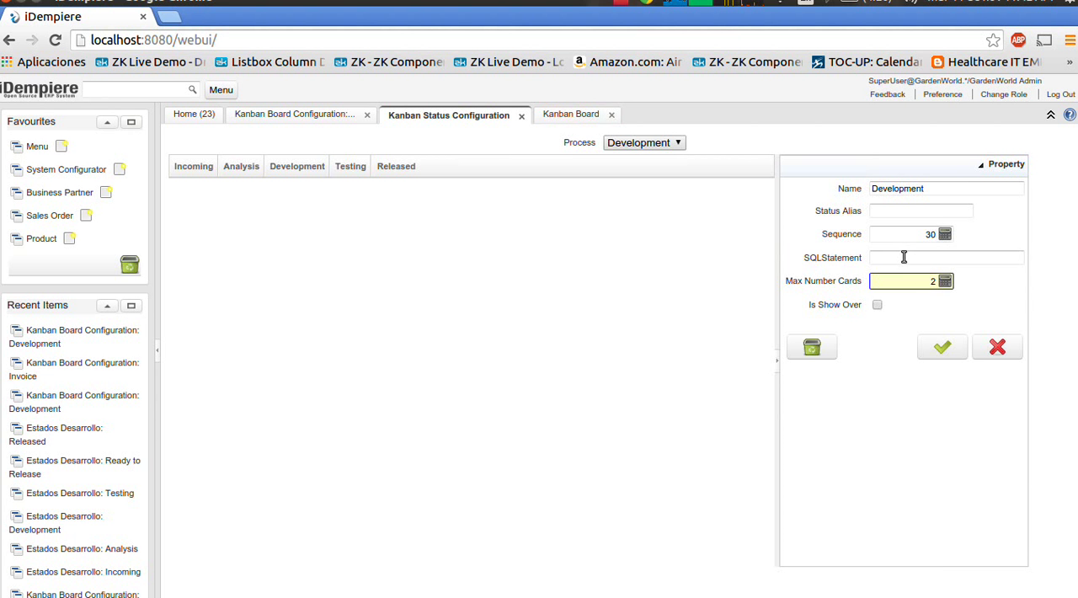
Enter 'C' as the Development status SQL statement and save it
click(945, 258)
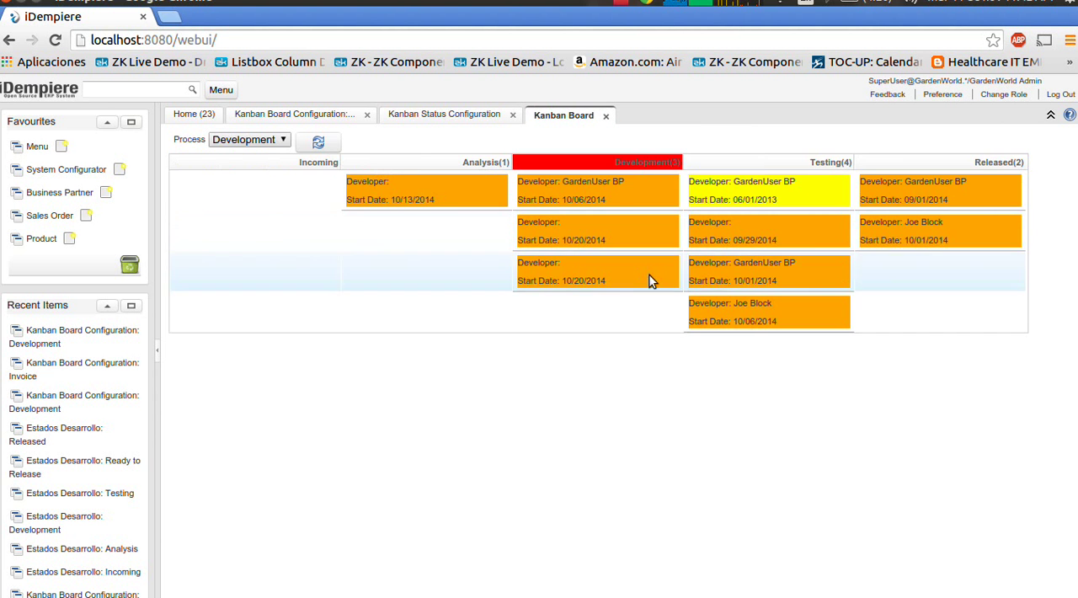
click(444, 114)
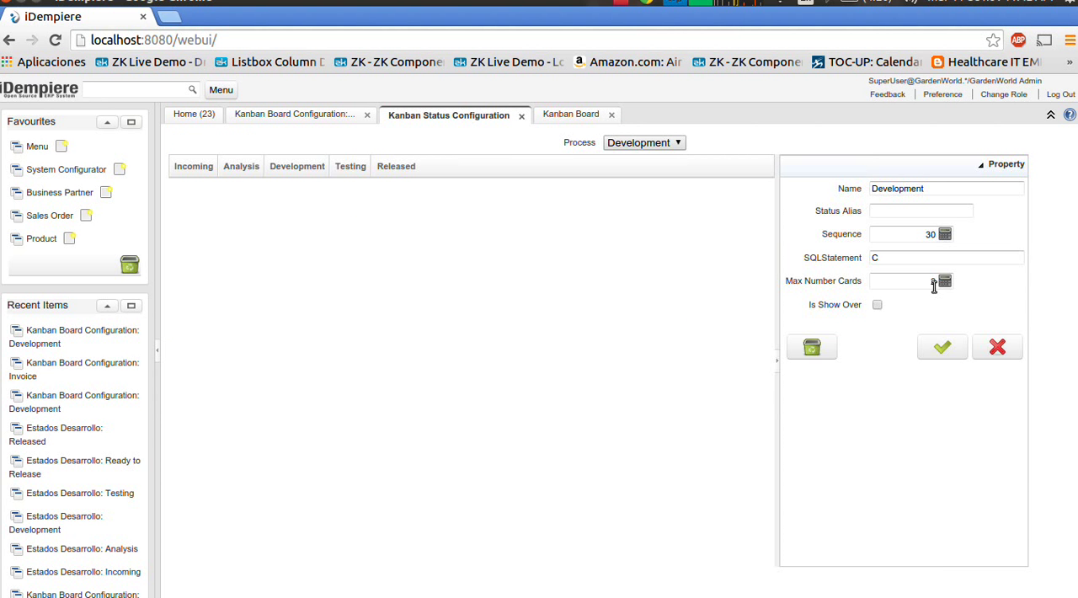
click(927, 258)
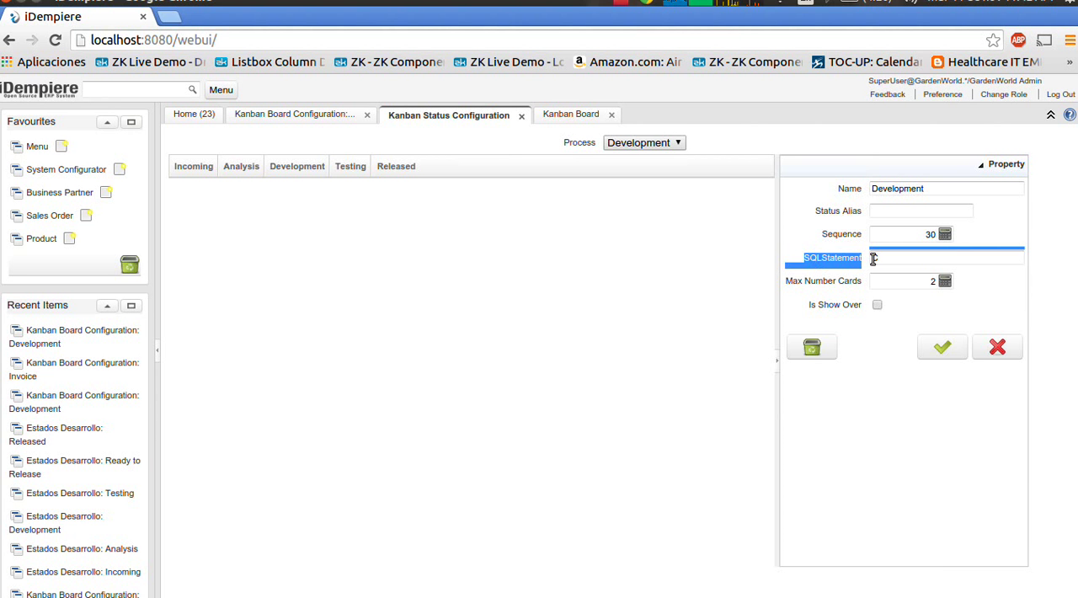
text(C)
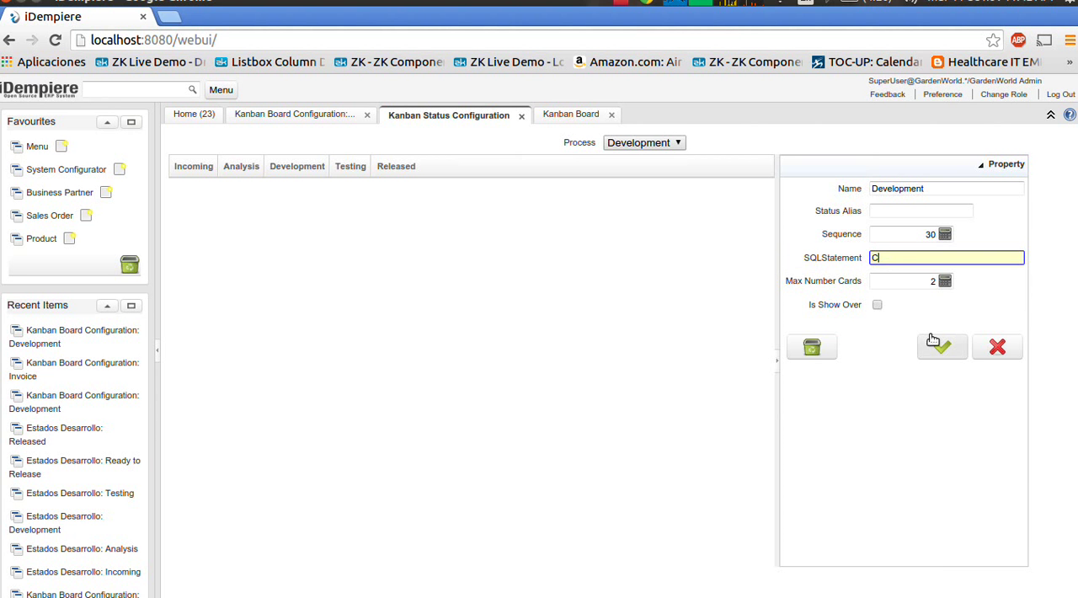
mouse_move(929, 296)
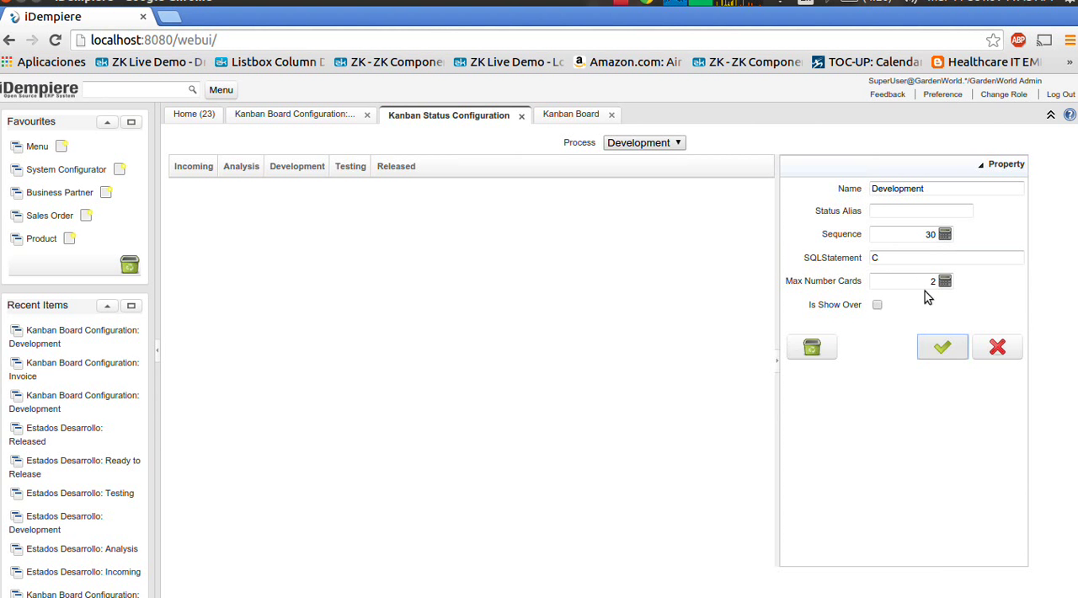
click(946, 257)
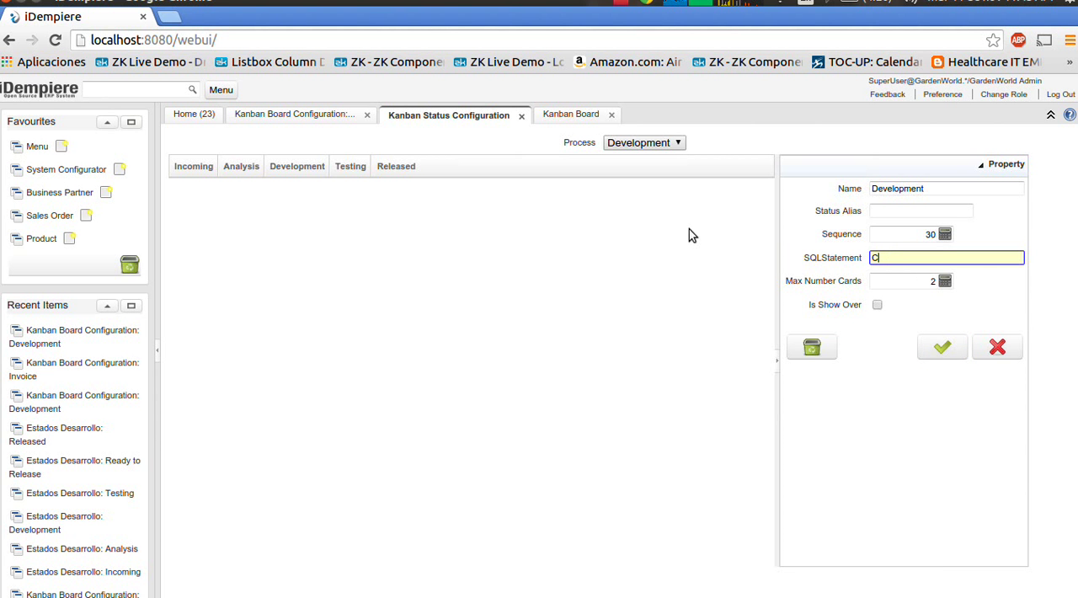
Refresh the board to show the D Queue column, then reopen Development's settings
click(571, 114)
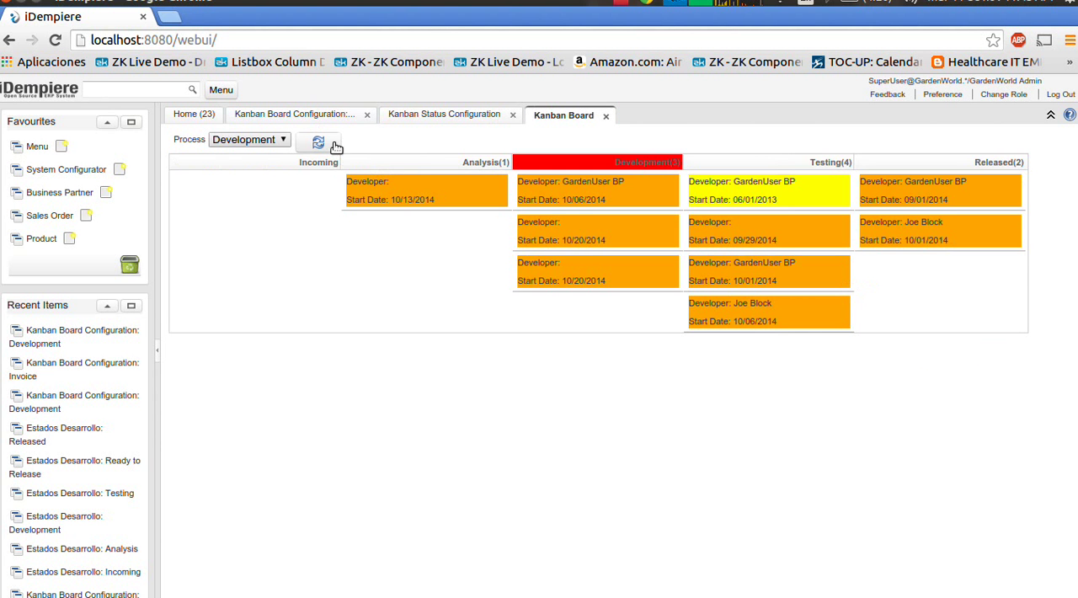
click(318, 142)
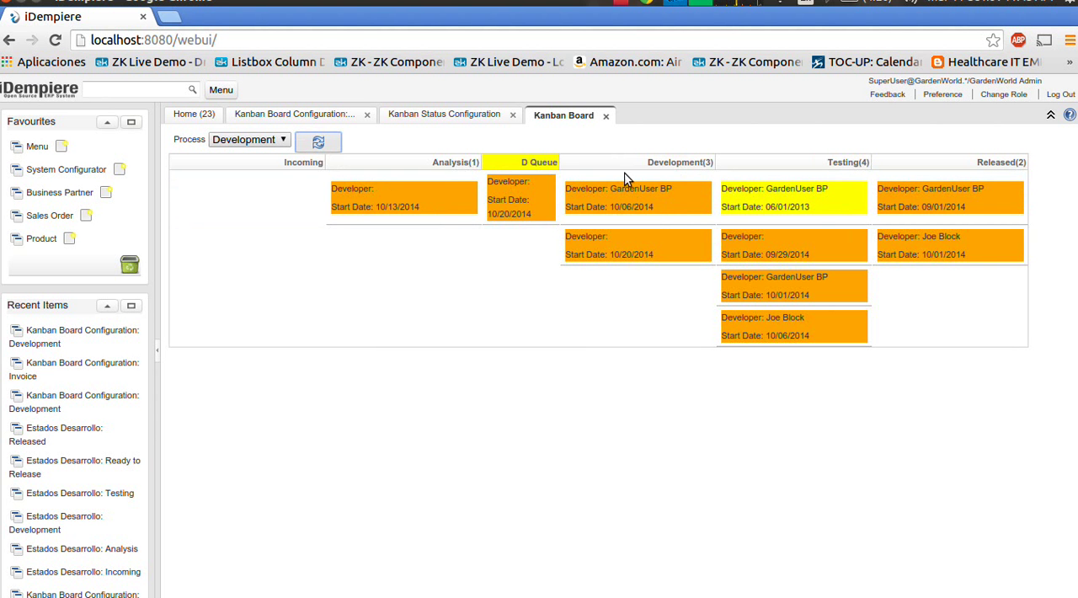
mouse_move(553, 151)
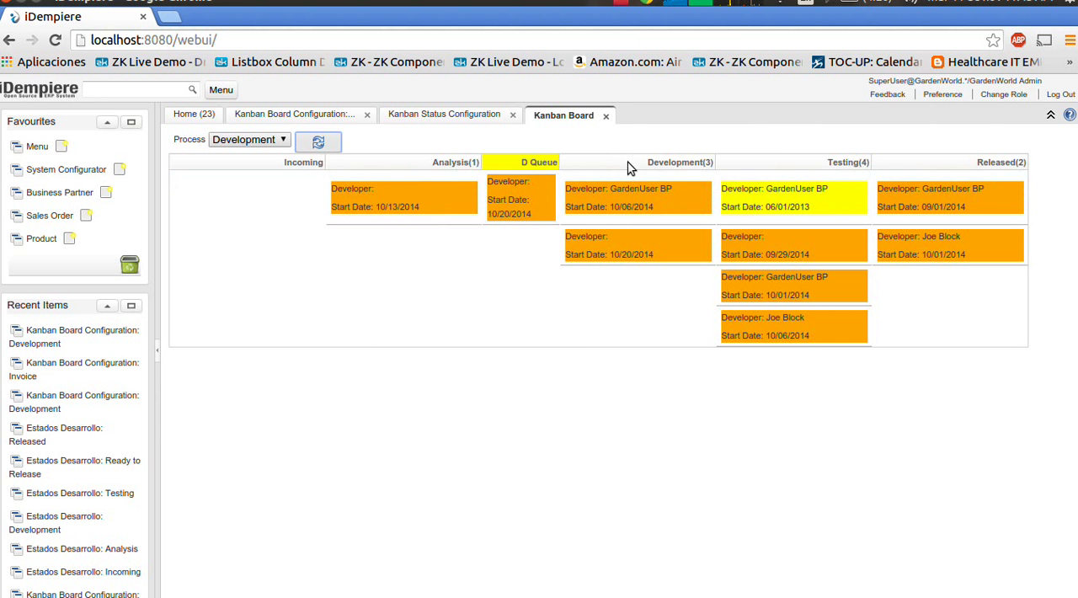
mouse_move(661, 129)
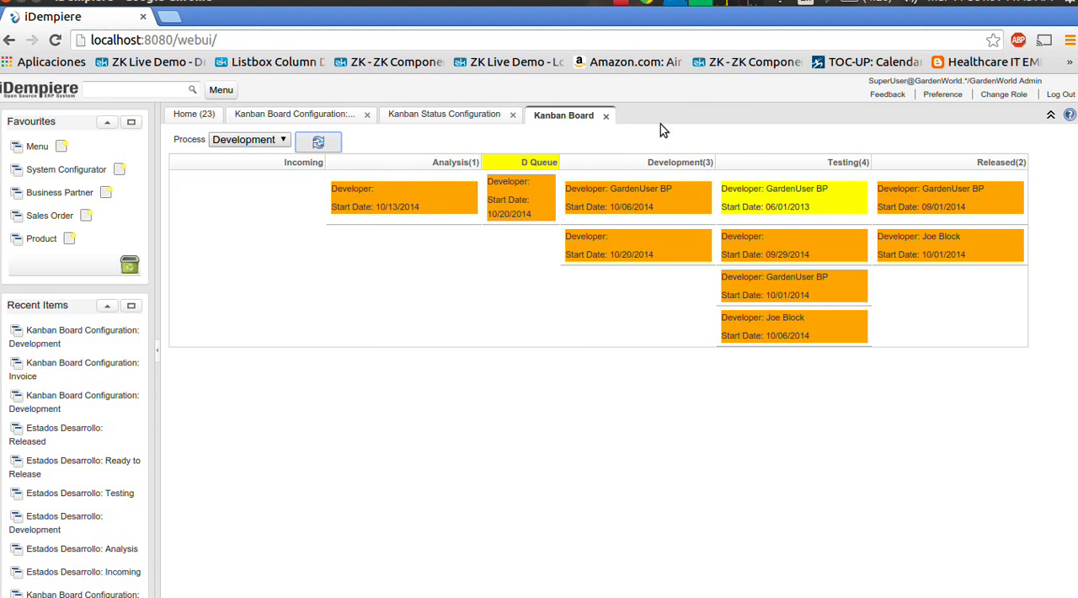
click(444, 114)
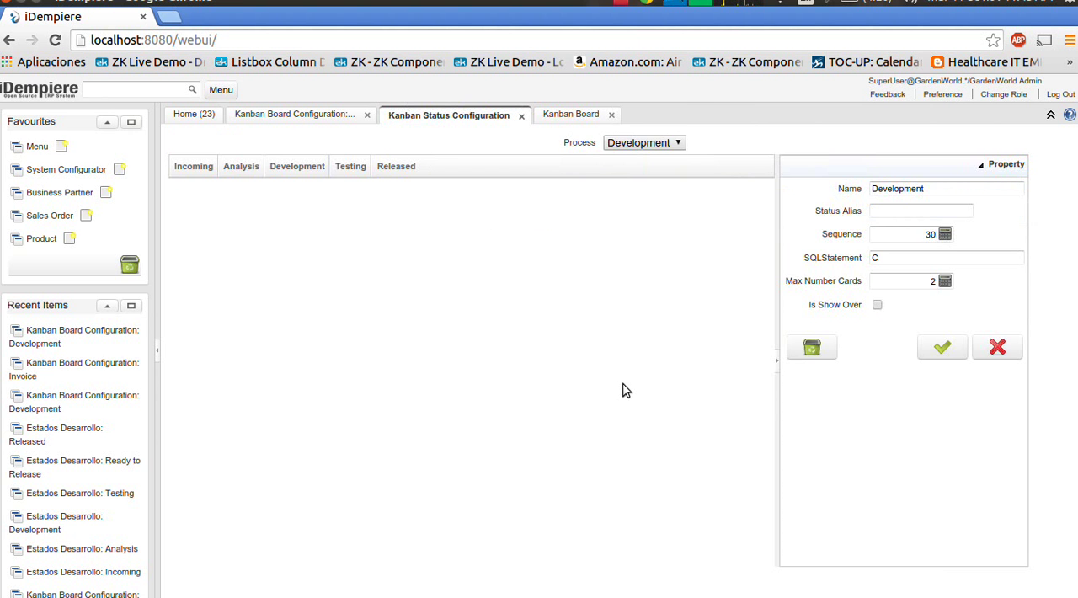
mouse_move(852, 270)
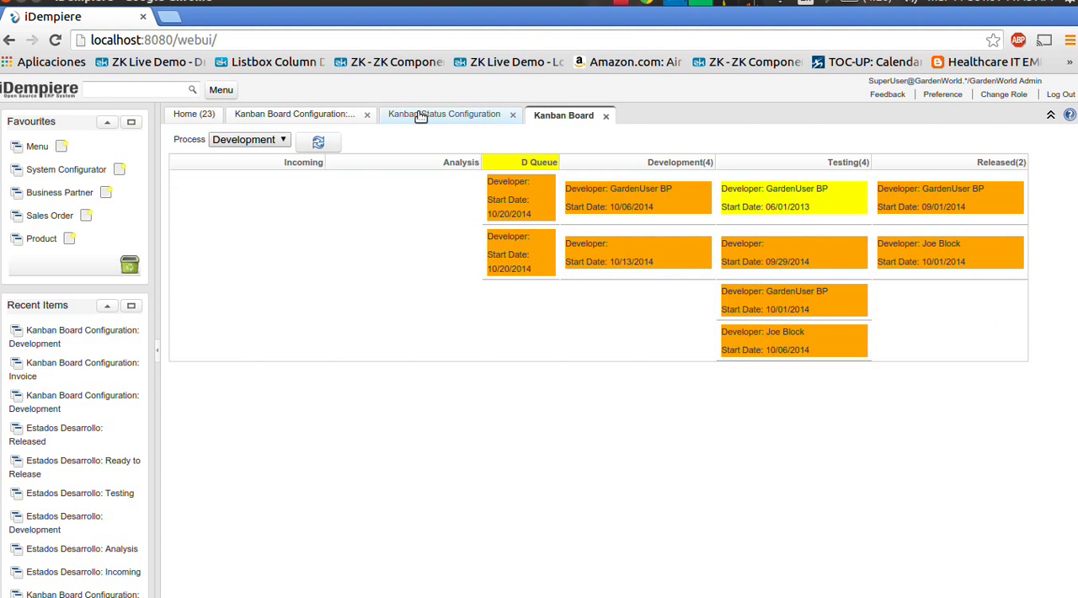
Switch between status configuration and board to confirm the Analysis card moved to Development
click(445, 113)
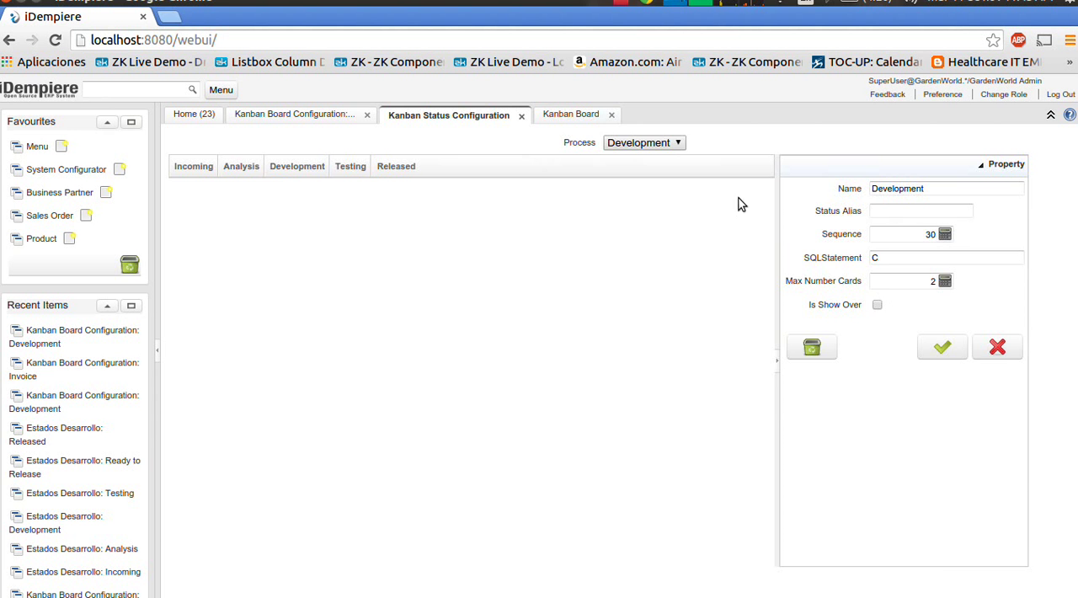
click(570, 114)
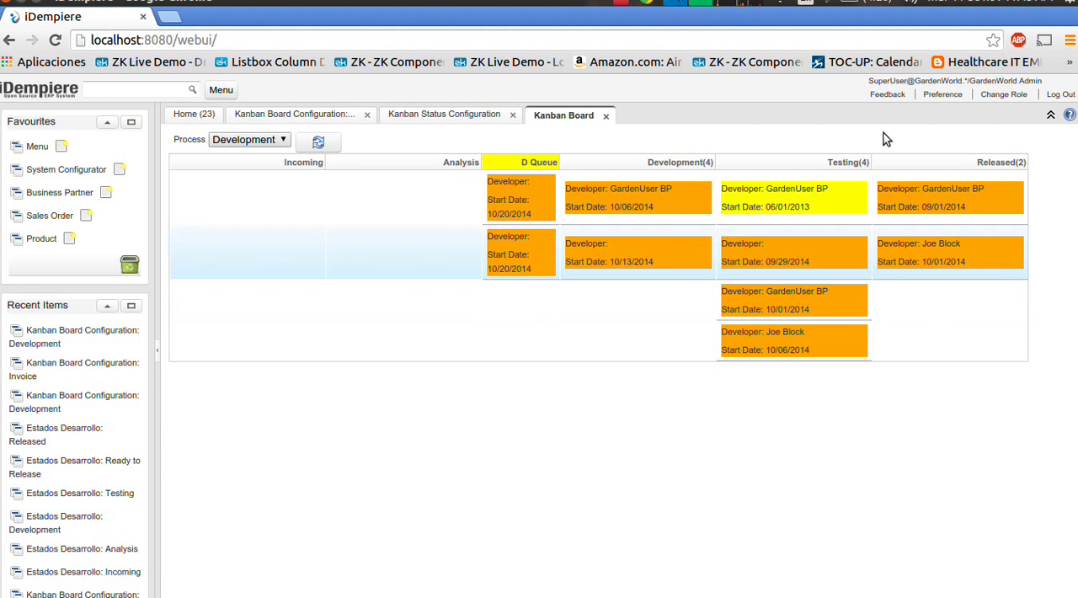
click(444, 114)
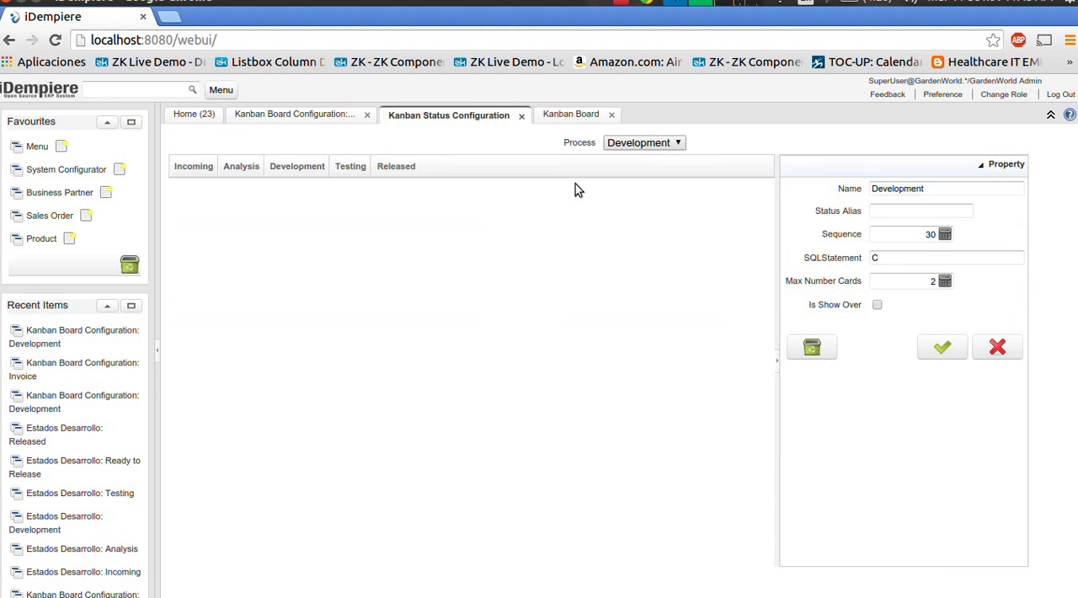
click(571, 113)
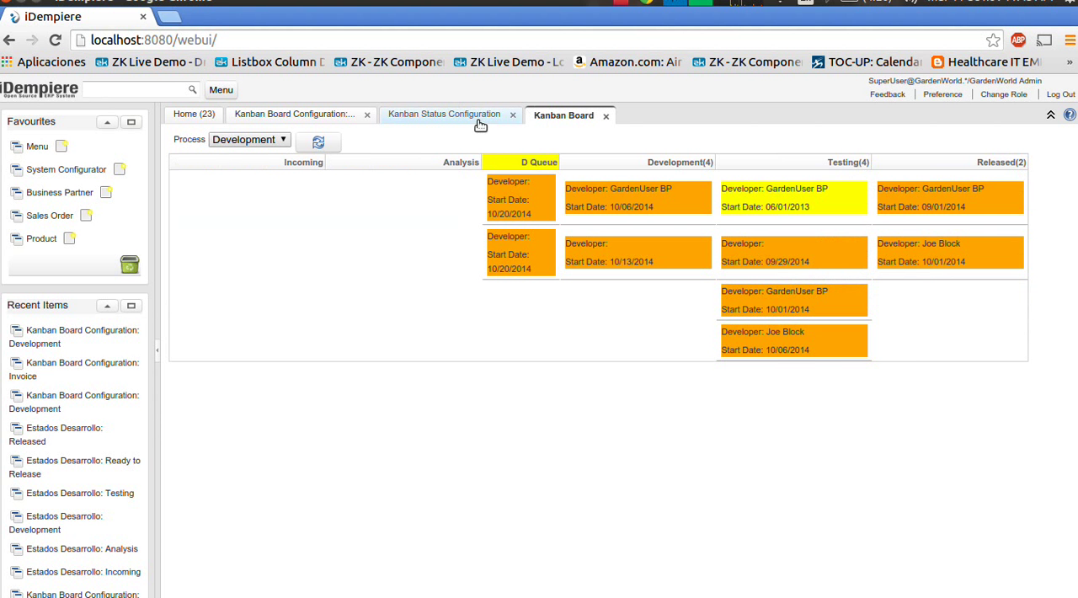
mouse_move(289, 205)
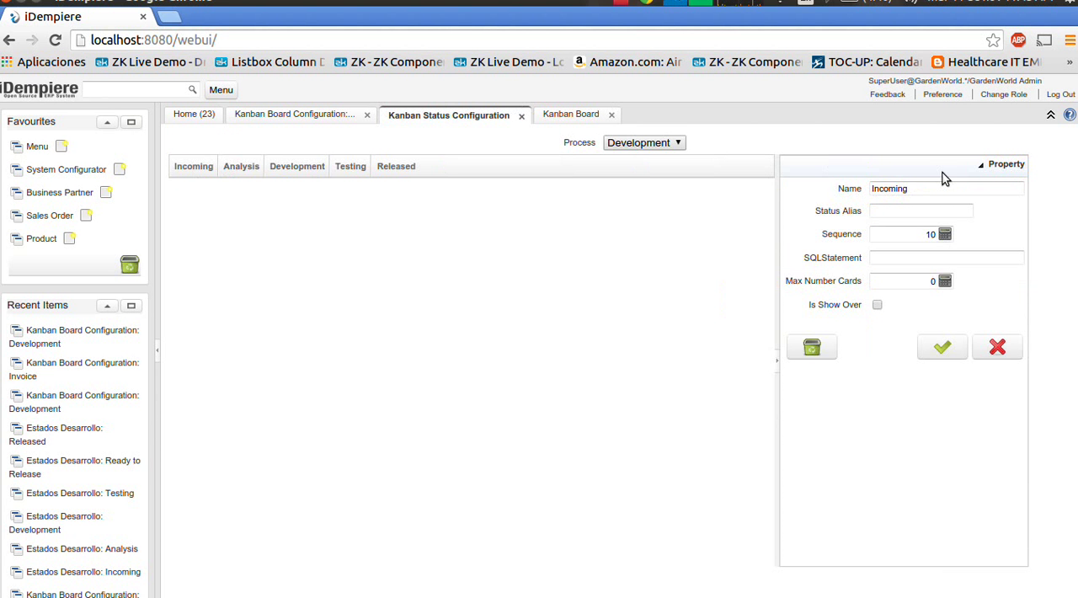
Set Incoming's status alias to 'Developments Pending', save, and check the first column heading
click(921, 210)
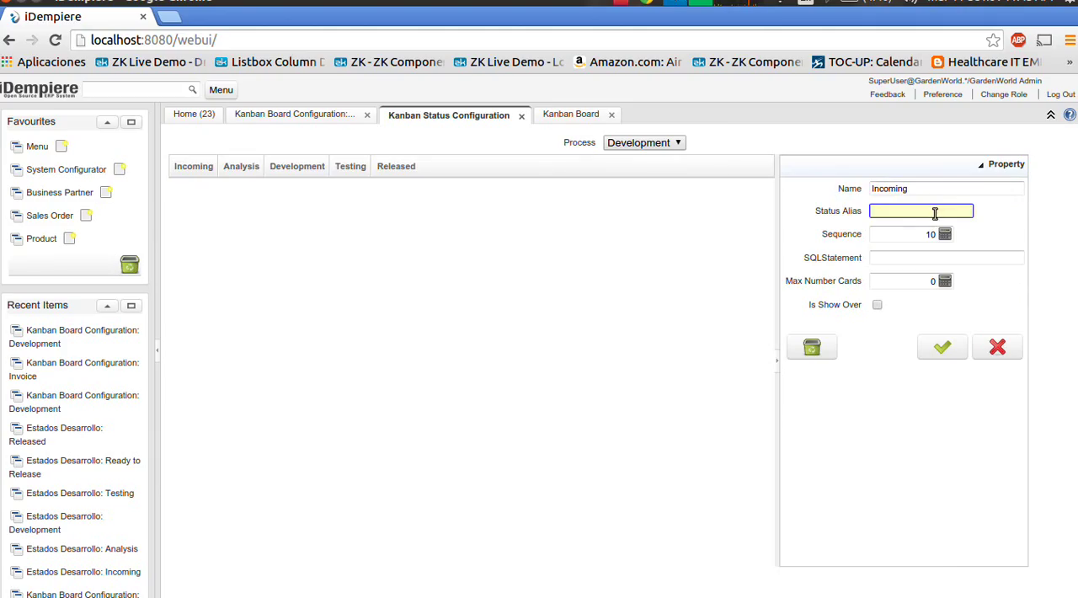
text(Developments)
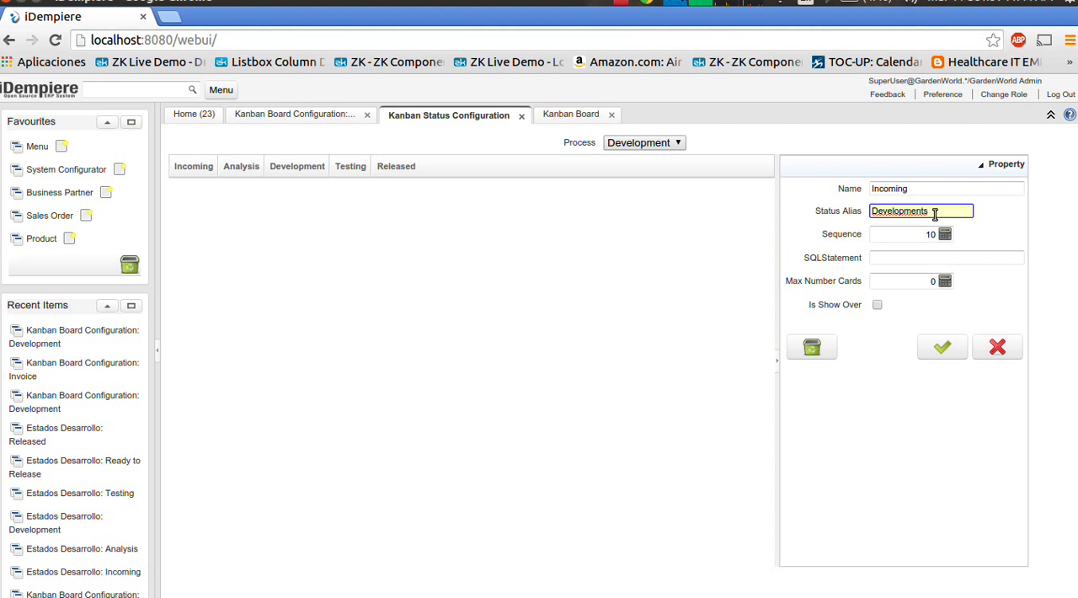
text(Re)
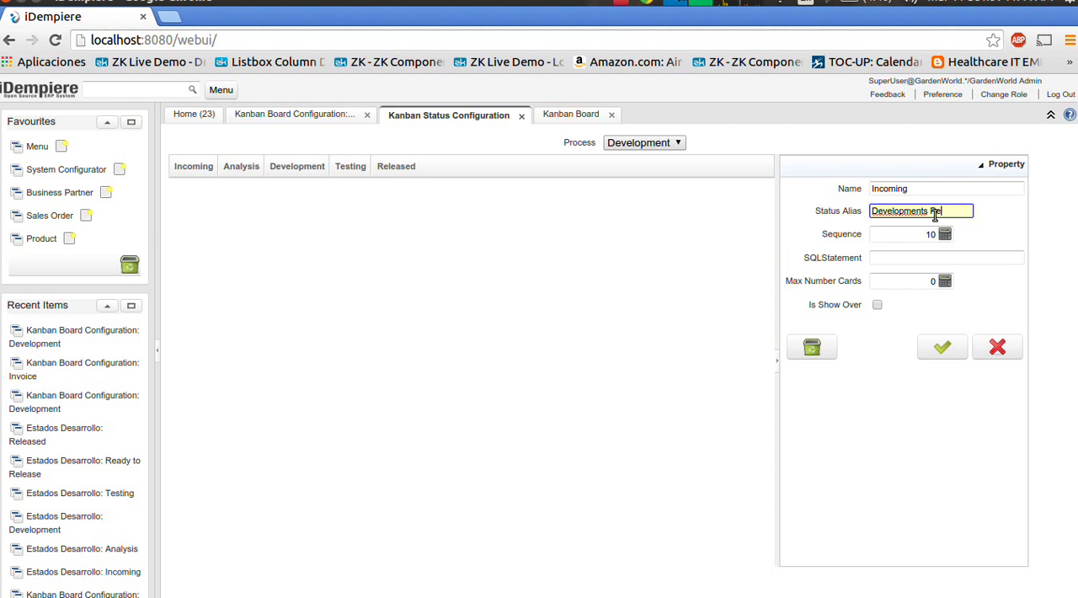
click(941, 346)
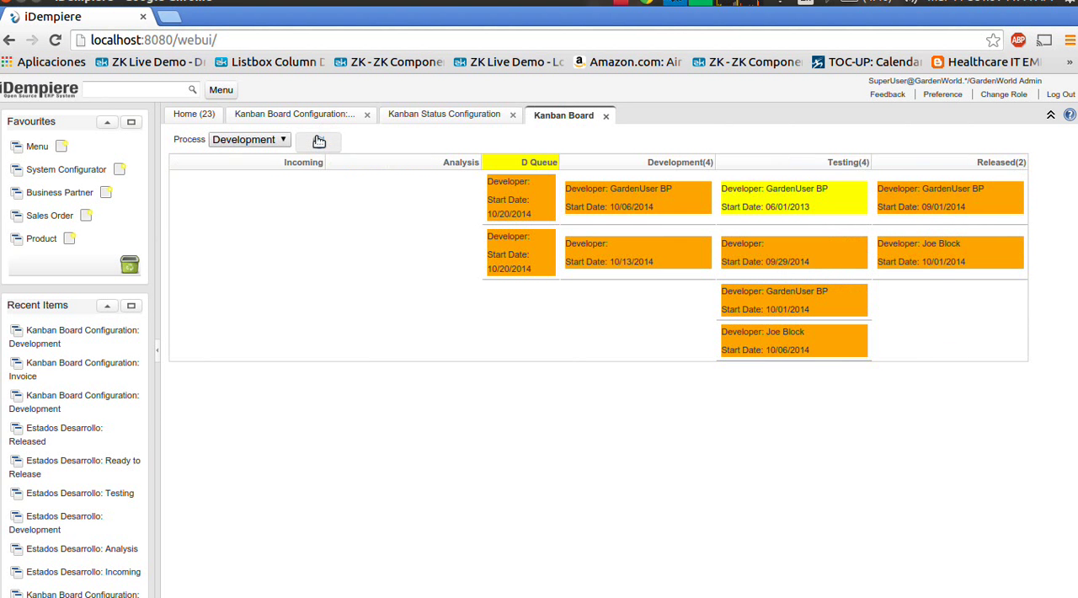
click(318, 141)
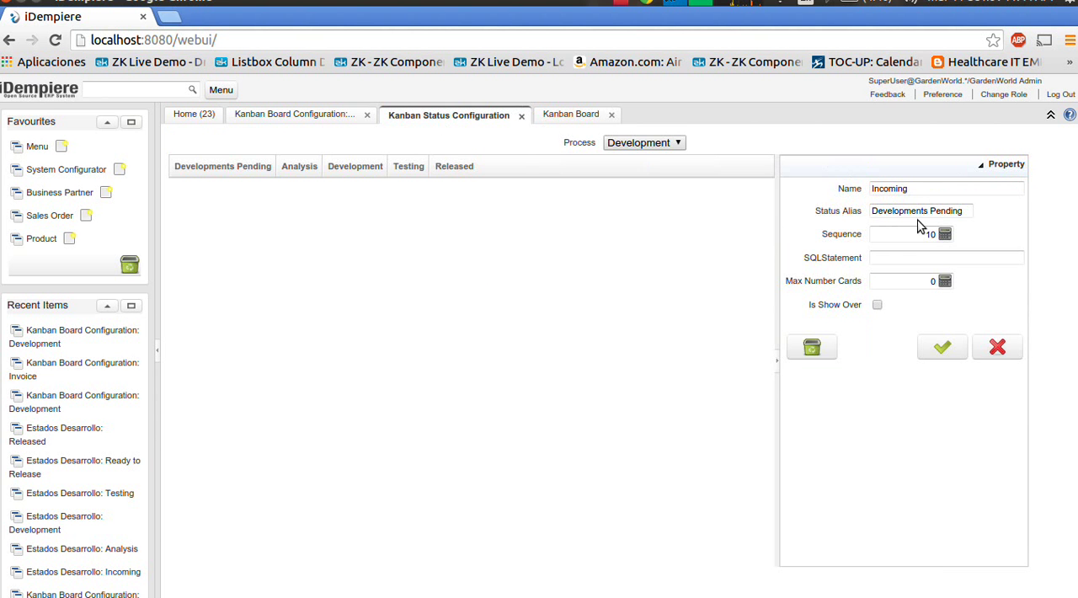
mouse_move(1019, 240)
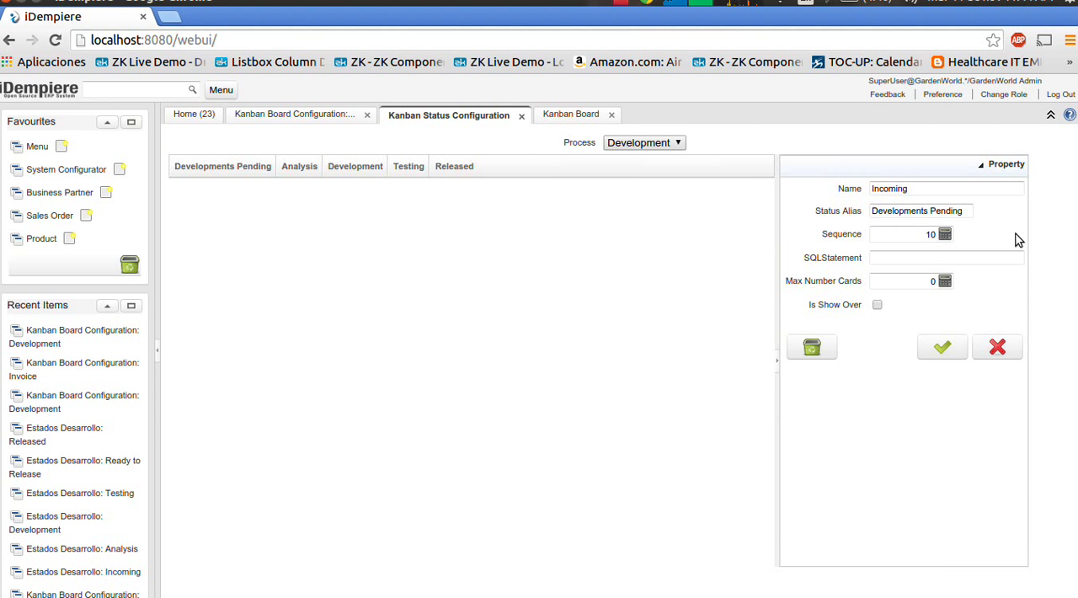
mouse_move(571, 114)
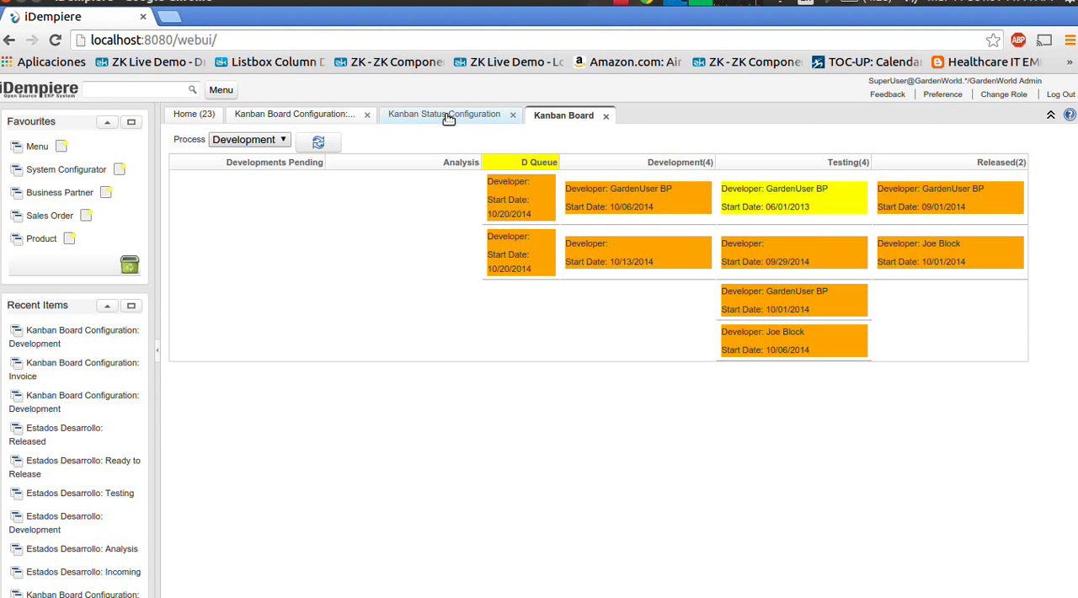
click(443, 113)
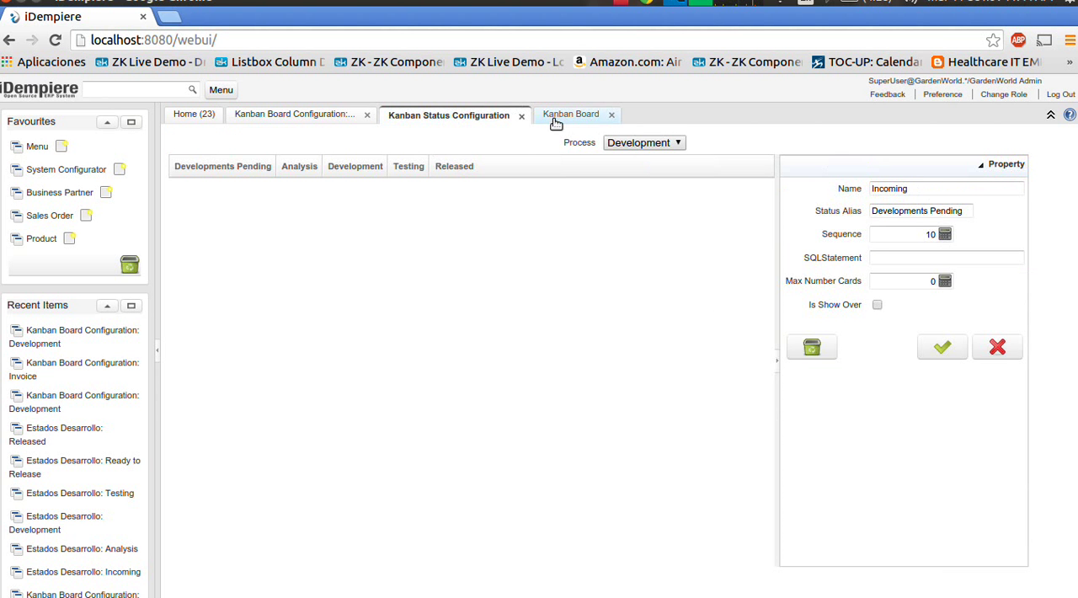
mouse_move(303, 177)
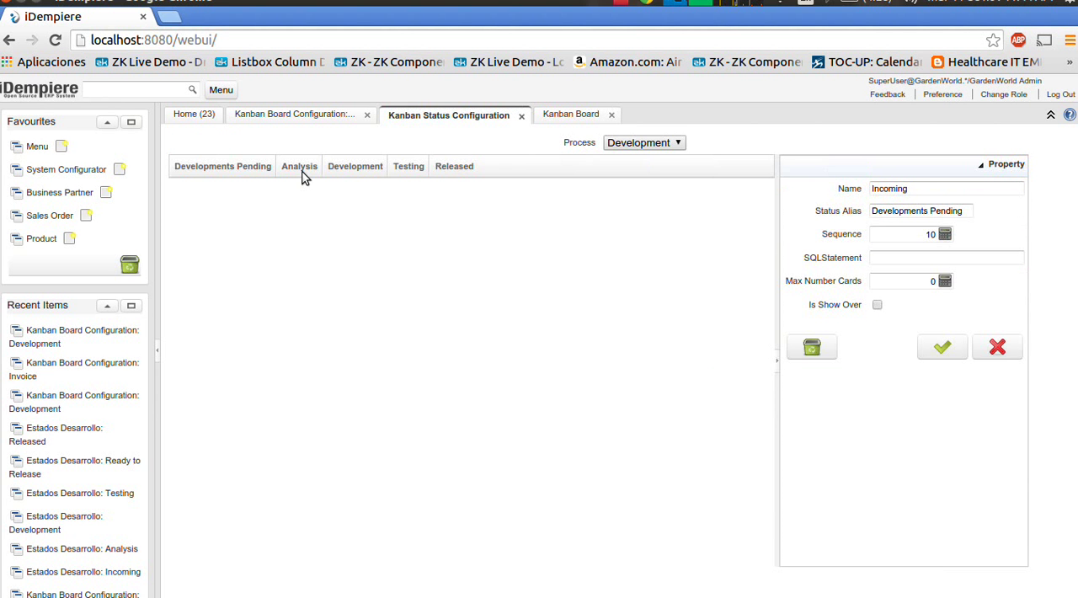
click(938, 188)
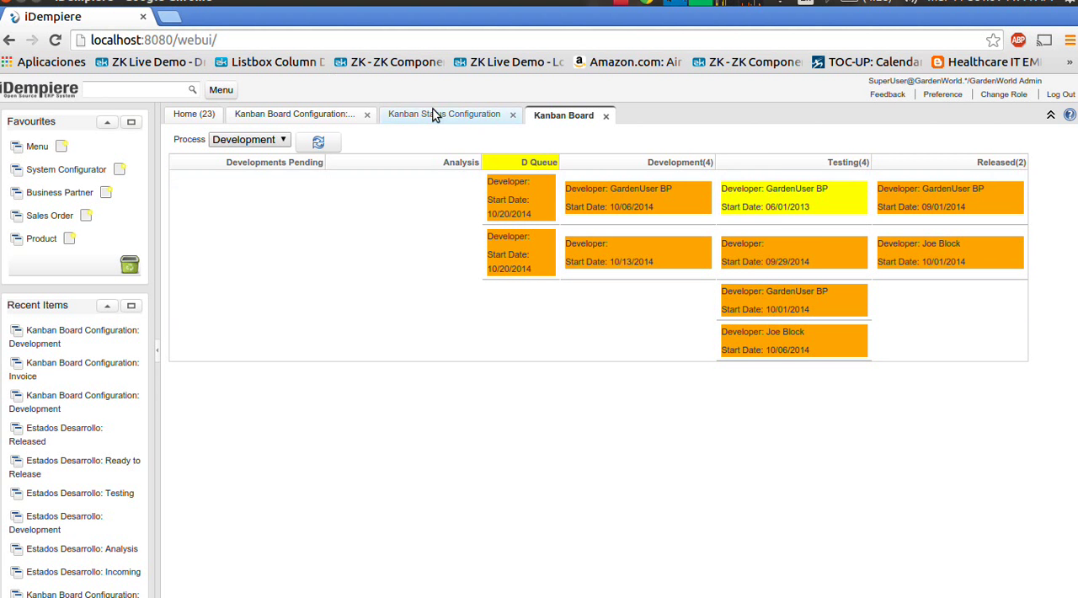
Set the Released status's Max Number Cards to -1
click(449, 114)
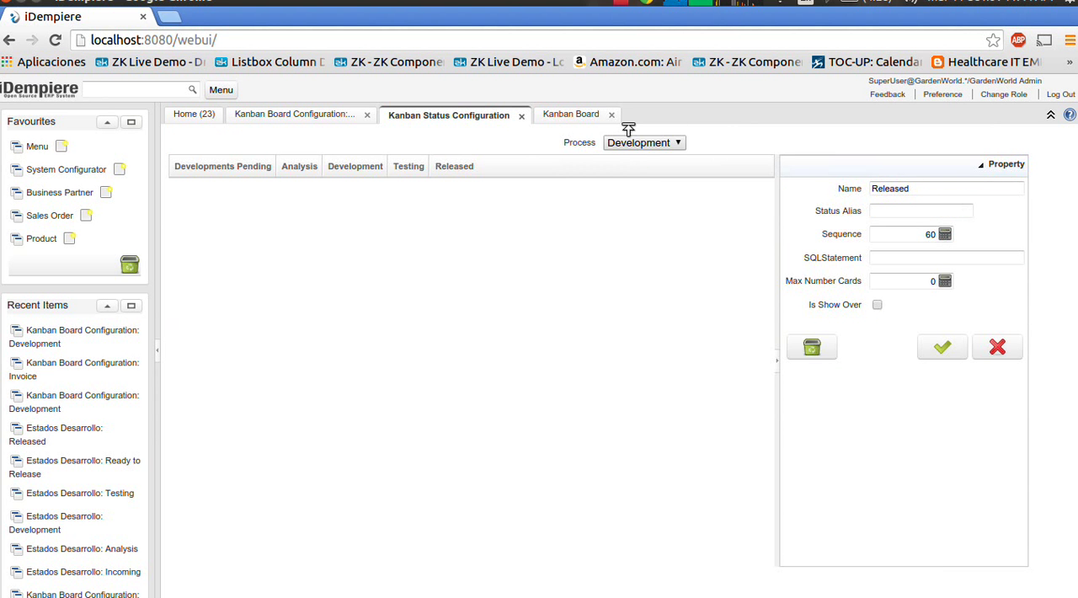
click(570, 114)
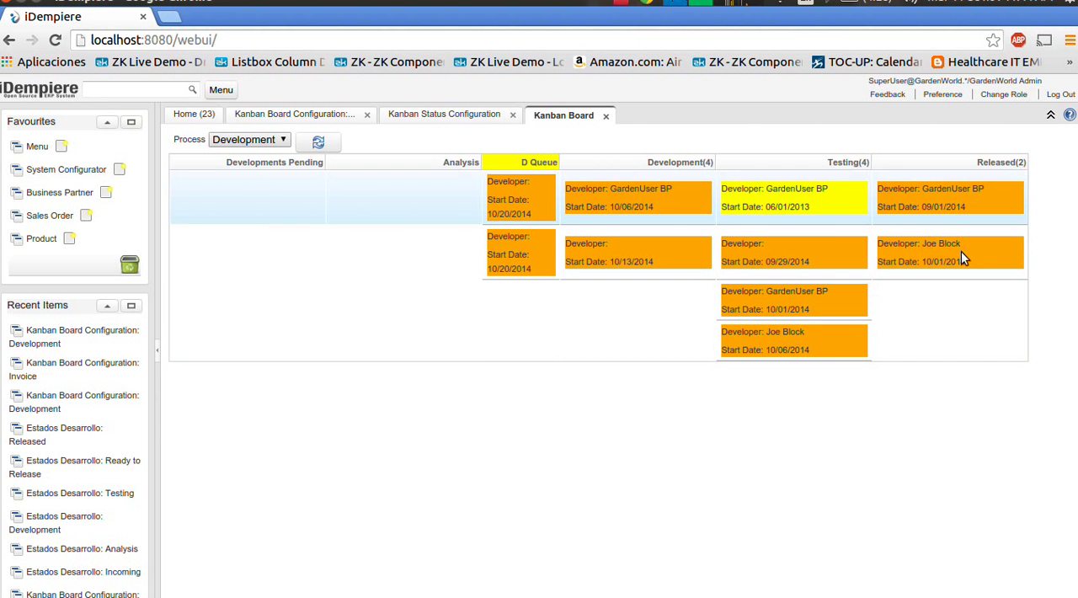
mouse_move(895, 330)
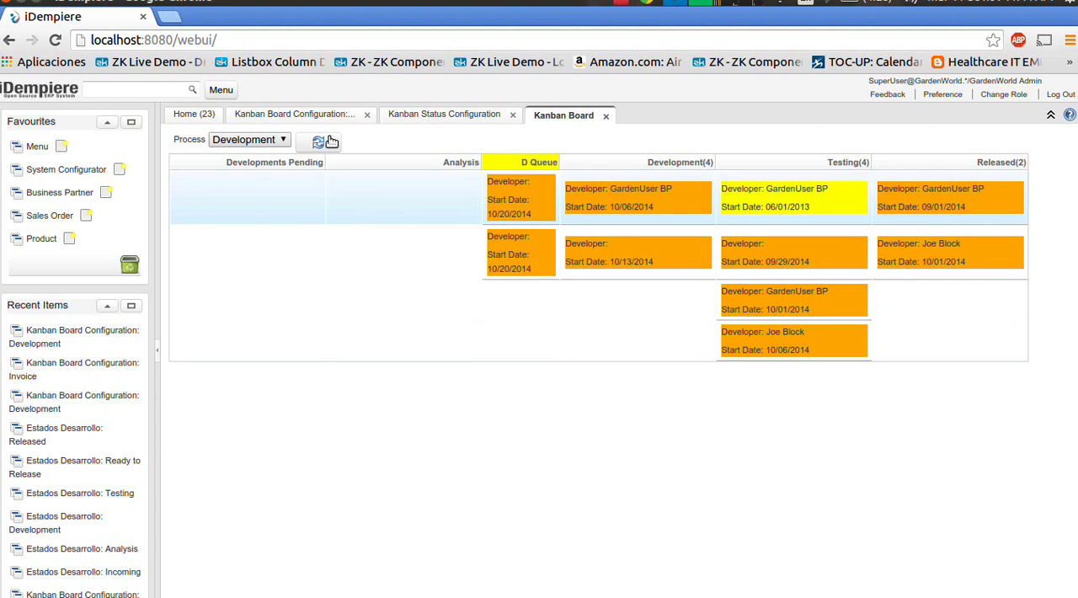
click(444, 113)
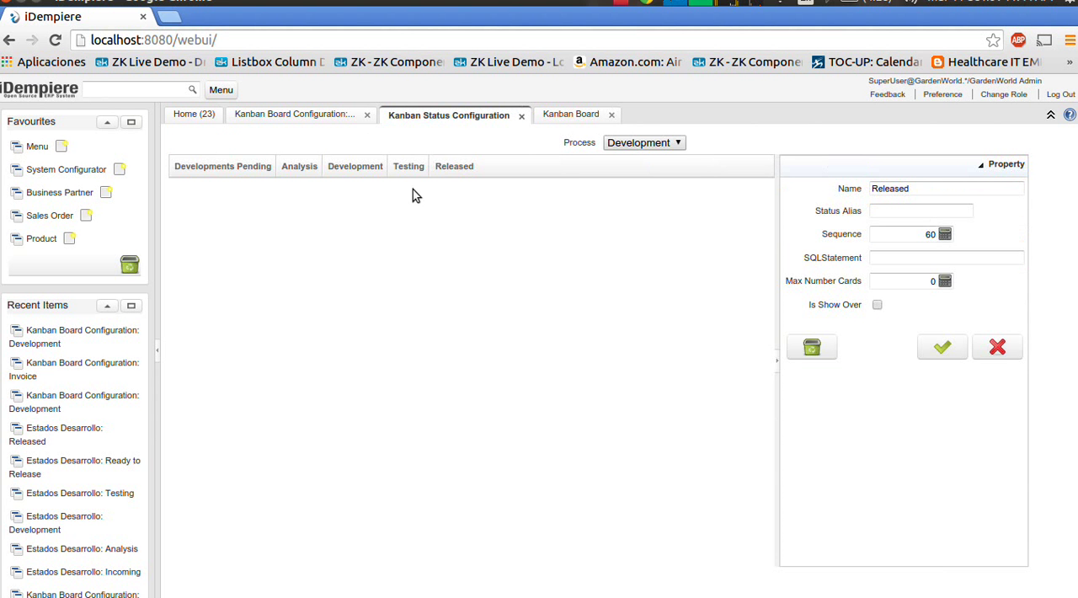
mouse_move(484, 154)
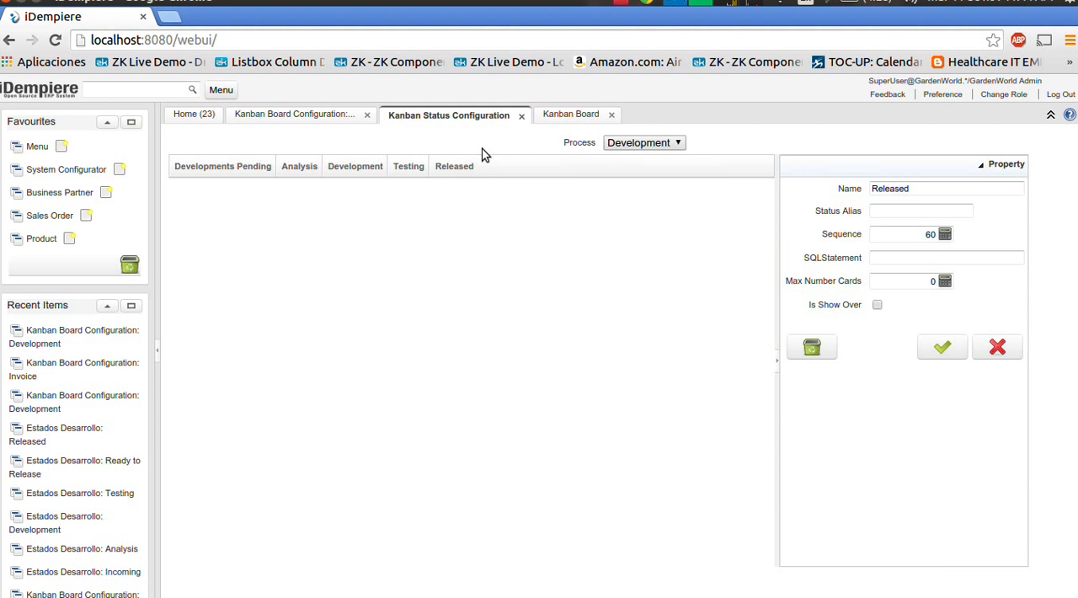
click(906, 281)
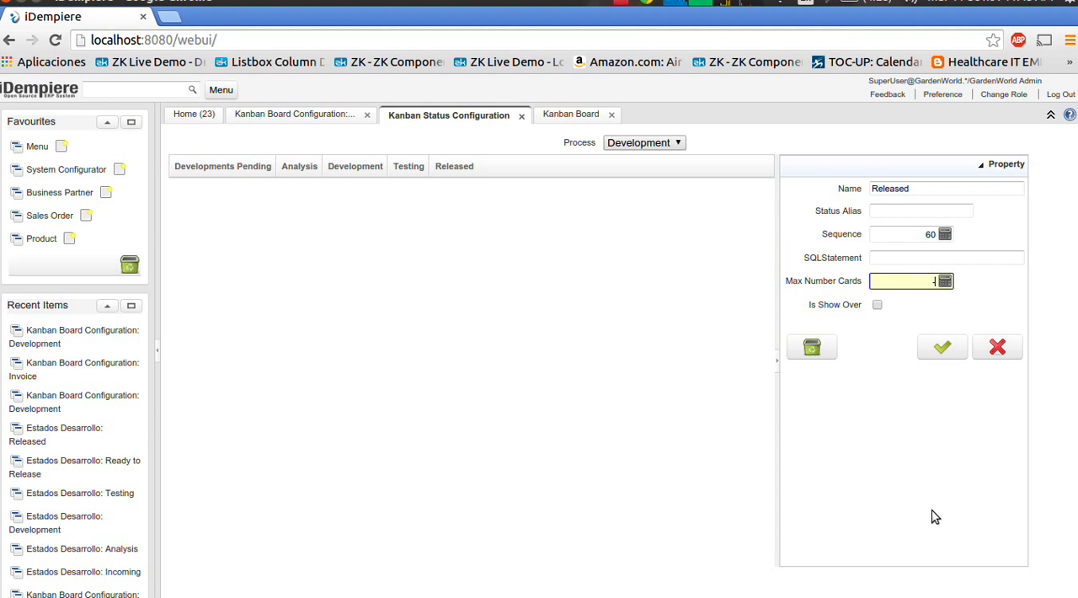
text(-1)
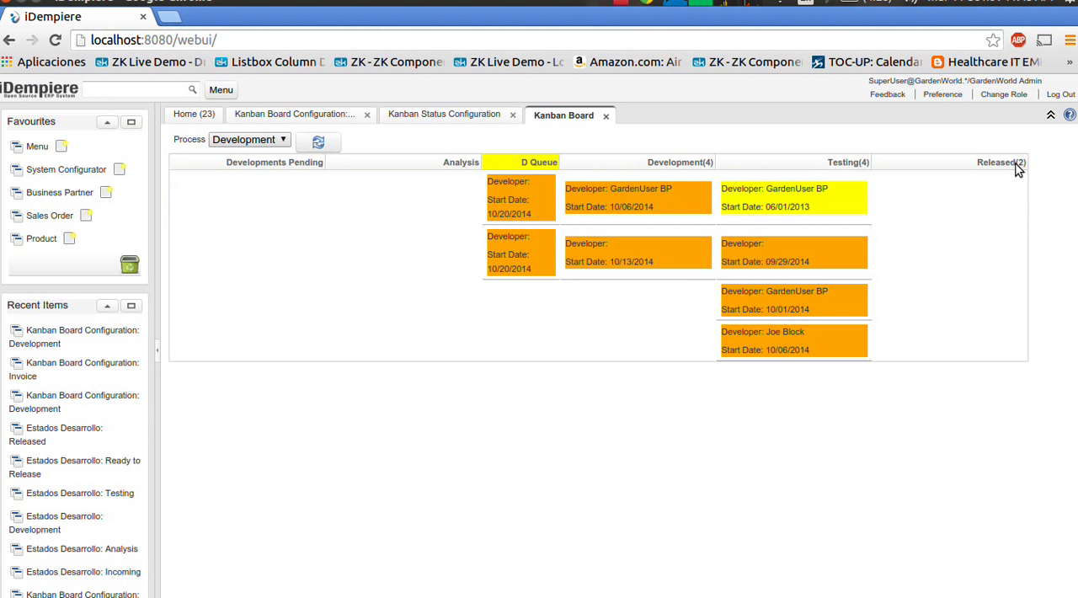
mouse_move(1011, 164)
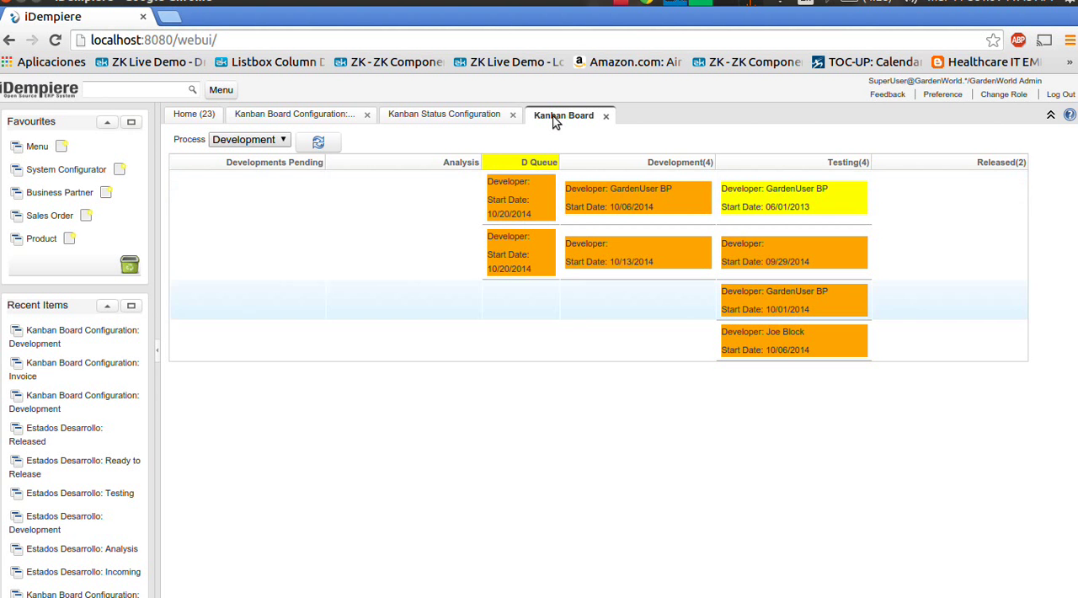
Refresh the board to recount Development at three cards and Testing at five
click(519, 197)
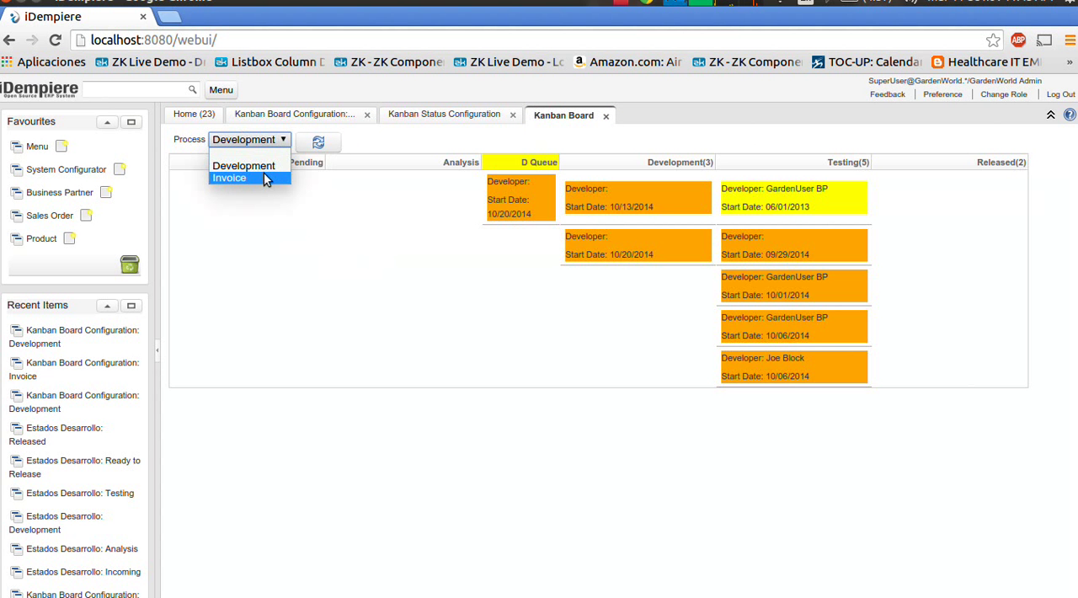
View the Invoice board, dismiss the transition-not-allowed message, and switch back to Development
click(229, 177)
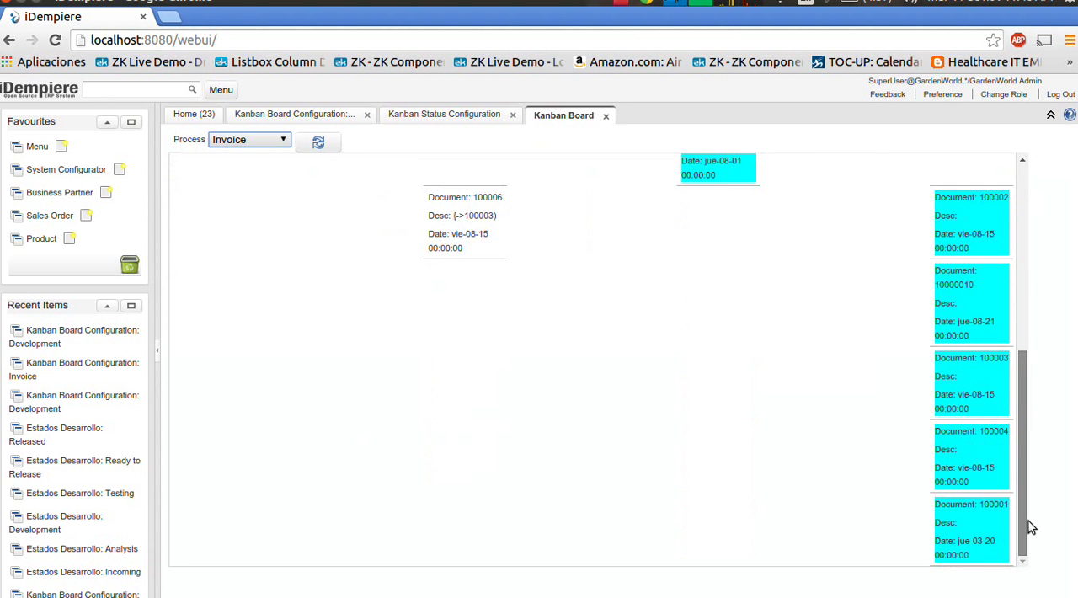
click(319, 141)
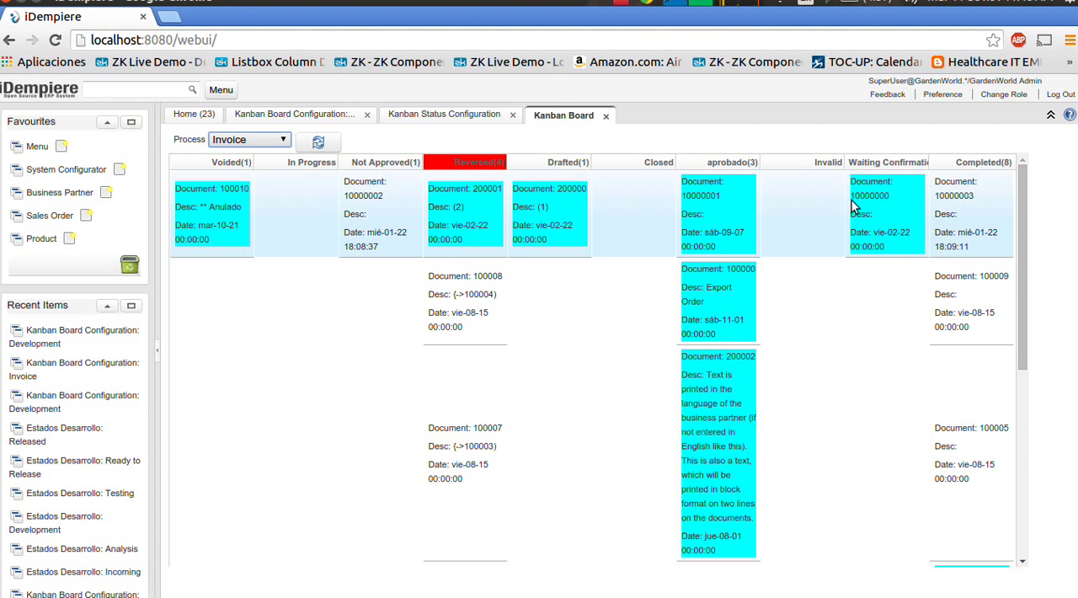
mouse_move(203, 234)
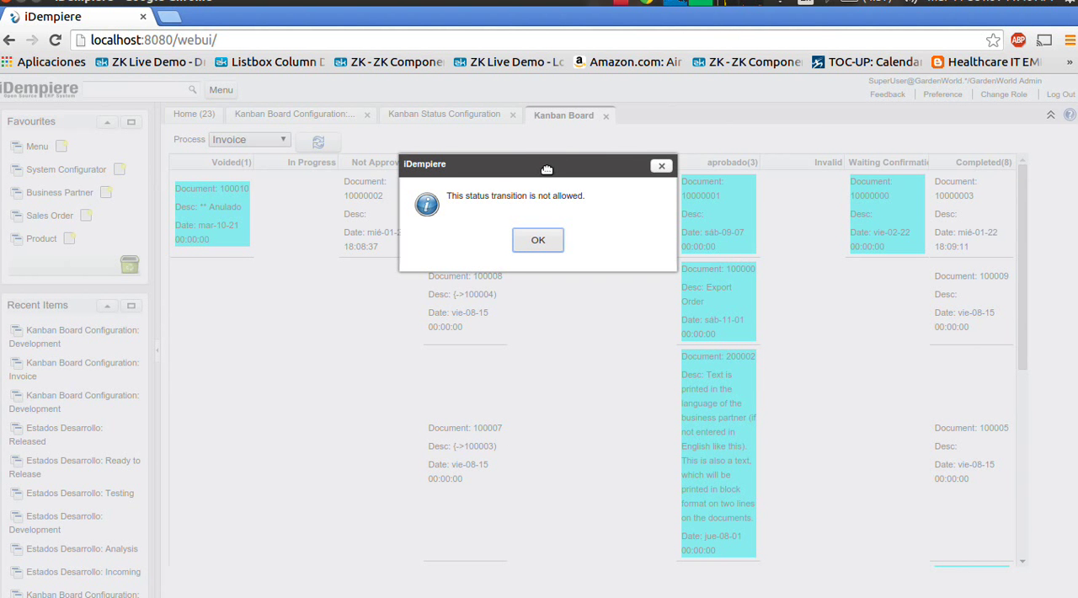
mouse_move(596, 213)
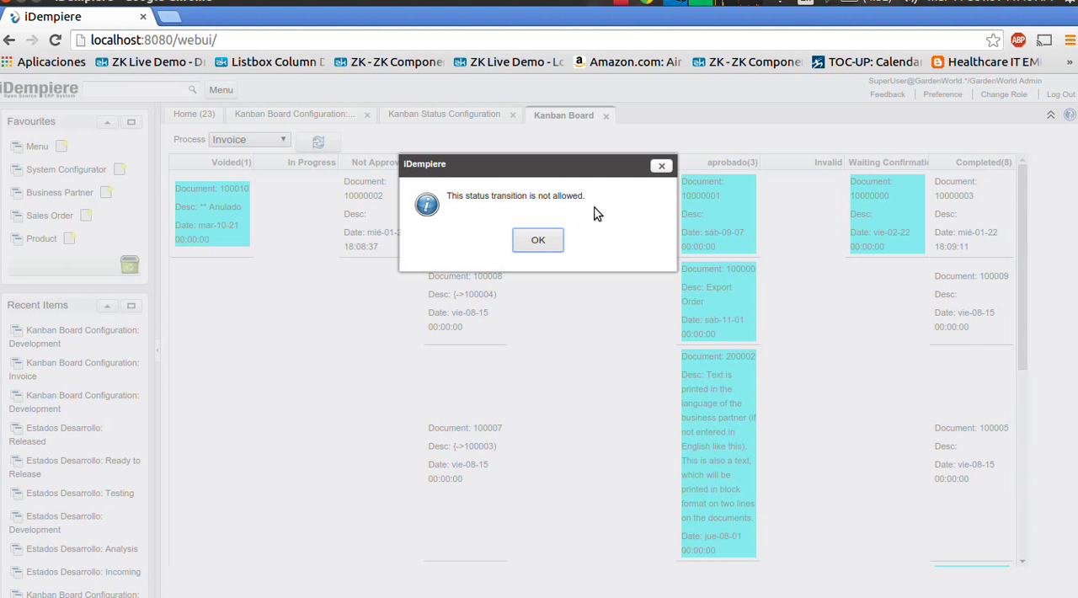
click(537, 240)
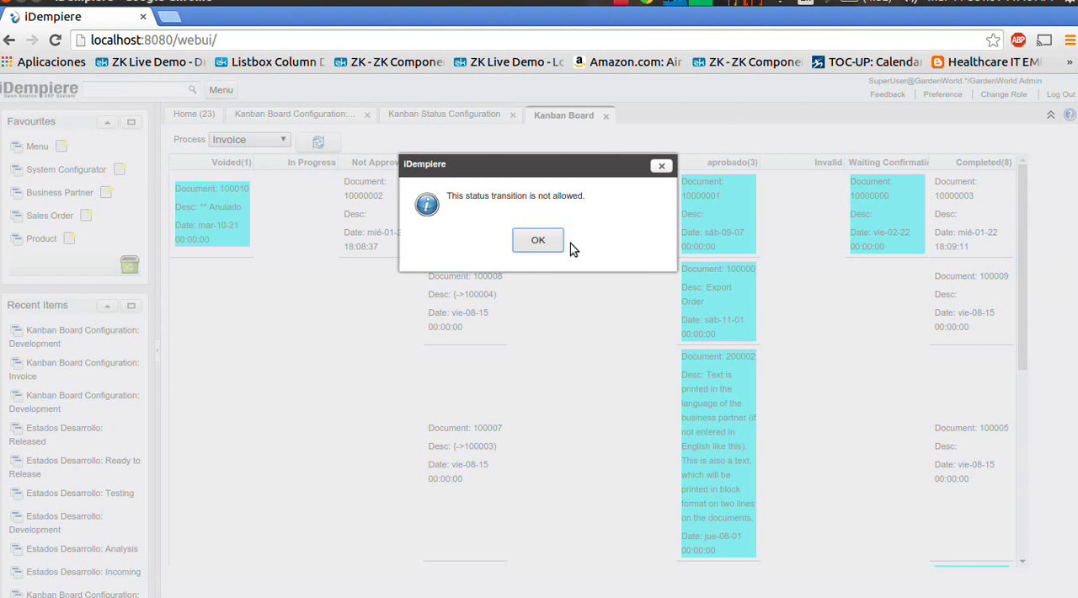
mouse_move(615, 242)
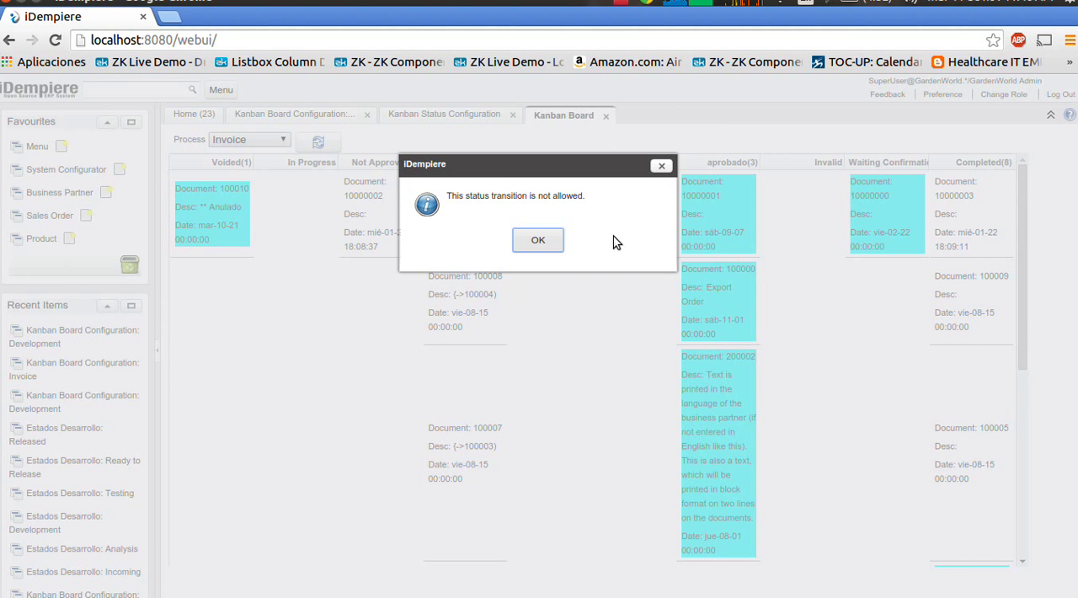
click(537, 240)
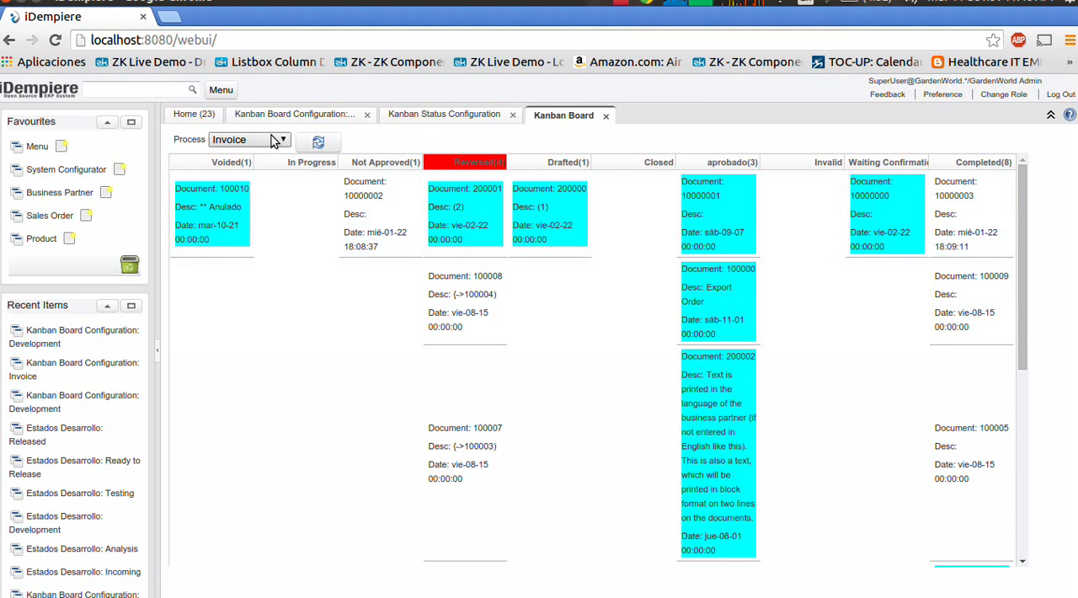
click(244, 139)
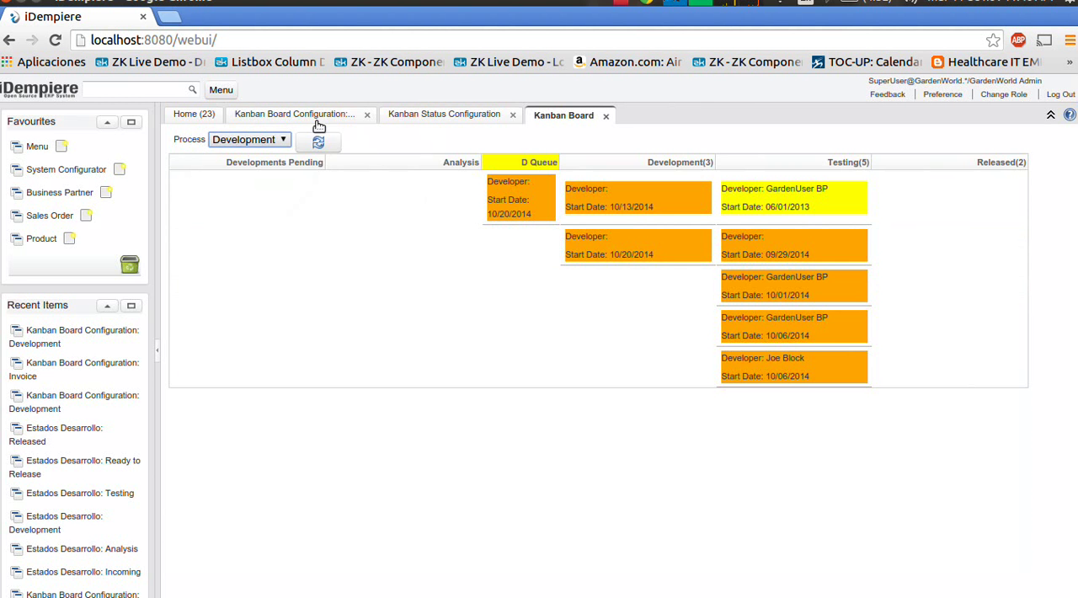
Enter prioritydev>3 as the Development board configuration's SQL WHERE condition
click(293, 114)
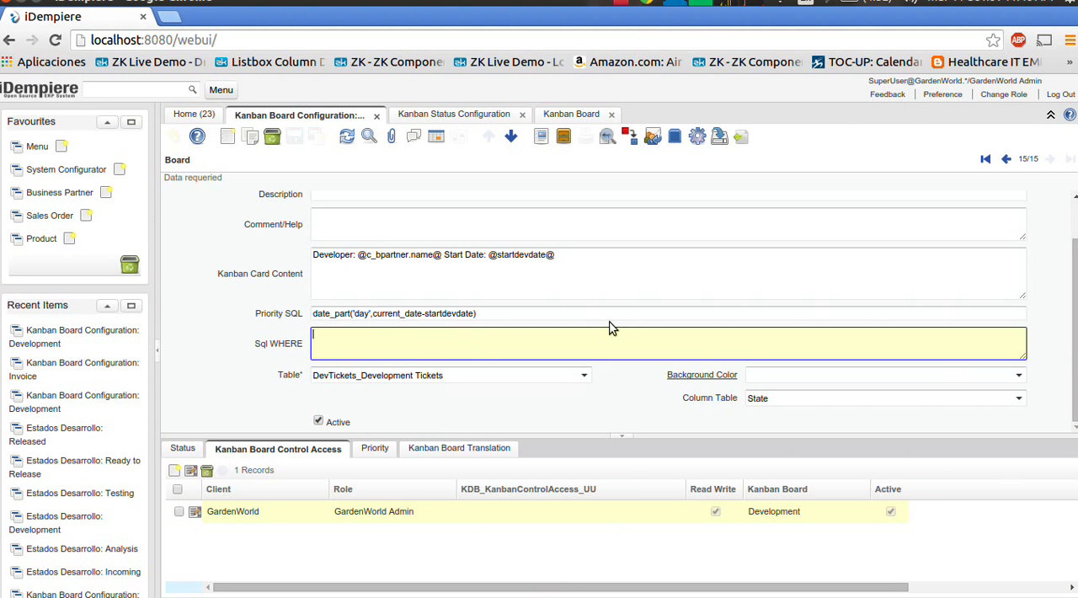
mouse_move(634, 209)
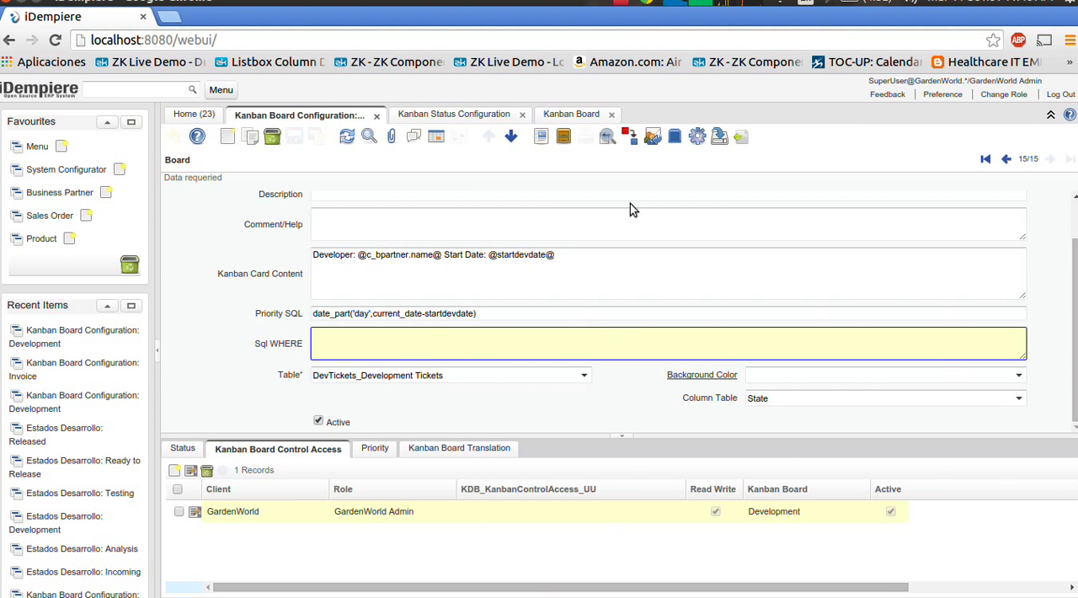
click(453, 113)
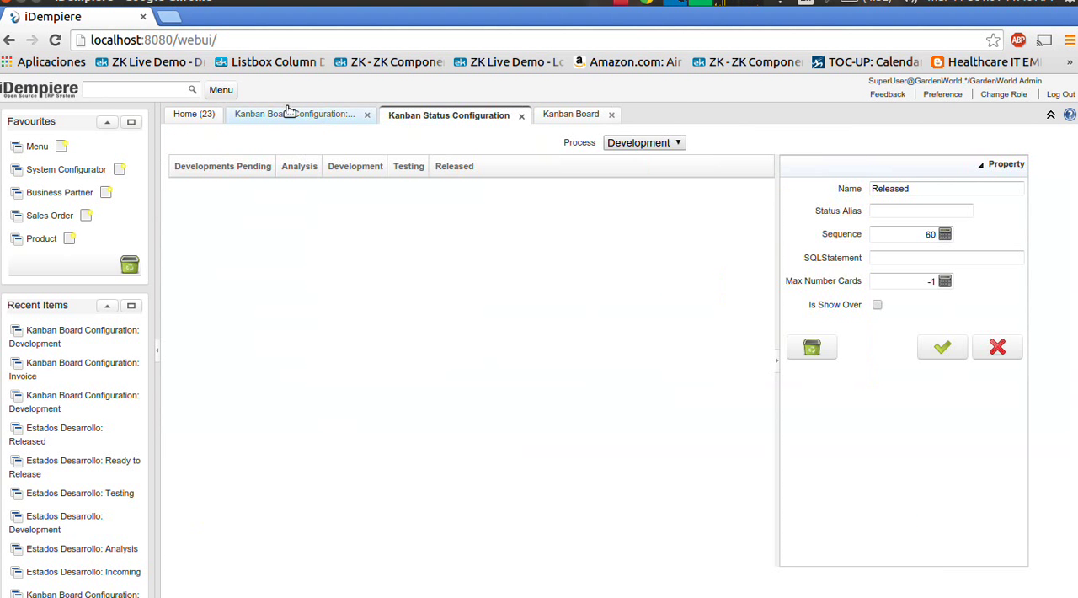
click(299, 114)
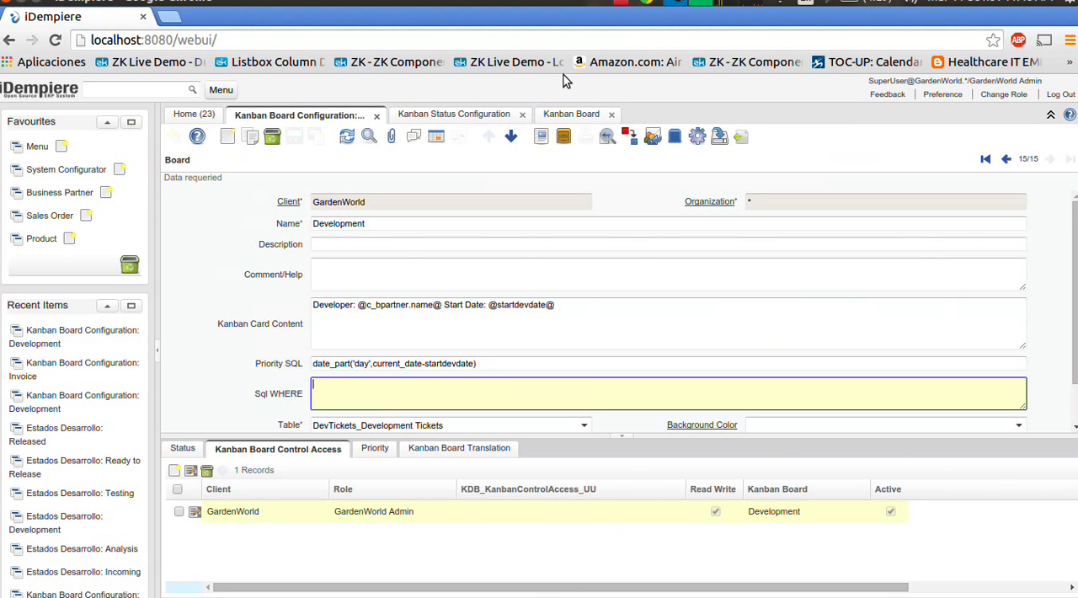
text(prioritydev)
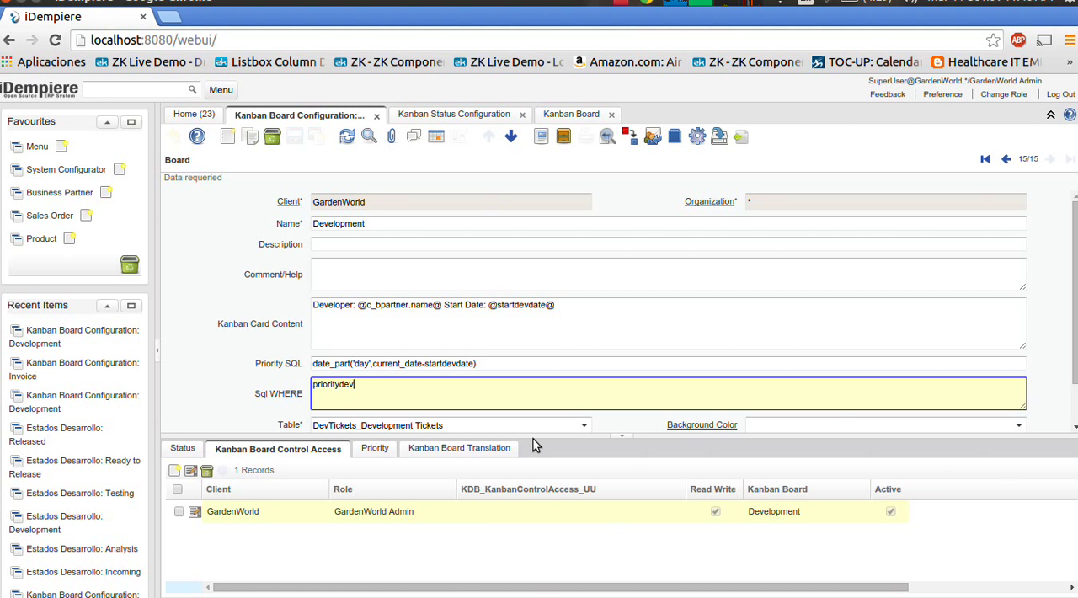
text(>)
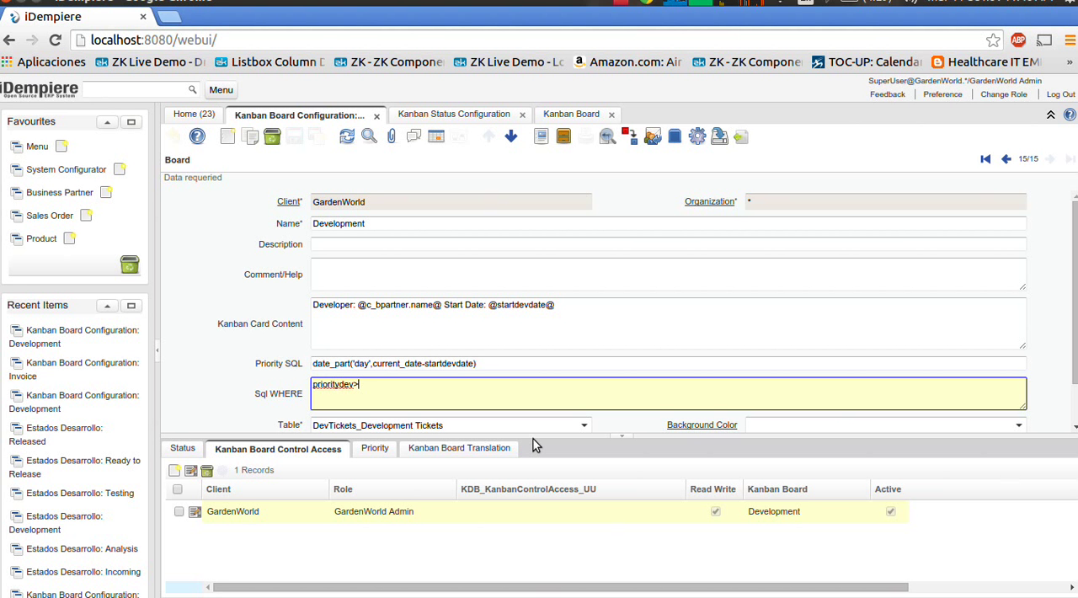
text(3)
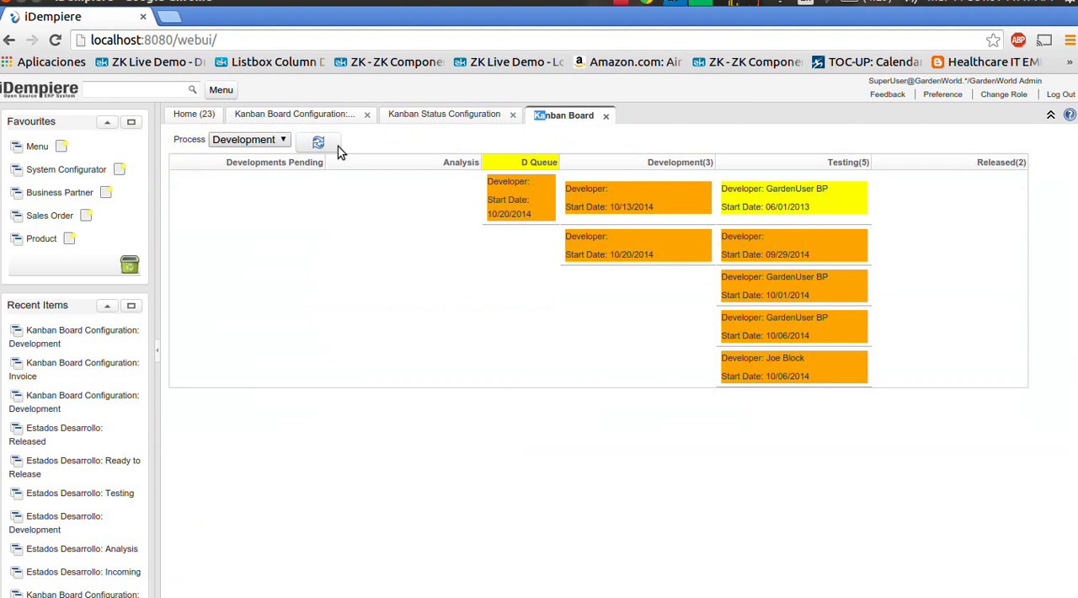
Refresh the board with the prioritydev>3 filter and review the configuration and status records
click(318, 140)
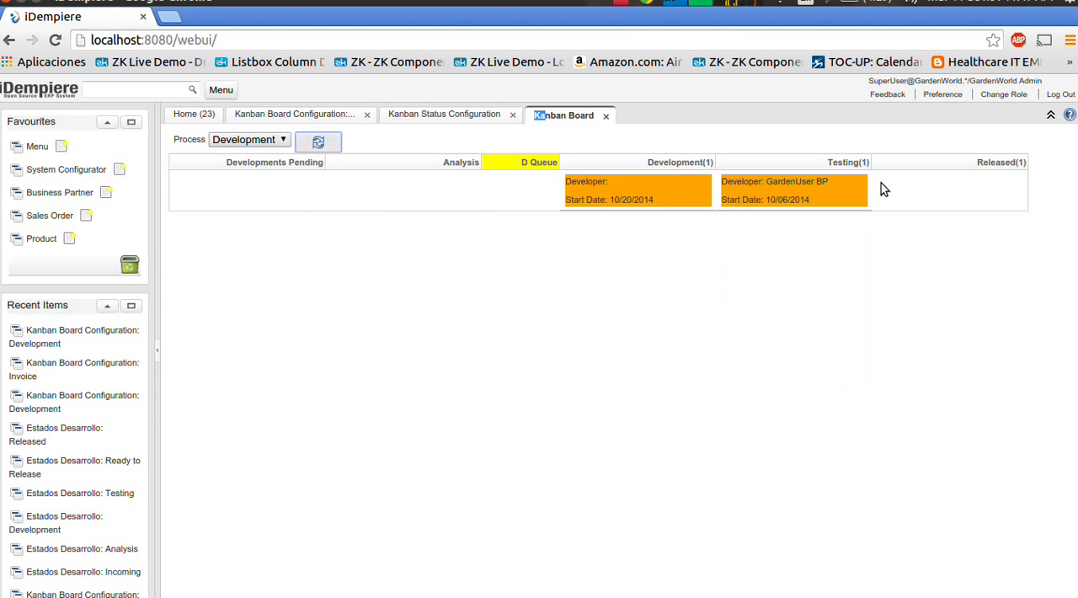
mouse_move(308, 110)
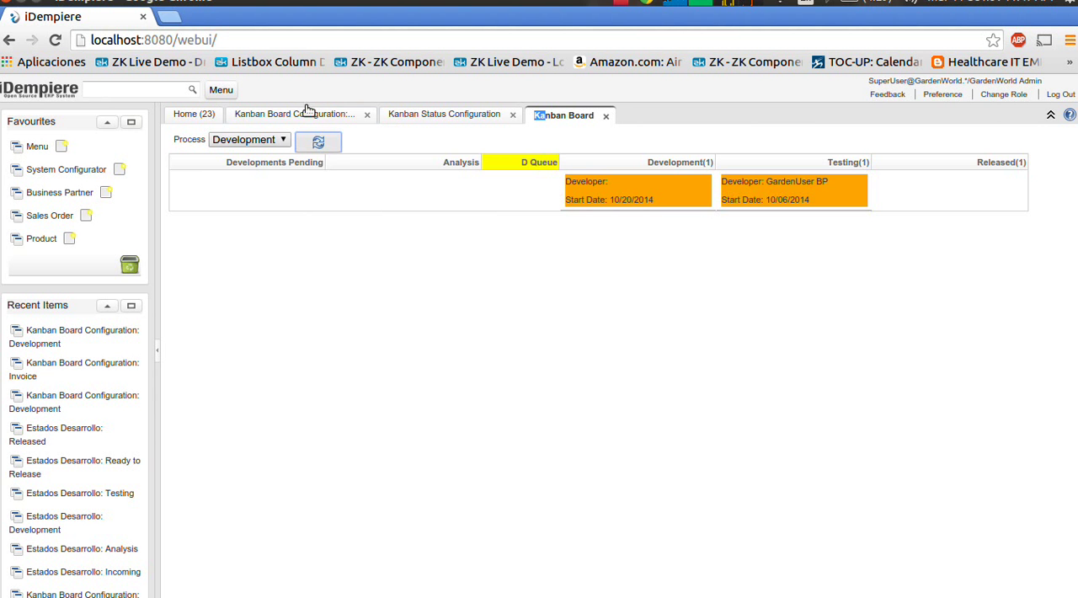
click(295, 114)
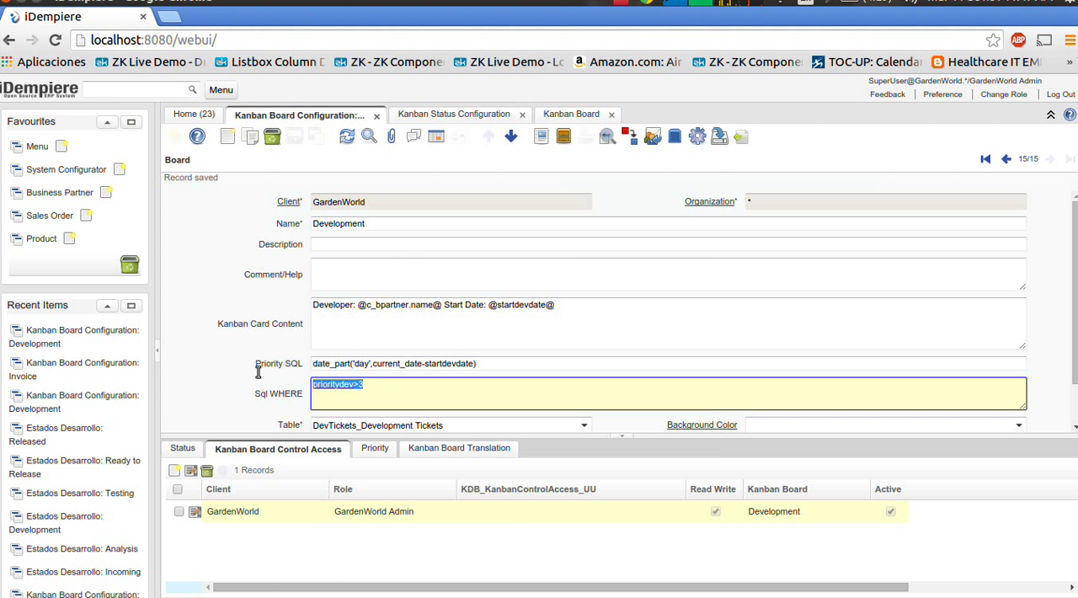
mouse_move(427, 391)
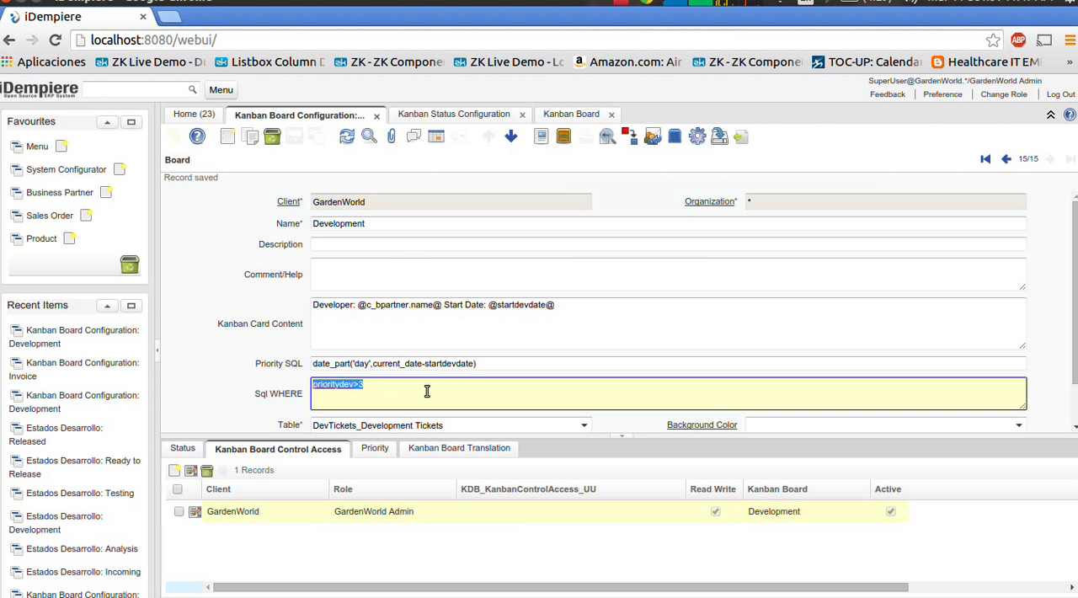
click(449, 114)
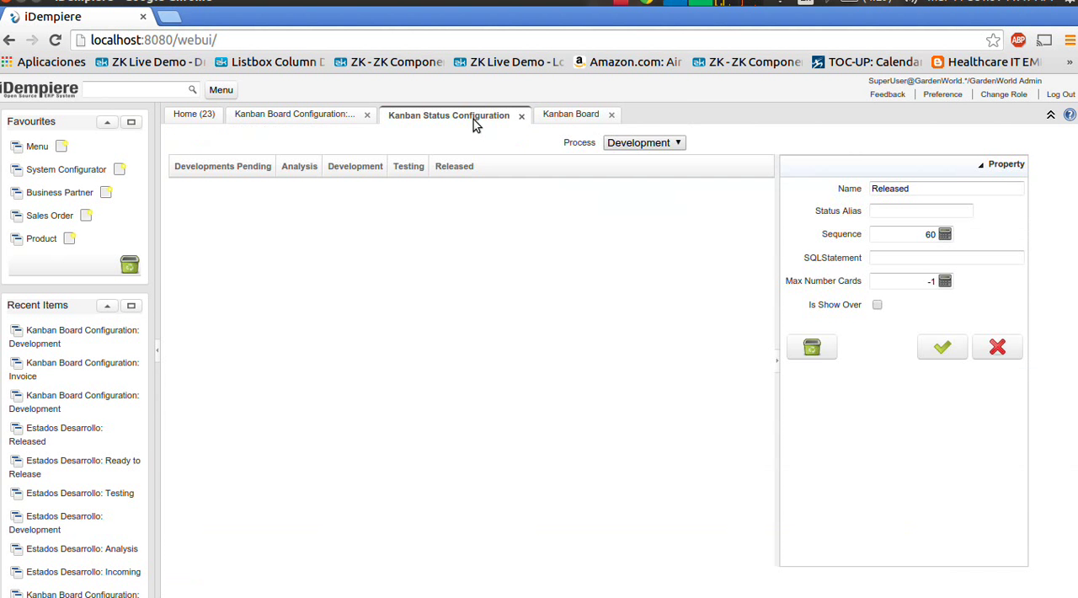
Switch the Kanban board's process to Invoice, then reopen the board configuration record
click(570, 114)
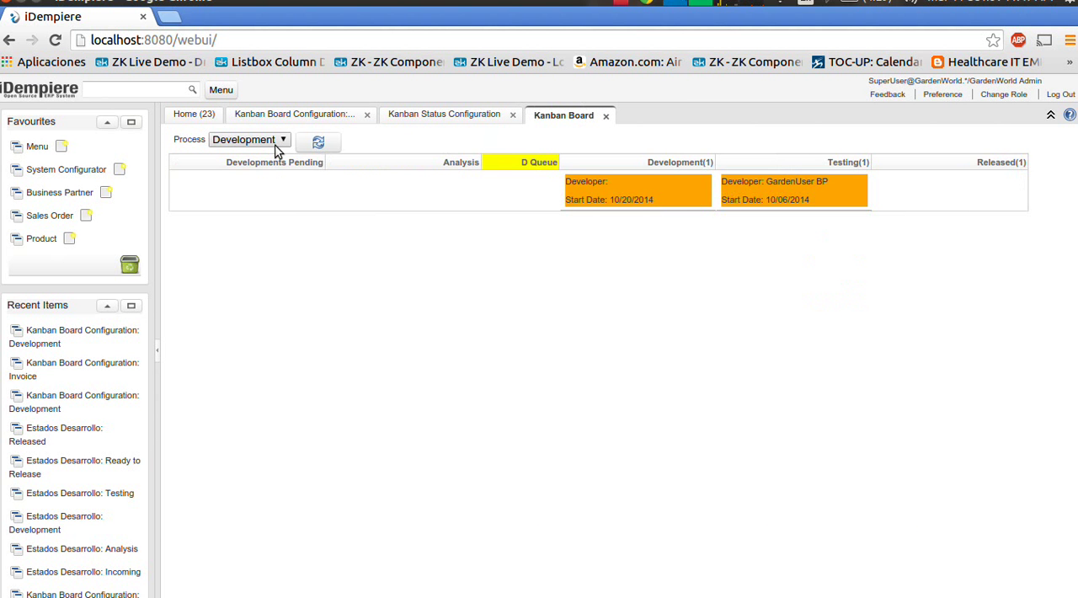
click(249, 139)
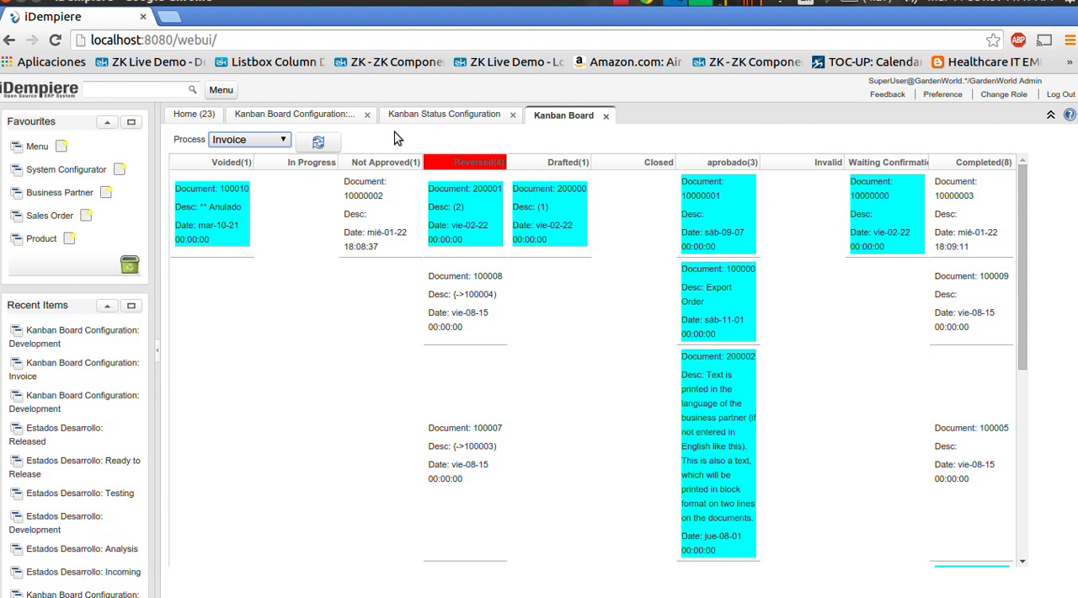
mouse_move(248, 458)
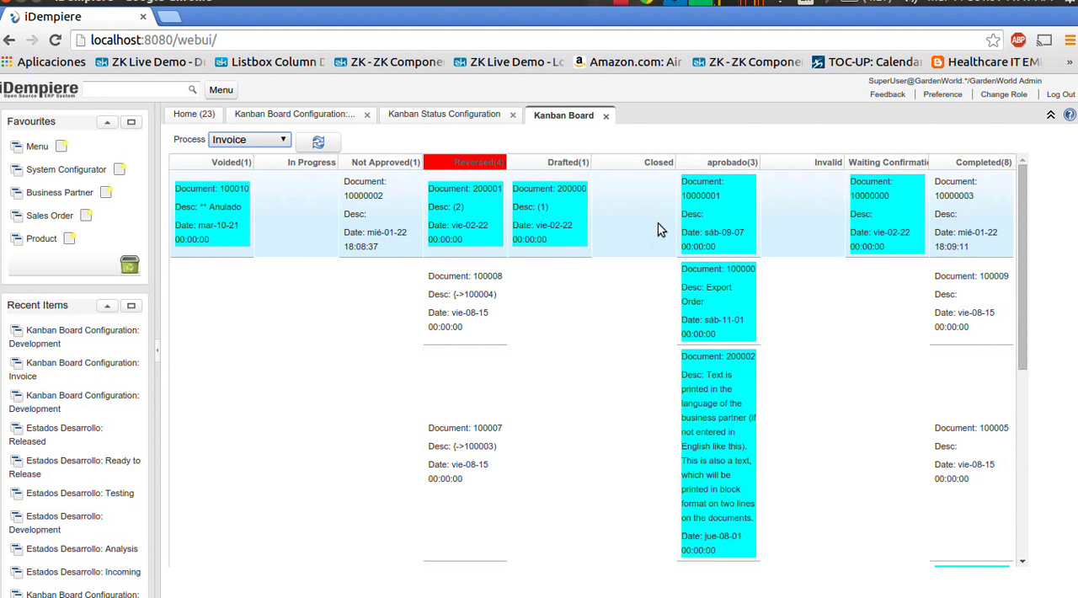
click(248, 139)
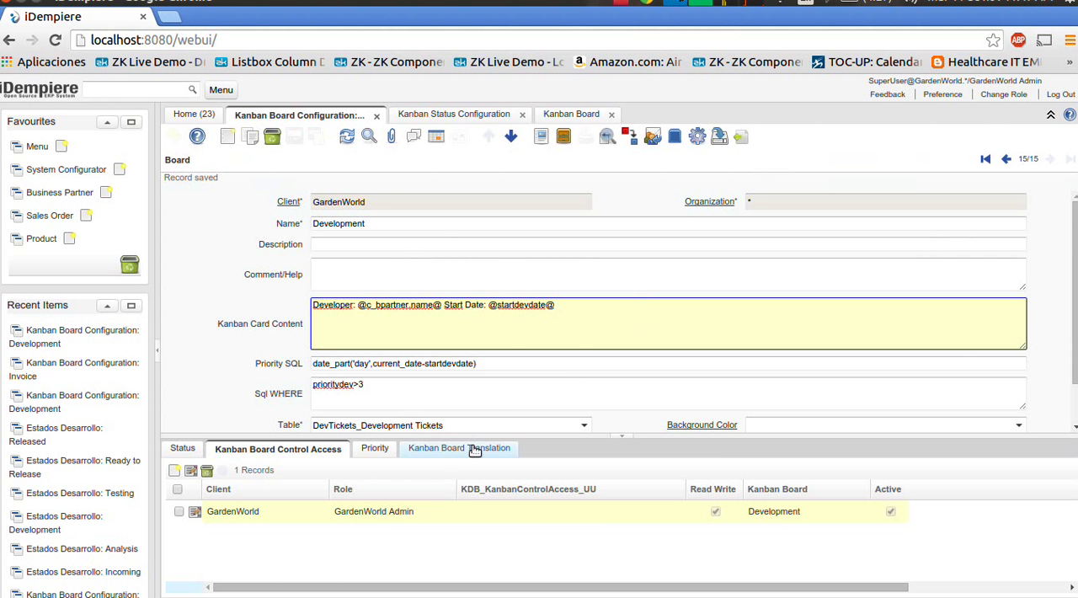
Show the board's Spanish (Colombia) translation record and start editing its Comment/Help field
click(459, 448)
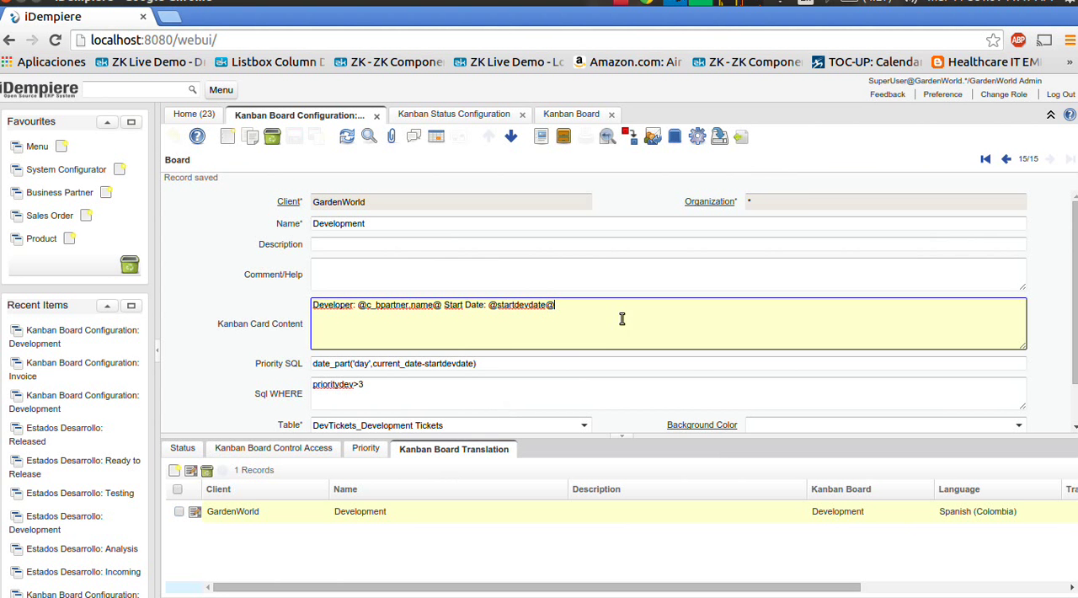
mouse_move(608, 334)
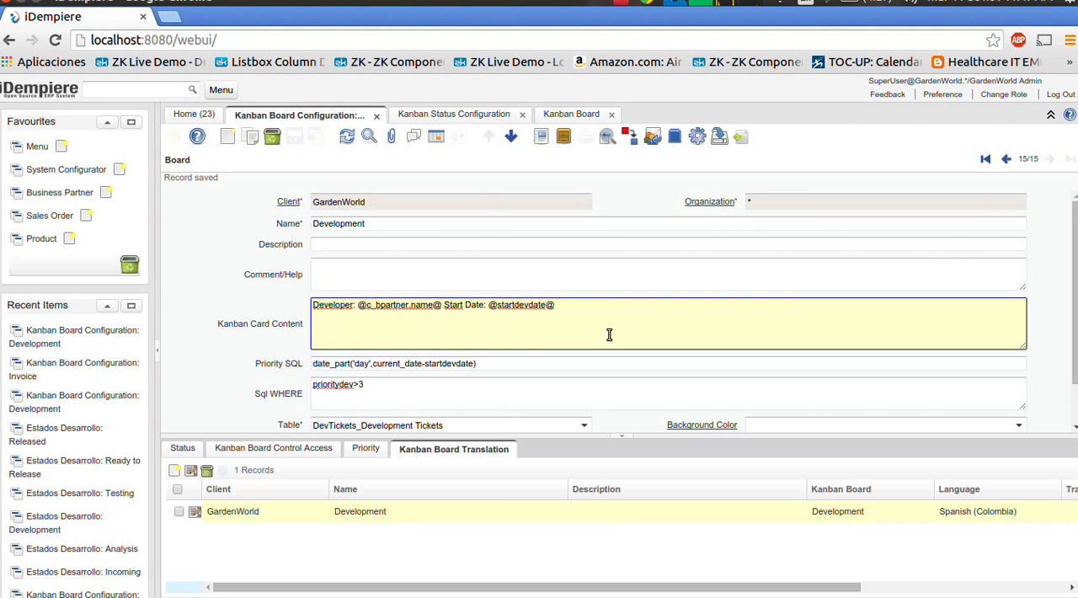
click(670, 274)
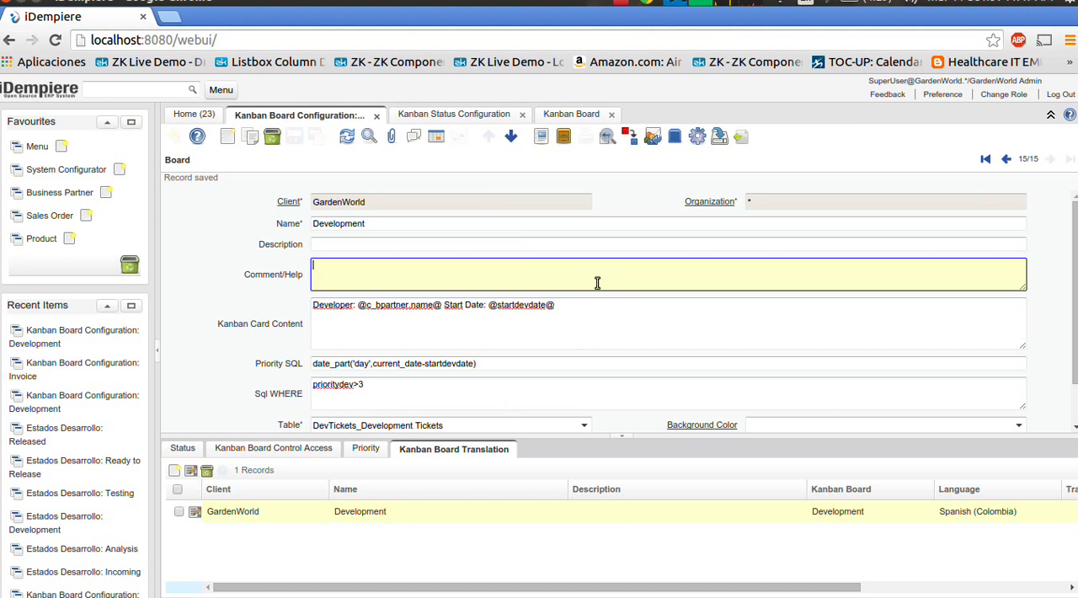